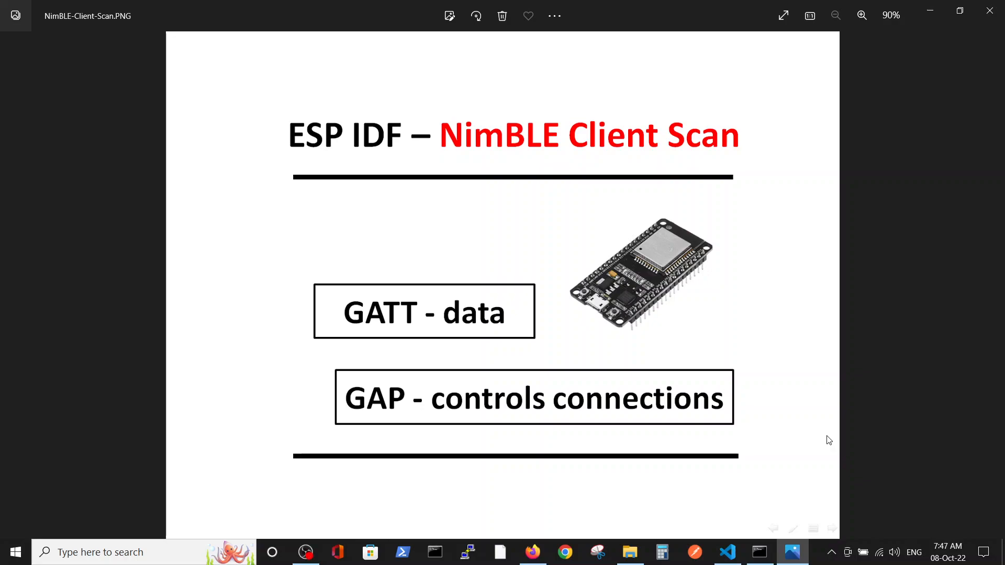
pyautogui.moveTo(959, 482)
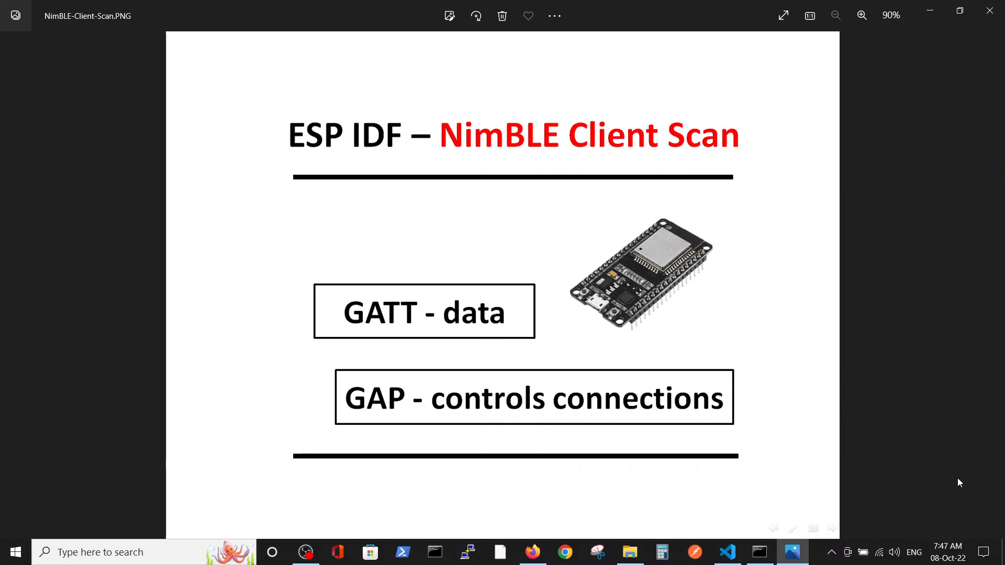
pyautogui.moveTo(953, 470)
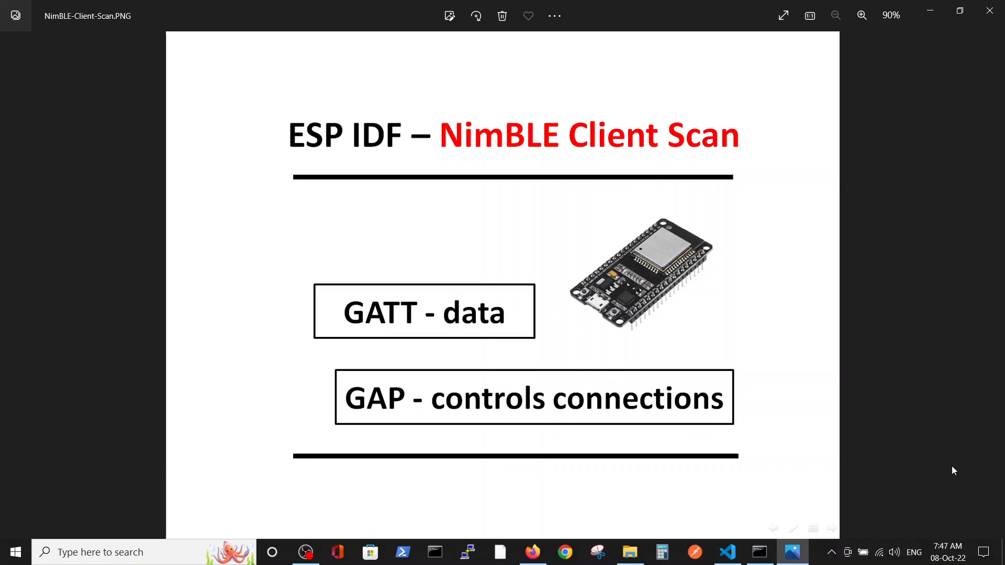
pyautogui.moveTo(961, 439)
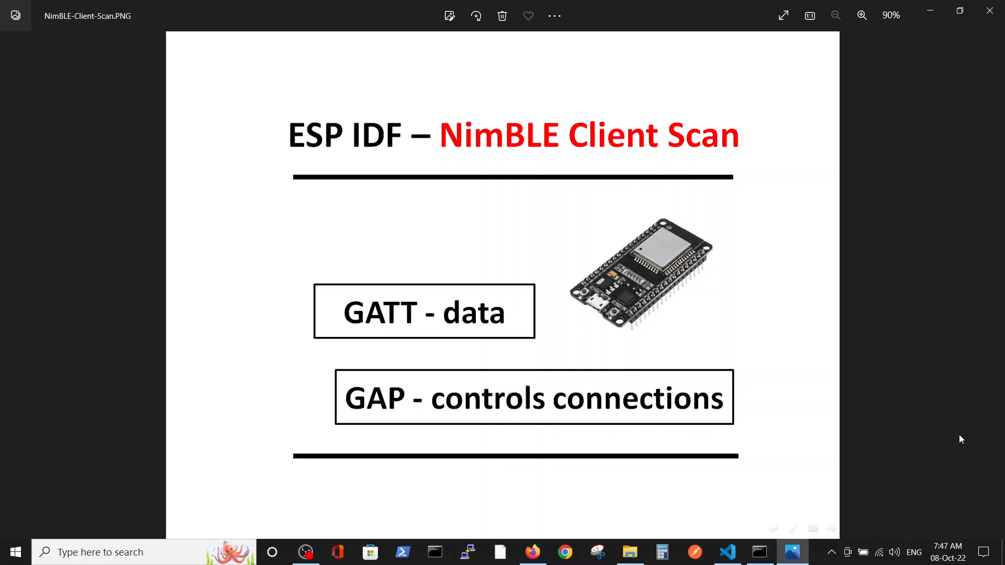
pyautogui.moveTo(921, 409)
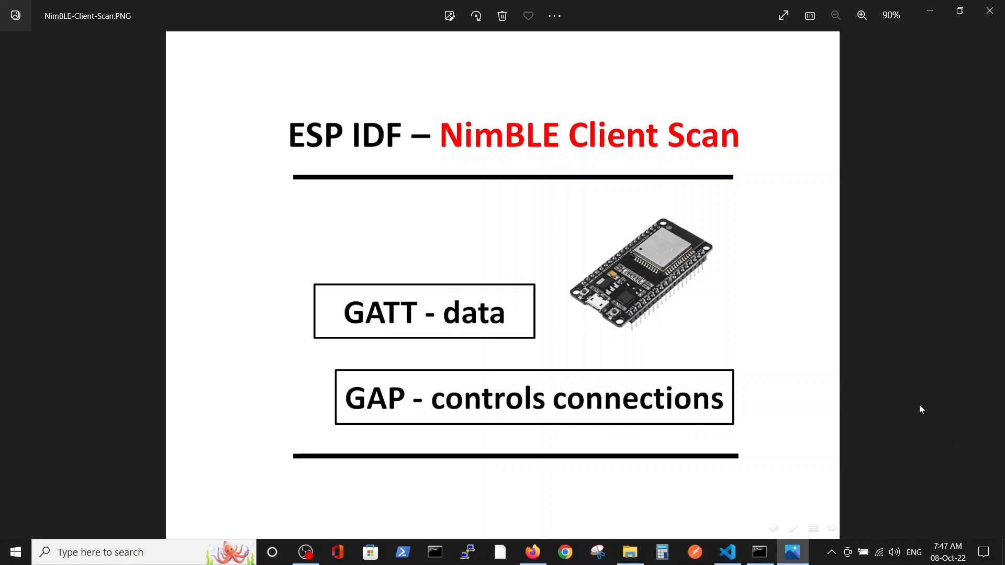
pyautogui.moveTo(851, 315)
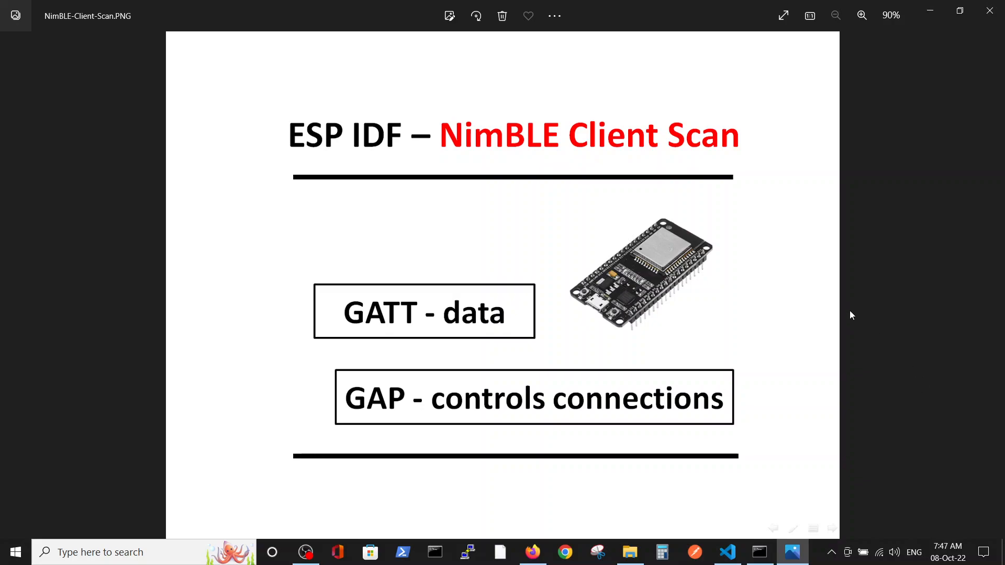
pyautogui.moveTo(673, 140)
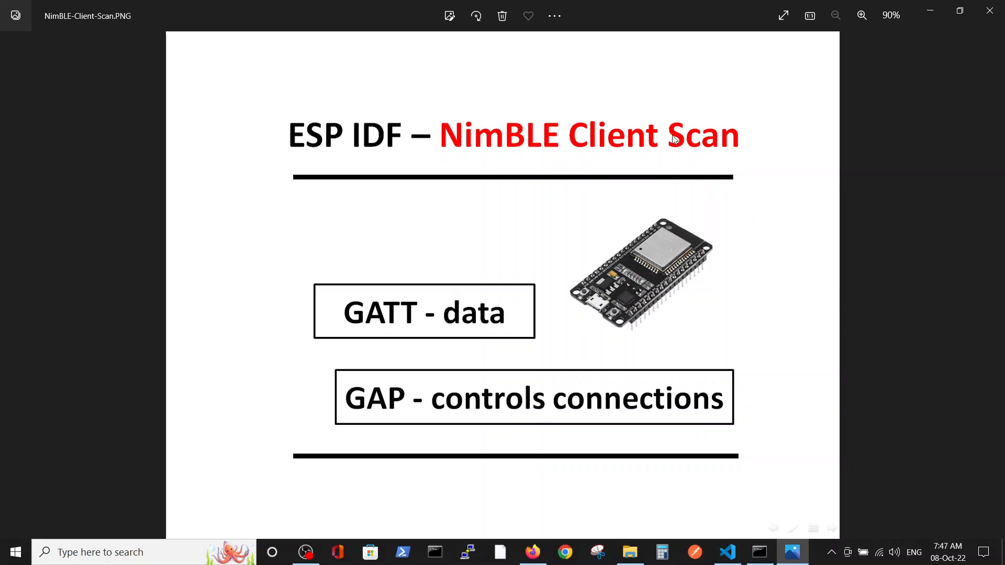
pyautogui.moveTo(519, 158)
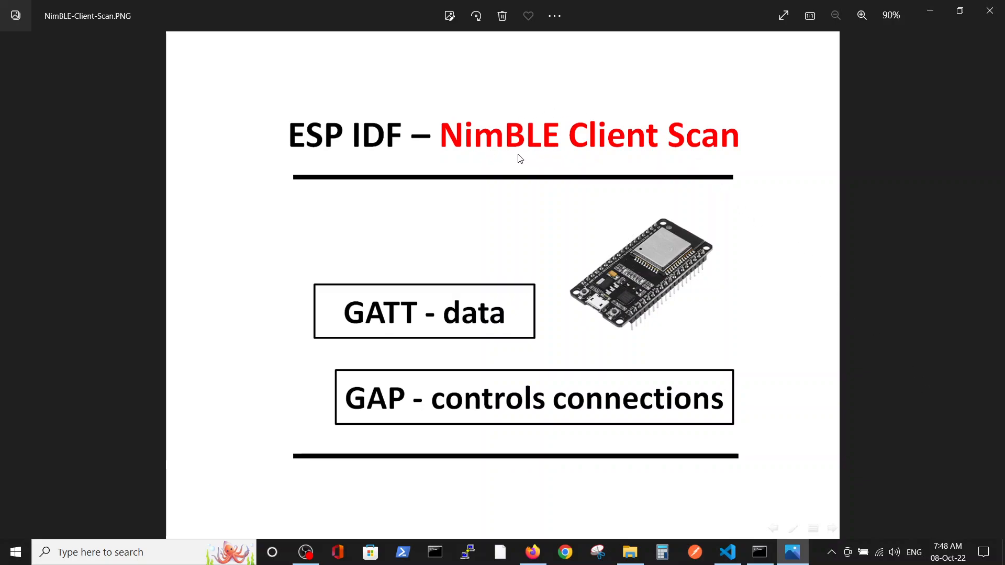
pyautogui.moveTo(554, 157)
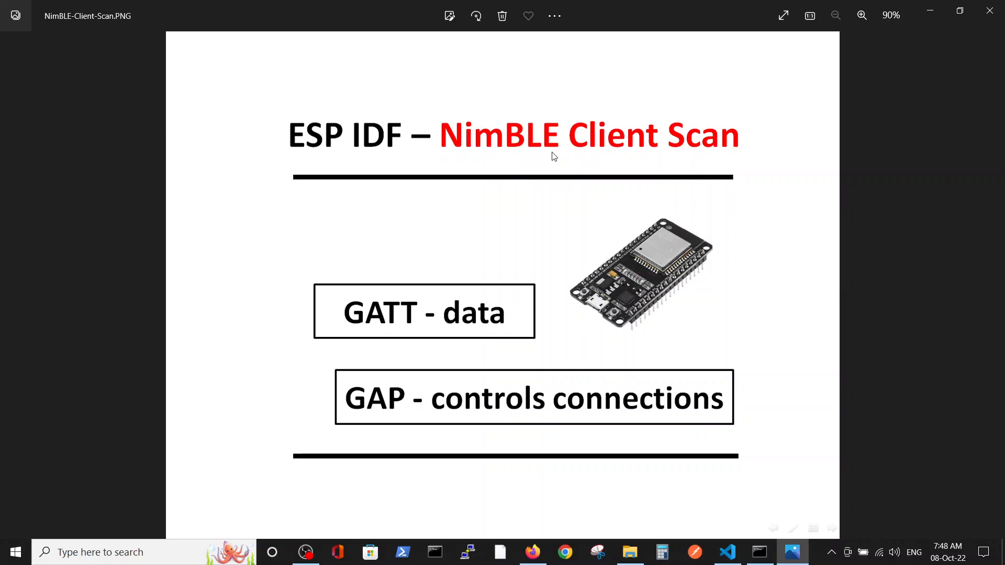
pyautogui.moveTo(452, 163)
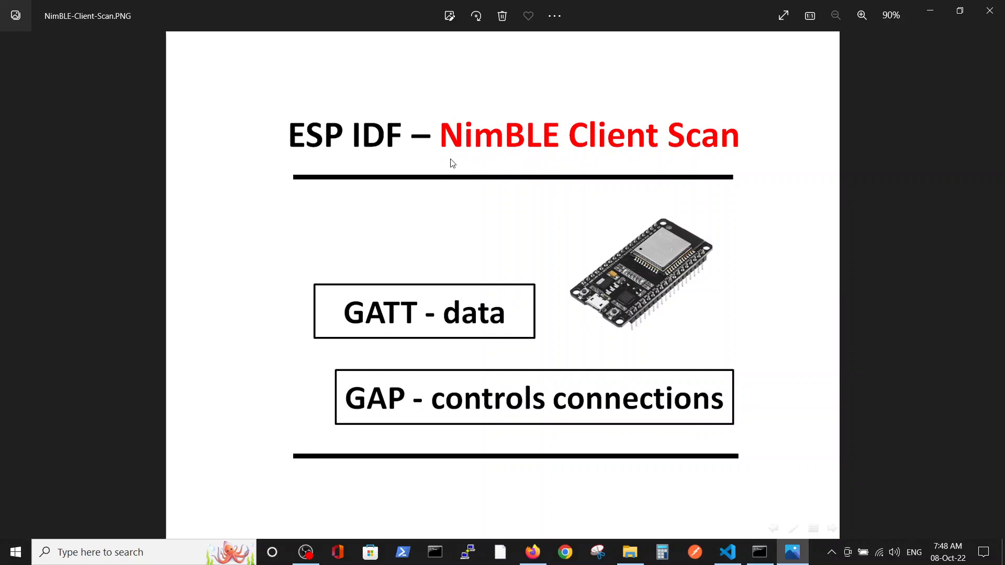
pyautogui.moveTo(552, 162)
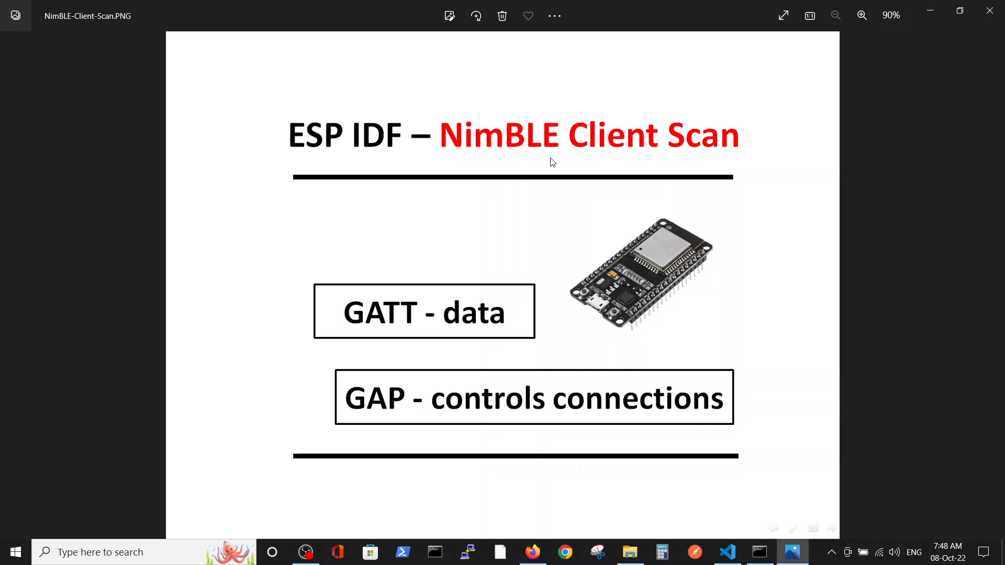
pyautogui.moveTo(569, 219)
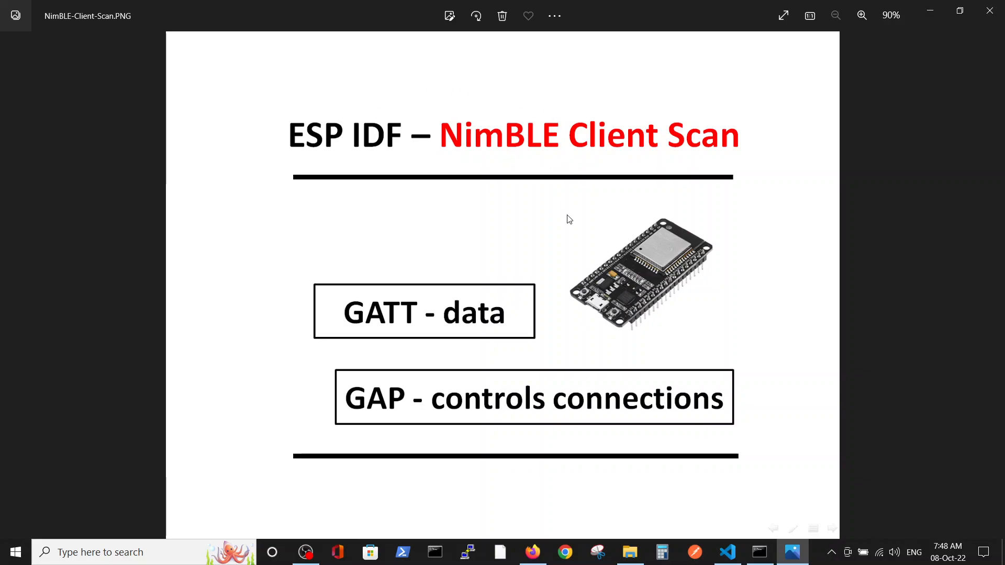
pyautogui.moveTo(718, 234)
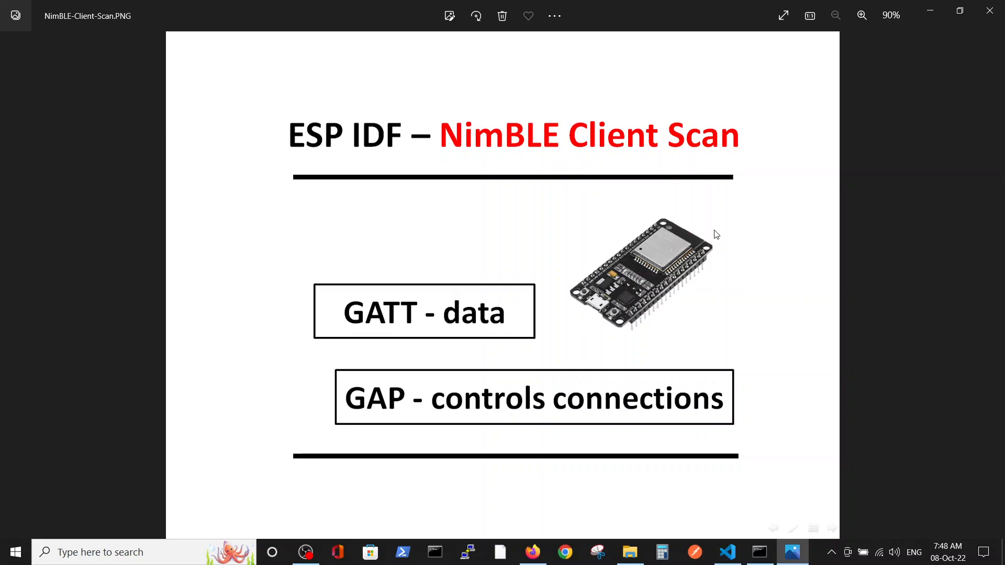
pyautogui.moveTo(725, 243)
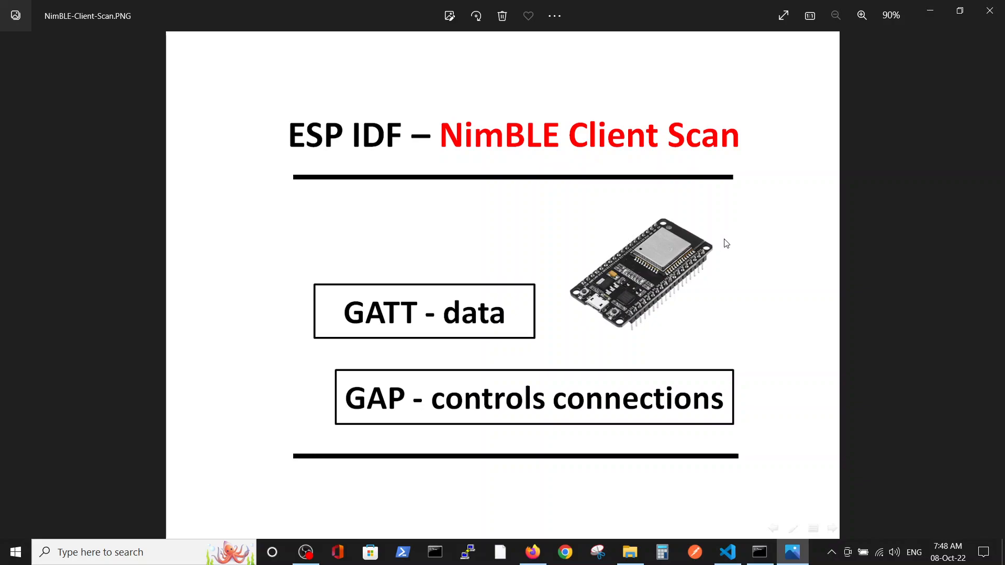
pyautogui.moveTo(684, 357)
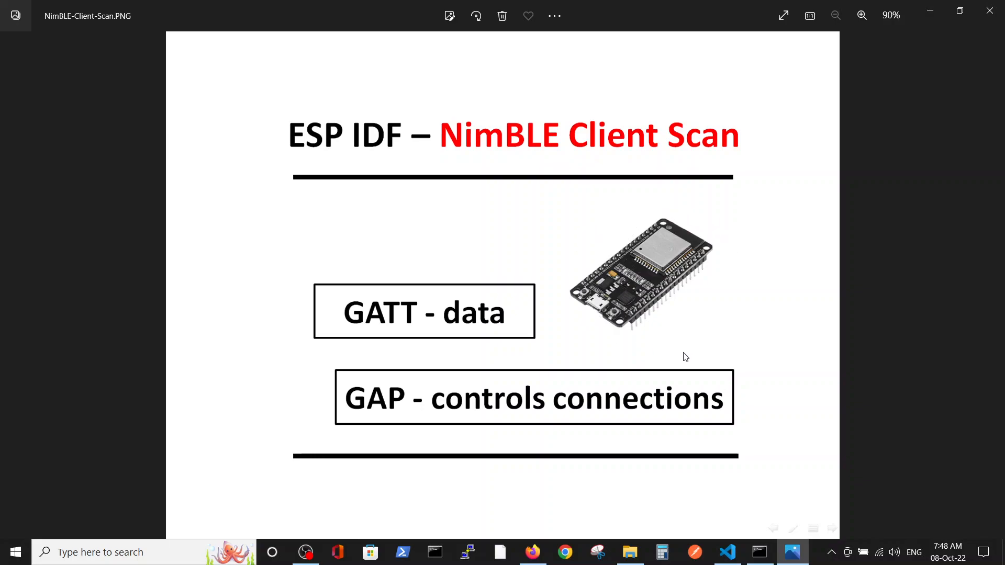
pyautogui.moveTo(729, 166)
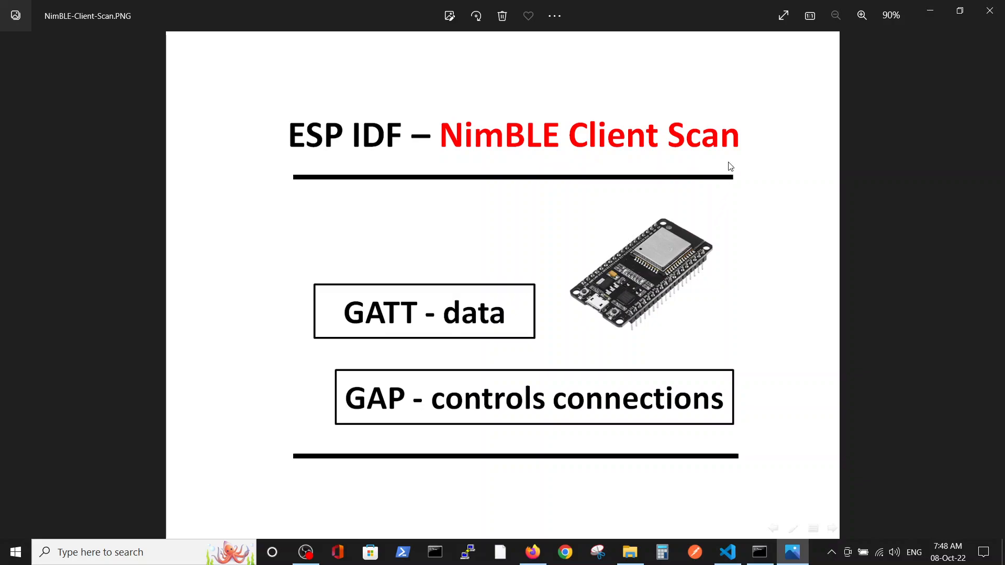
pyautogui.moveTo(757, 209)
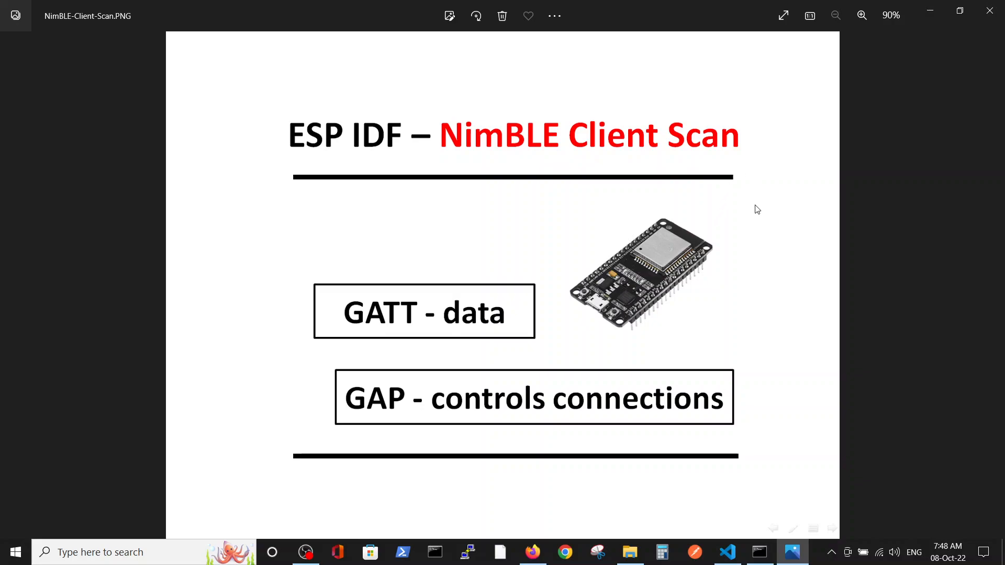
pyautogui.moveTo(453, 167)
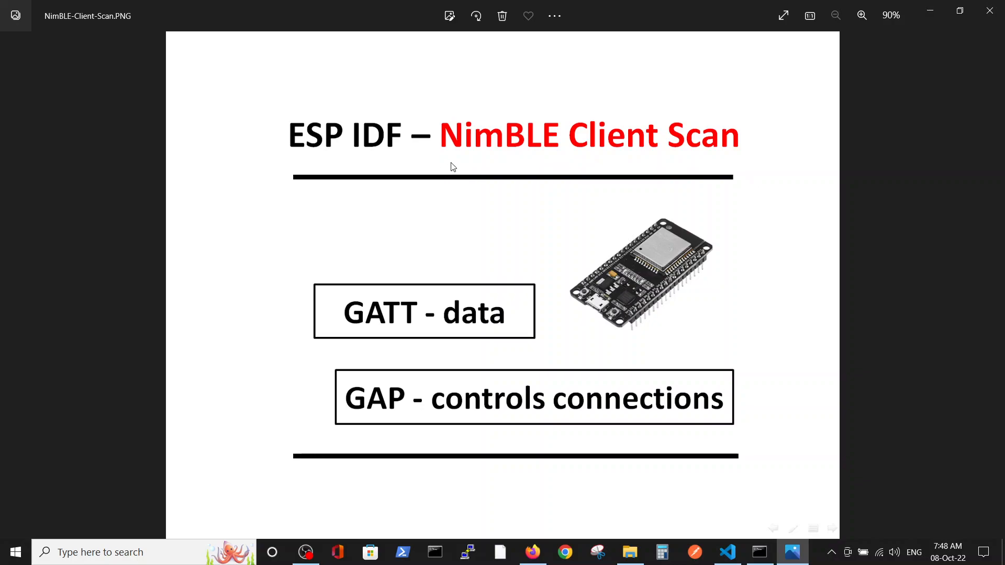
pyautogui.moveTo(566, 180)
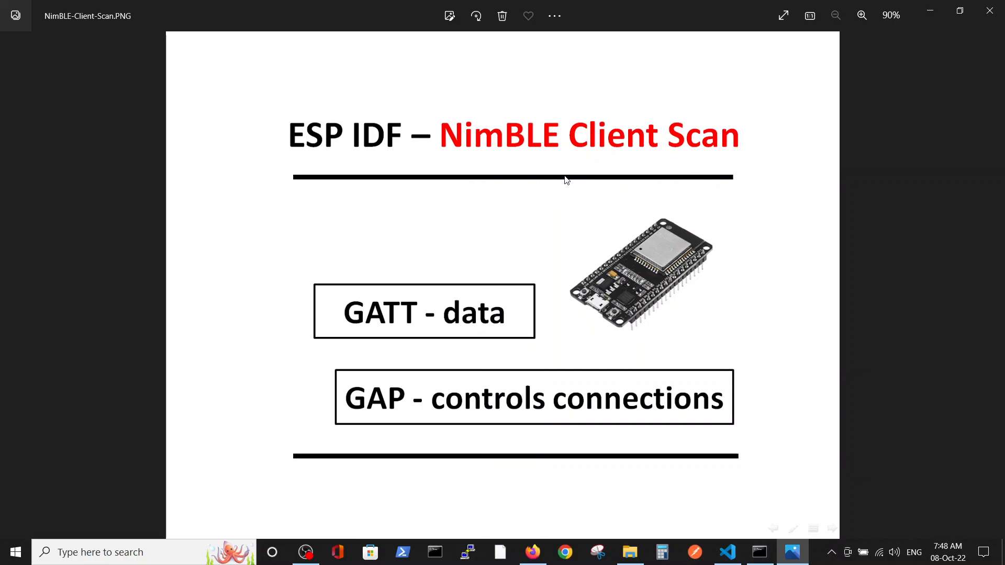
pyautogui.moveTo(573, 326)
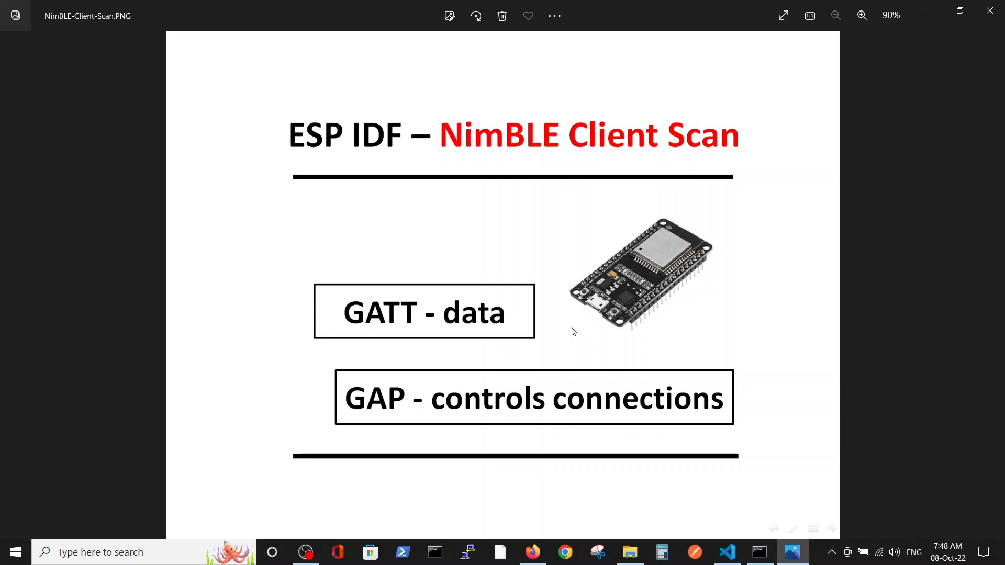
pyautogui.moveTo(569, 348)
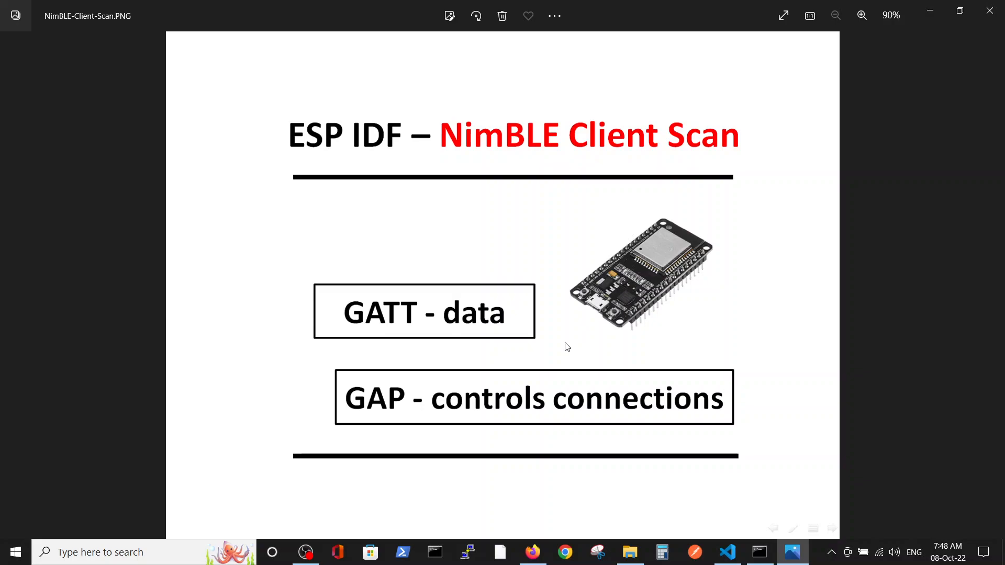
pyautogui.moveTo(411, 333)
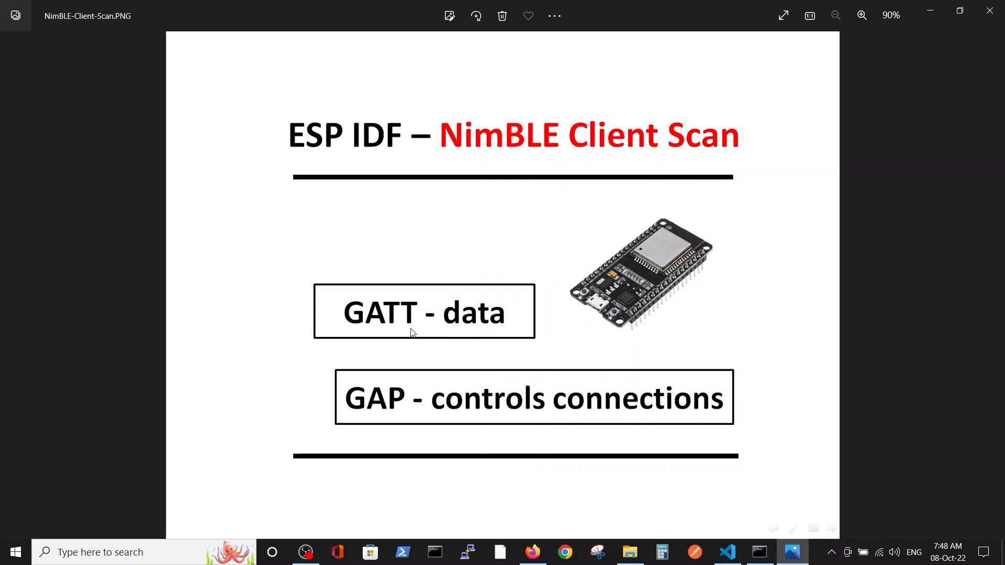
pyautogui.moveTo(362, 411)
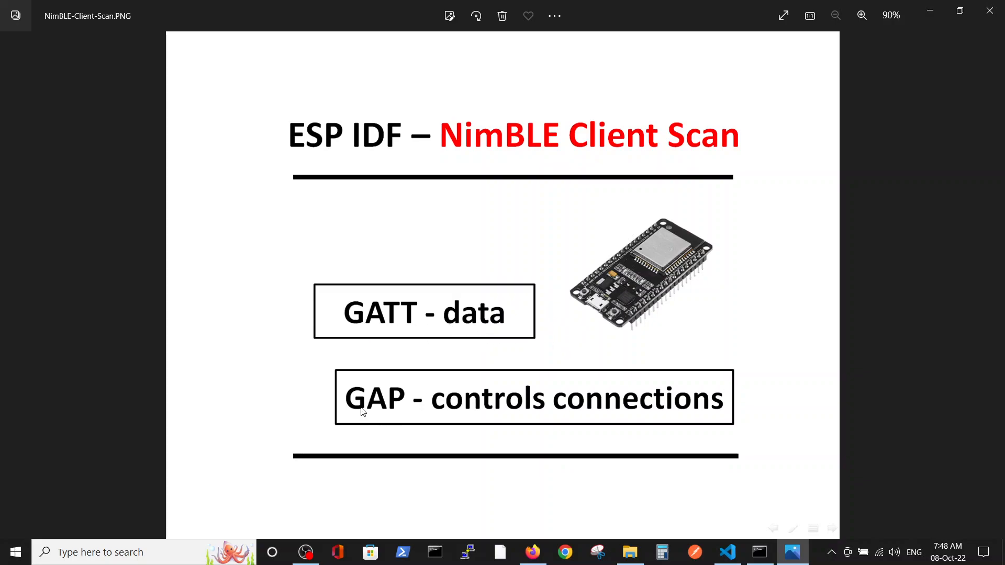
pyautogui.moveTo(482, 431)
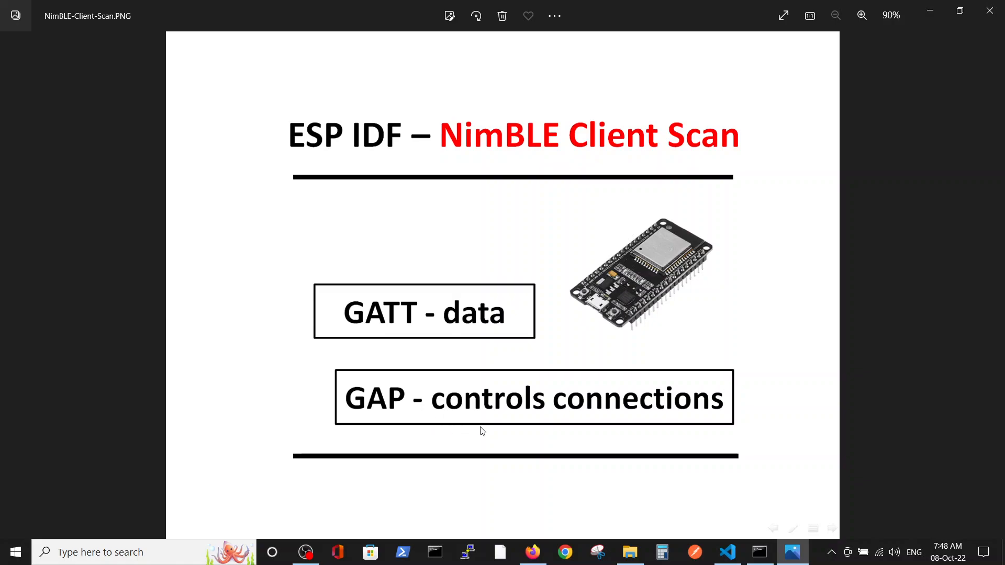
pyautogui.moveTo(656, 495)
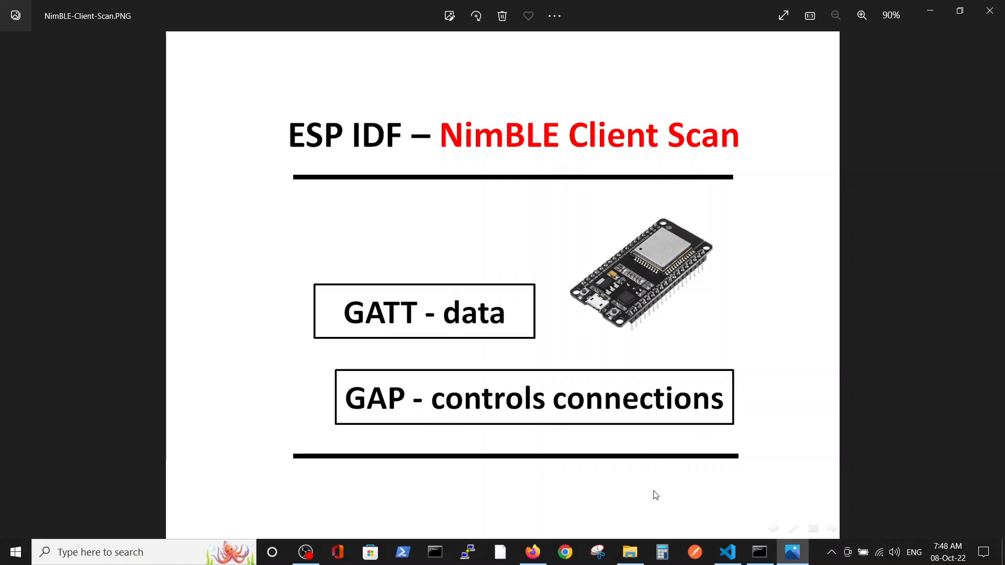
# Switch to the ESP-IDF Bluetooth API page and read through its overview.
pyautogui.click(533, 551)
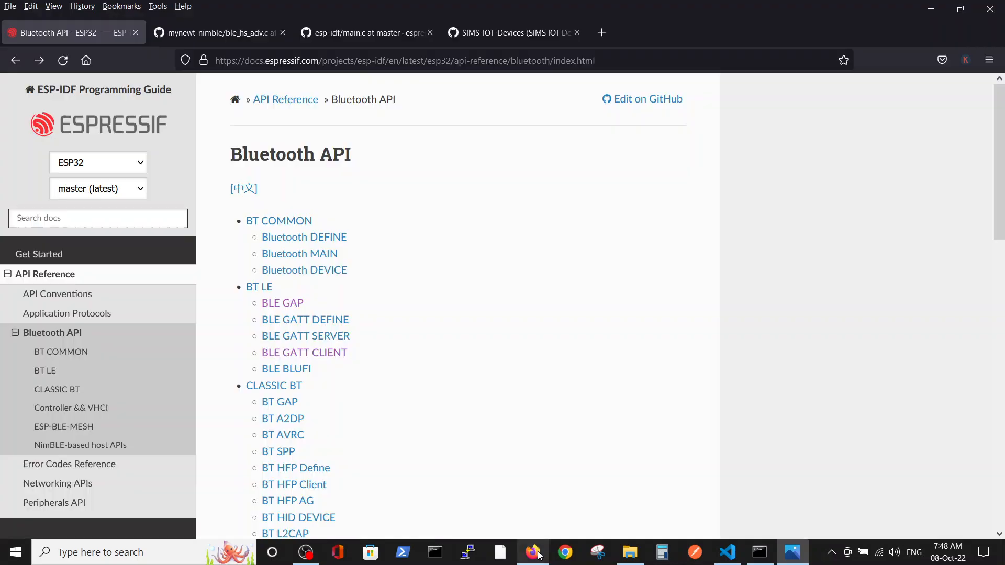
pyautogui.moveTo(360, 159)
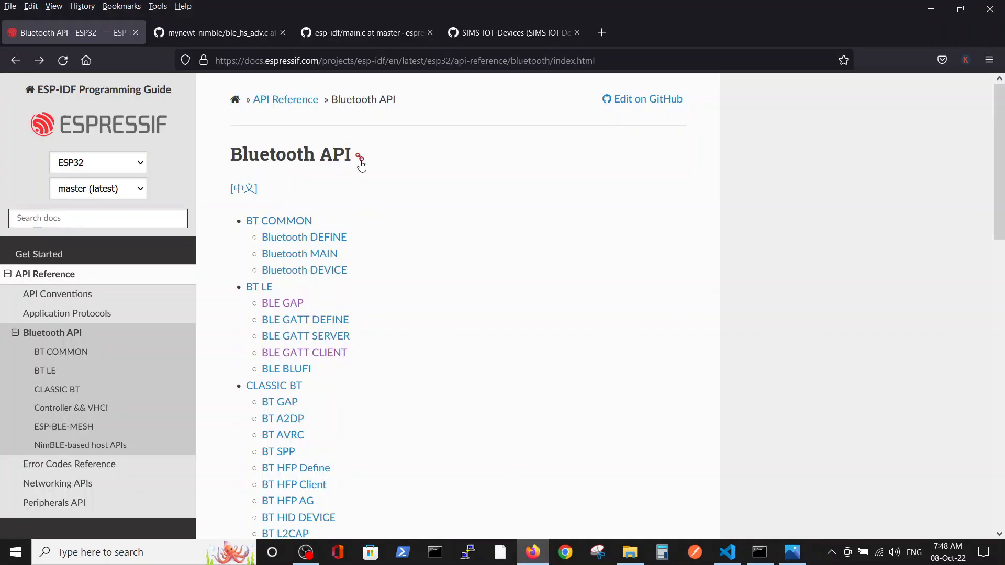
pyautogui.moveTo(452, 206)
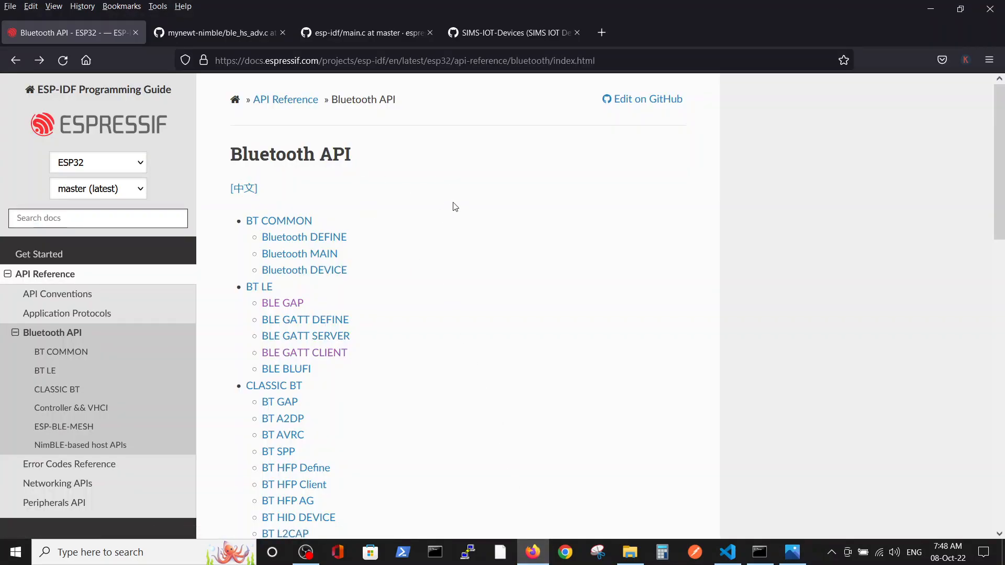
pyautogui.moveTo(619, 212)
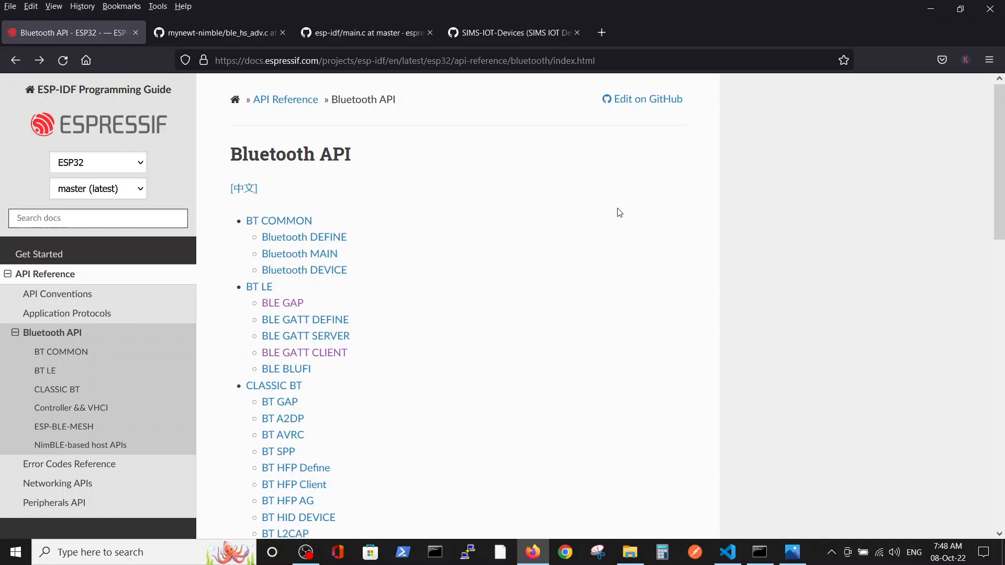
pyautogui.moveTo(484, 180)
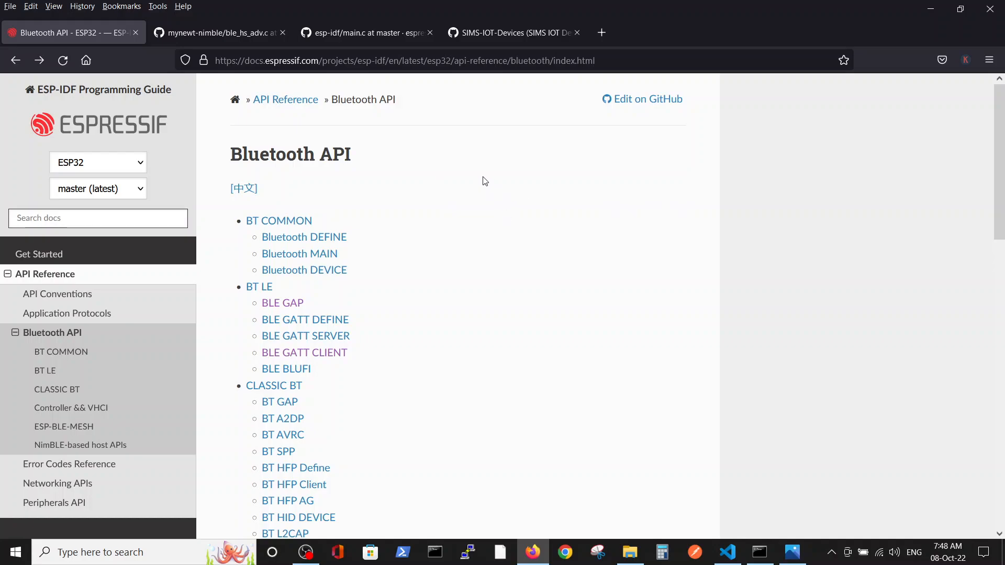
pyautogui.scroll(-3)
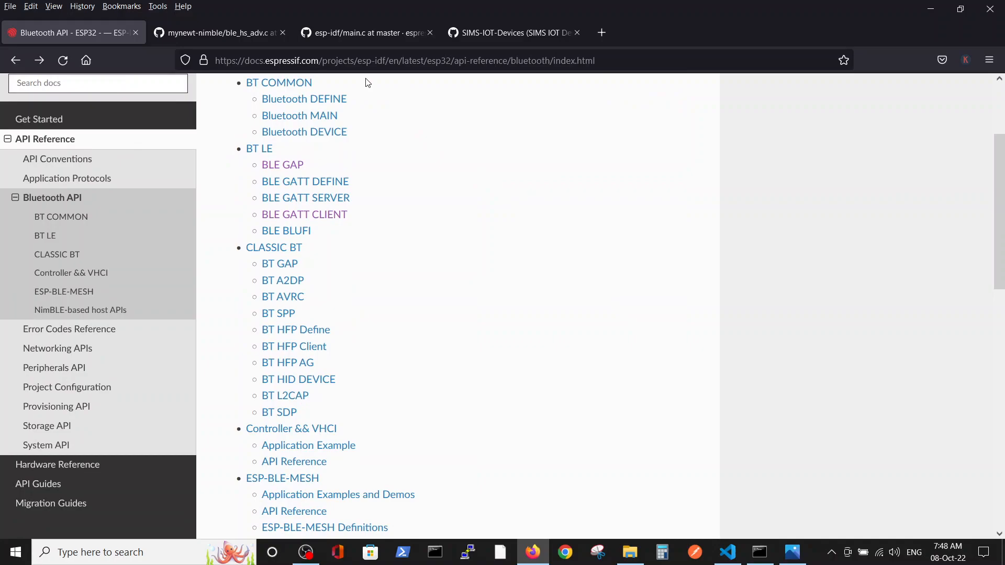
pyautogui.moveTo(464, 315)
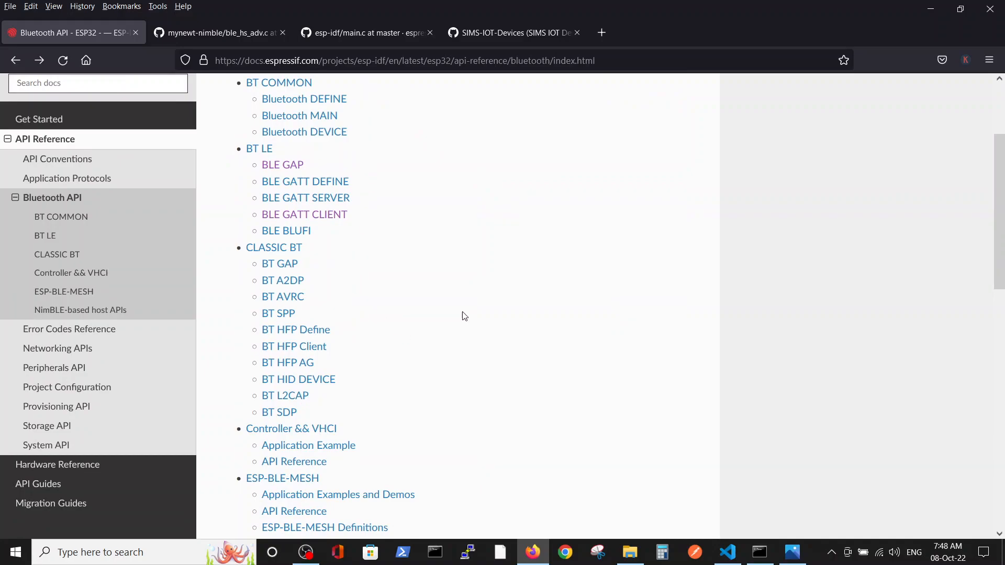
pyautogui.moveTo(230, 142)
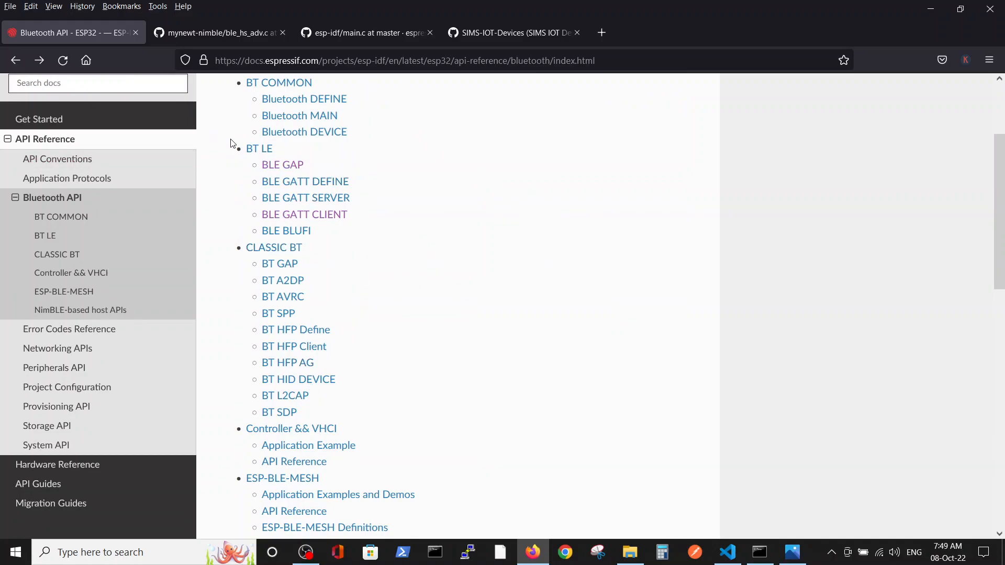
pyautogui.scroll(-3)
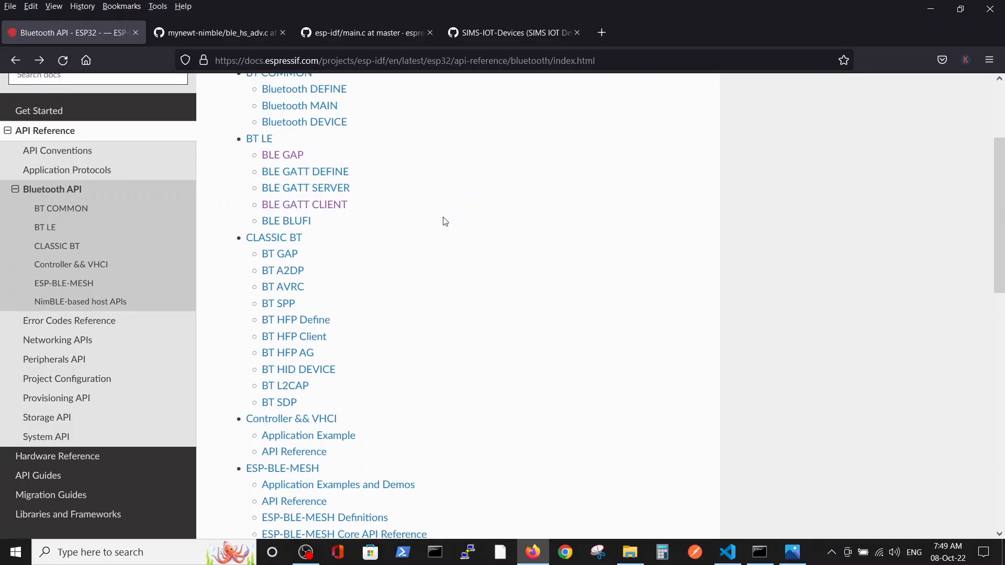
pyautogui.scroll(-3)
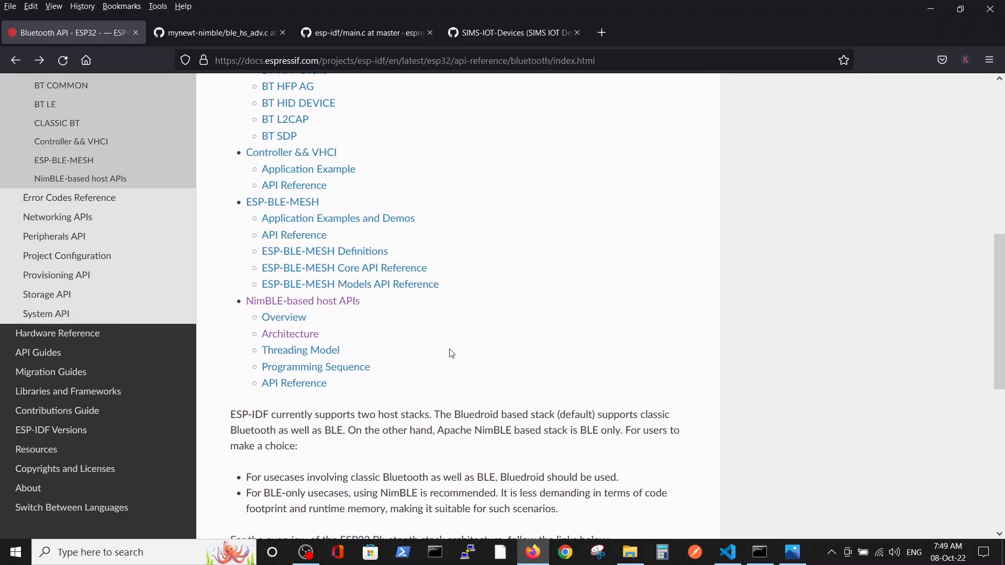
pyautogui.moveTo(546, 380)
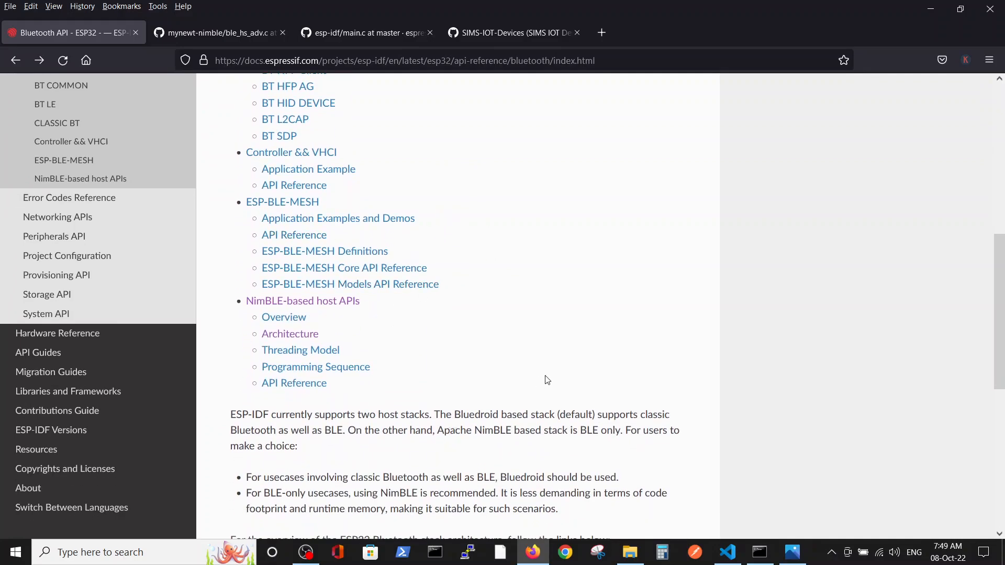
pyautogui.moveTo(450, 357)
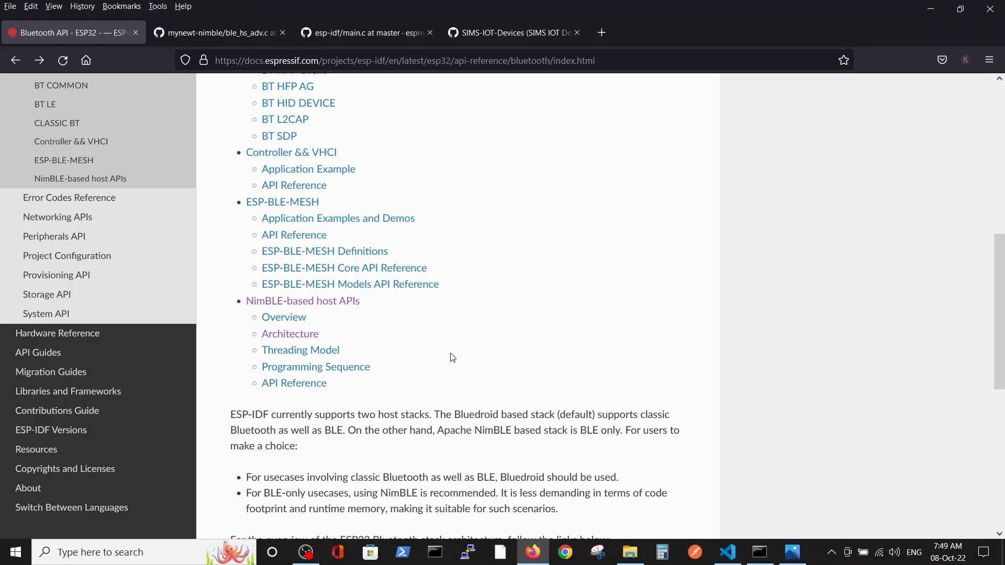
pyautogui.moveTo(399, 497)
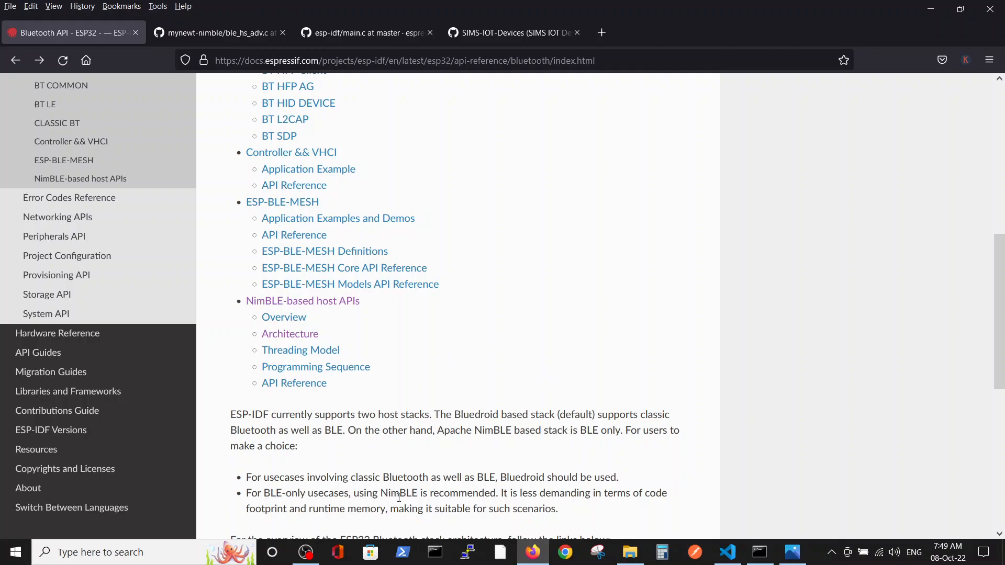
# Highlight the NimBLE recommendation, read the NimBLE host APIs, then bring up ble_hs_adv.c.
pyautogui.doubleClick(397, 493)
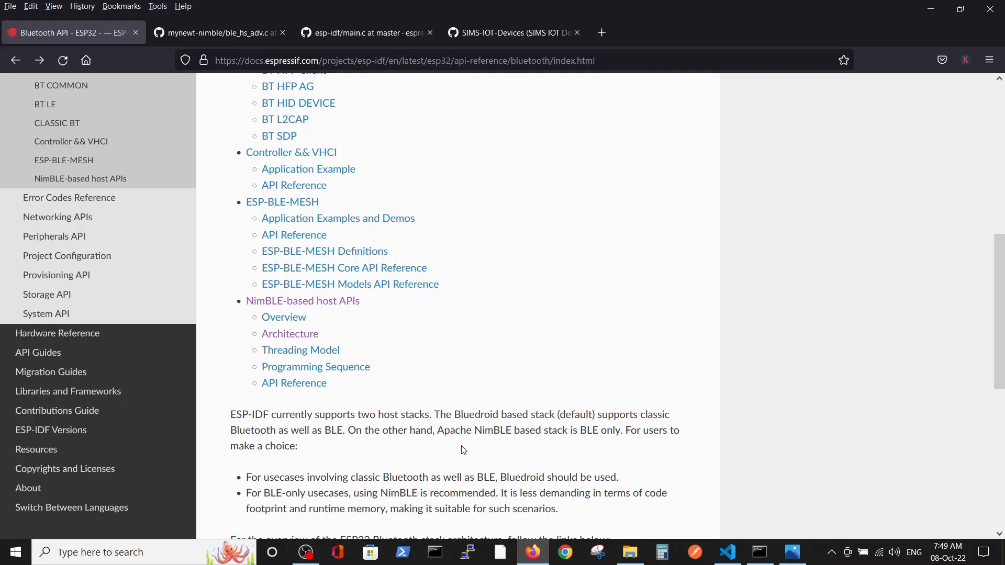
pyautogui.scroll(-3)
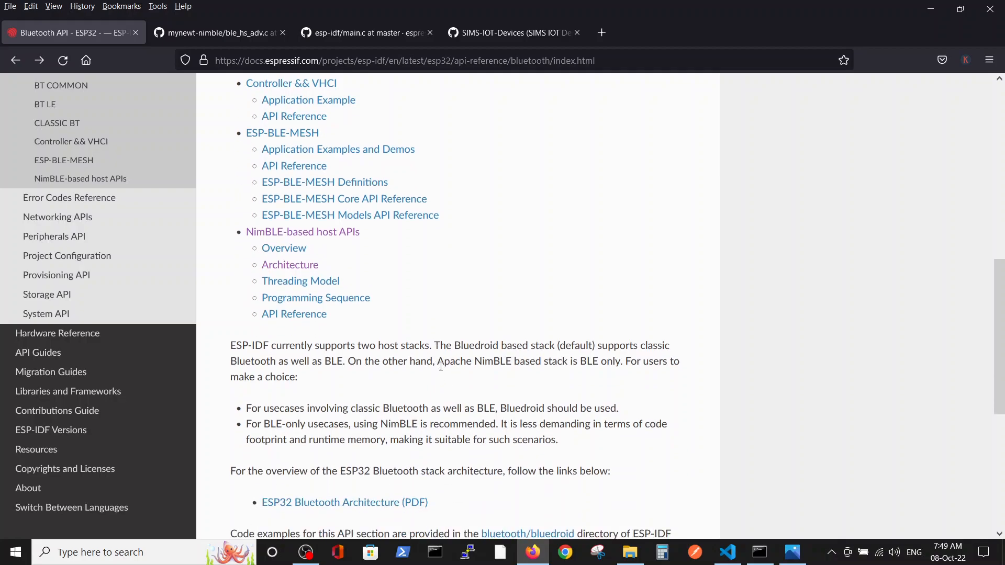
pyautogui.moveTo(363, 416)
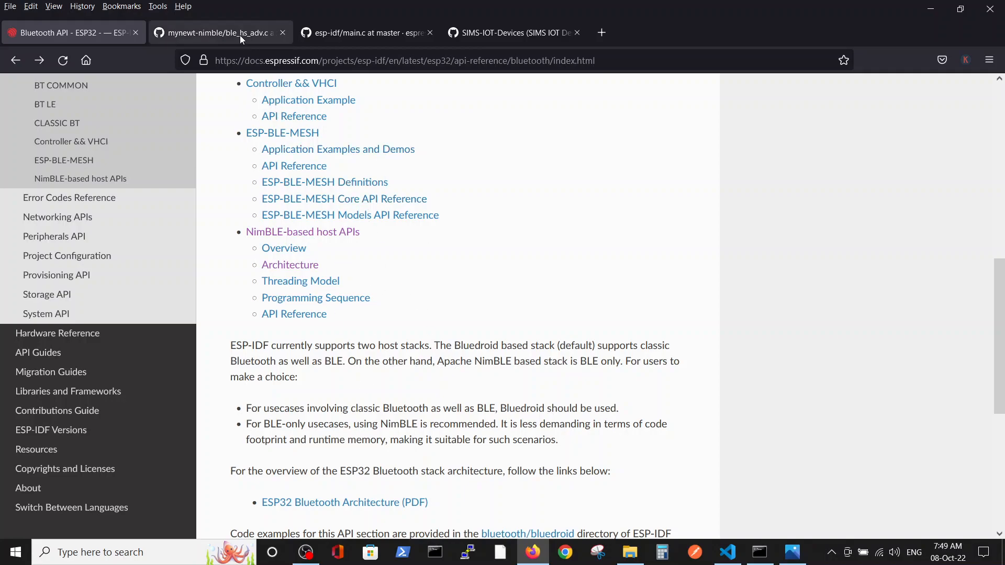
pyautogui.click(220, 33)
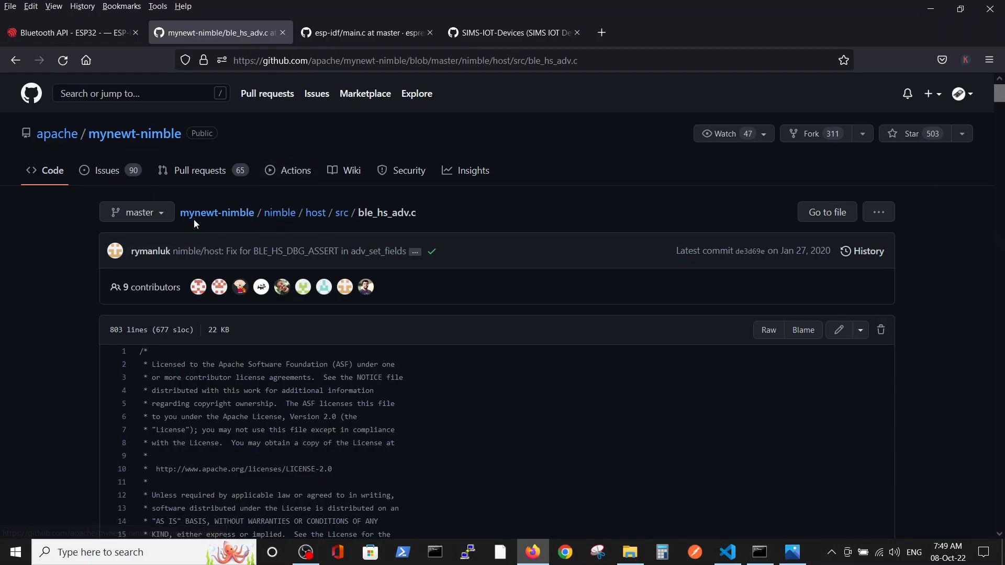
# Skim ble_hs_adv.c down to ble_hs_adv_parse and back up.
pyautogui.scroll(-3)
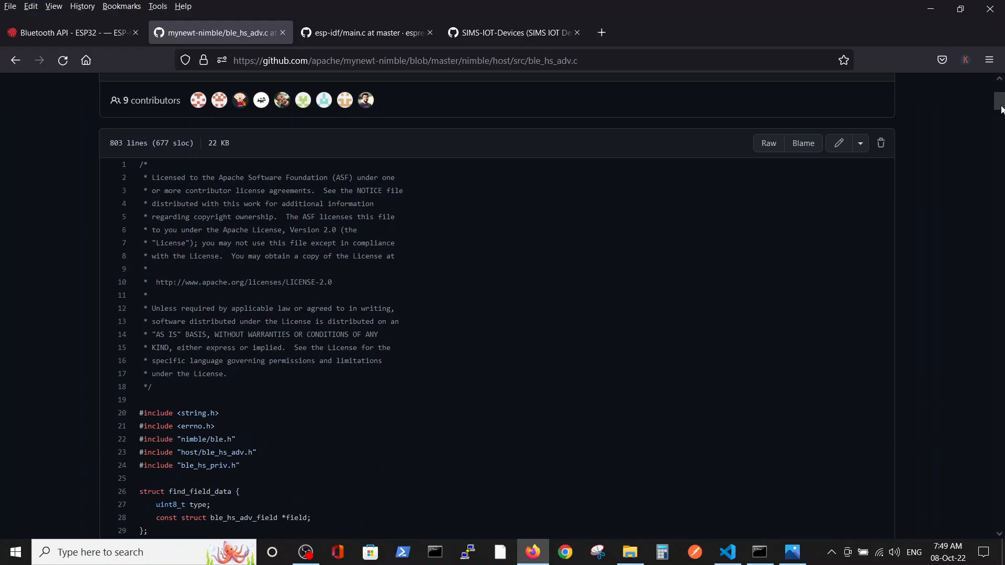
pyautogui.scroll(-3)
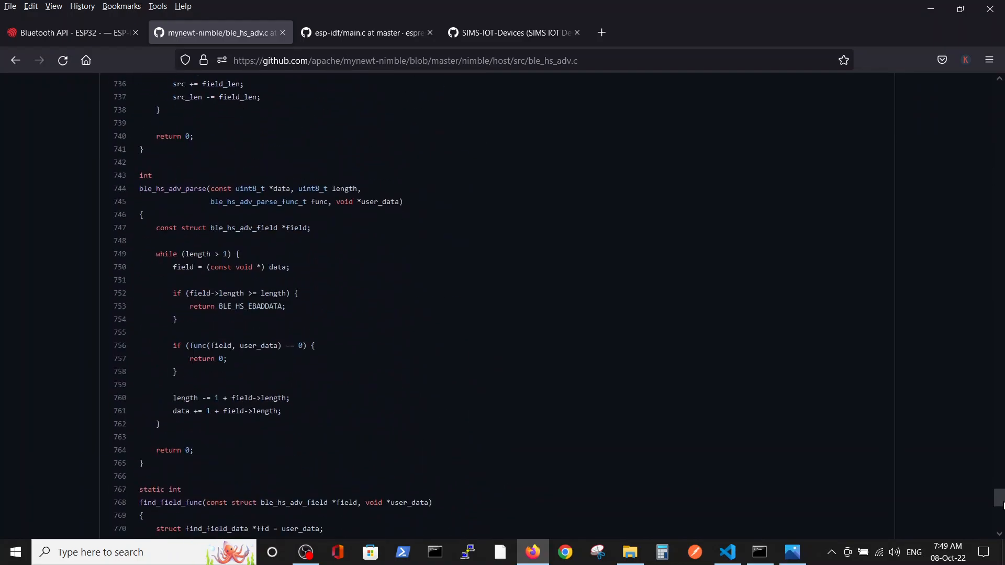
pyautogui.scroll(3)
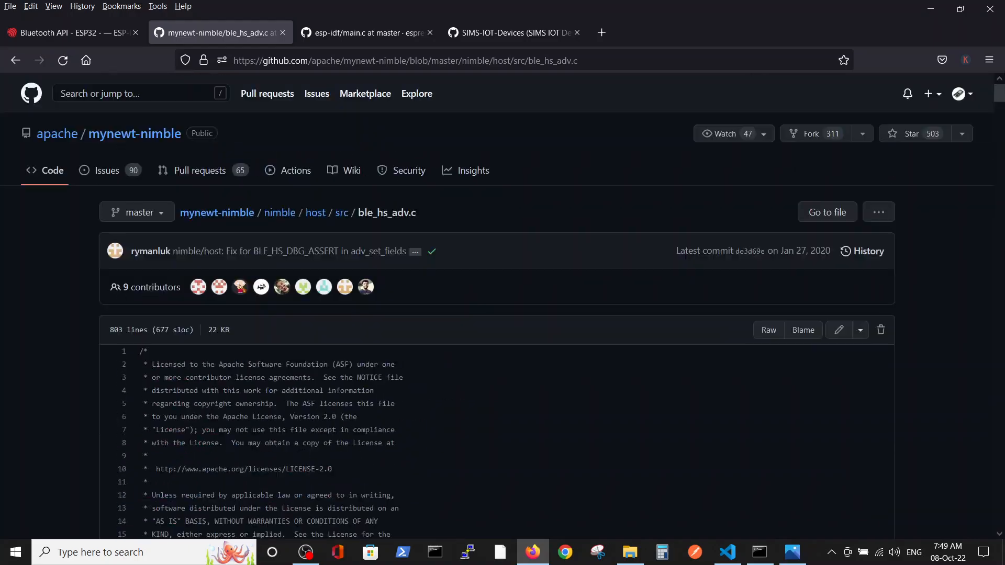
# Switch to the esp-idf blecent example main.c and scroll through it.
pyautogui.click(365, 31)
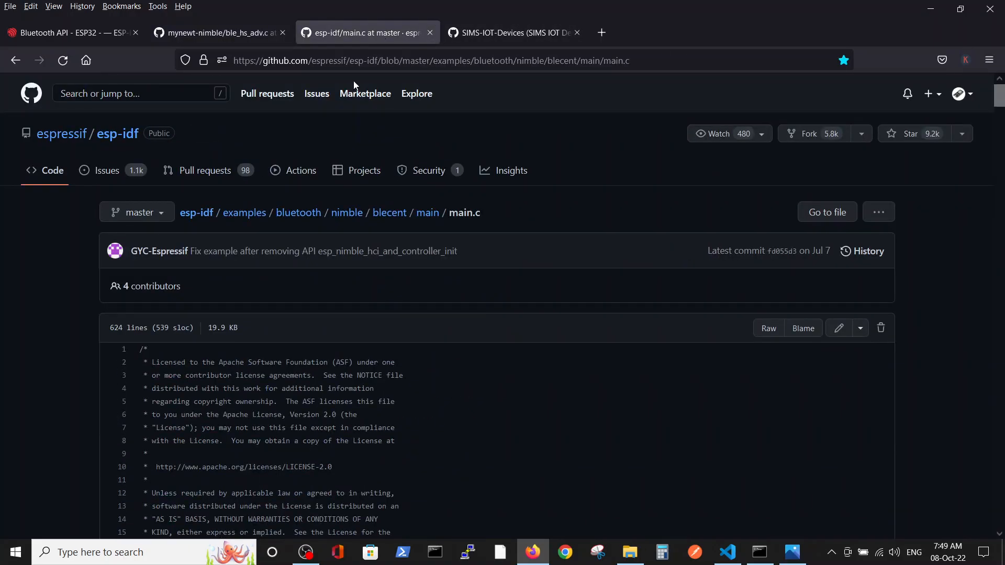
pyautogui.scroll(-3)
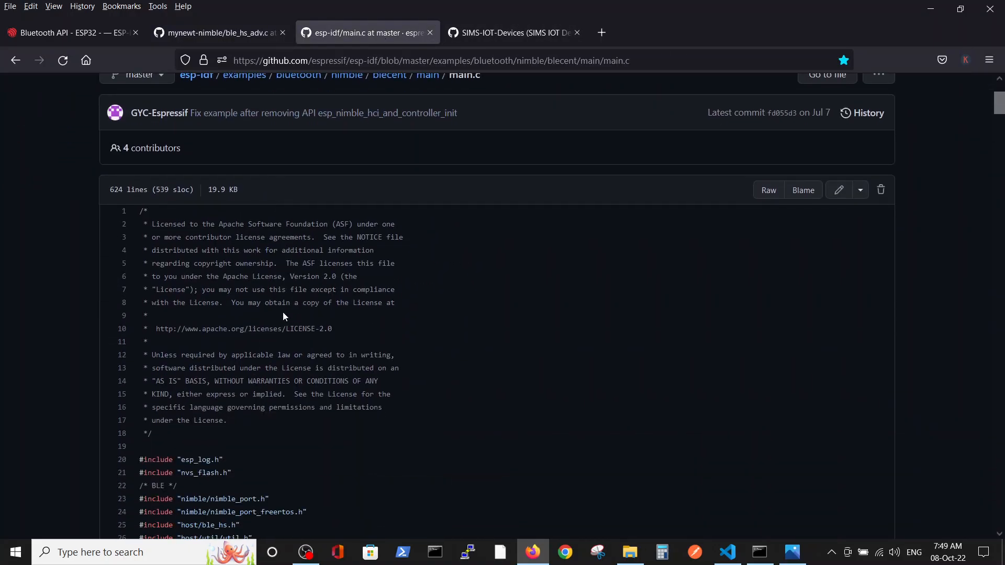
pyautogui.scroll(-3)
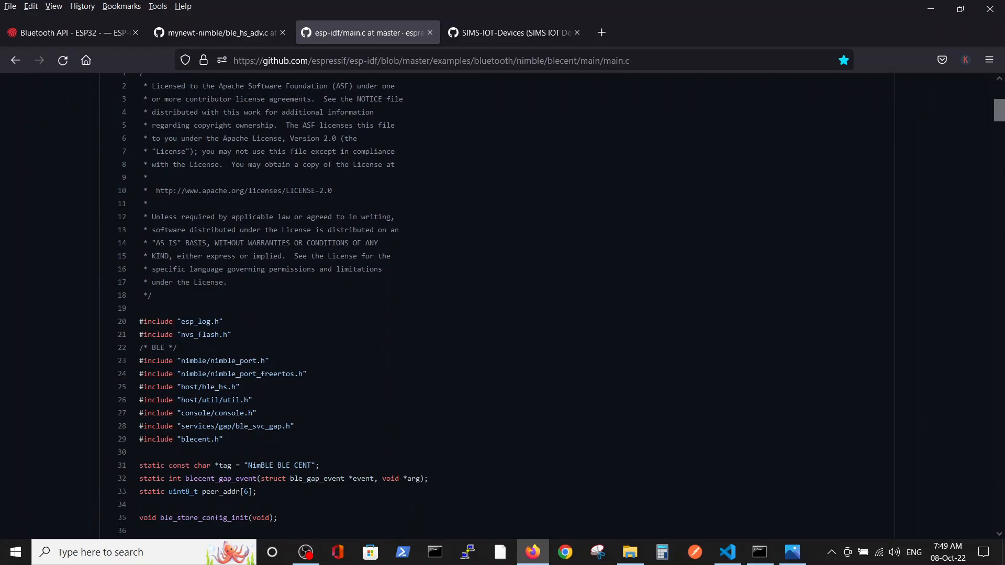
pyautogui.scroll(-3)
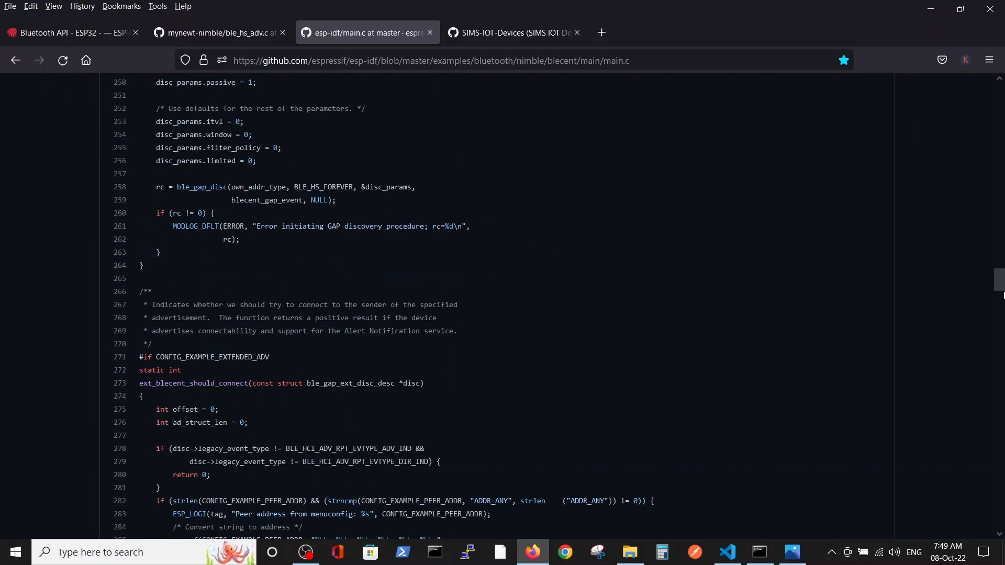
pyautogui.scroll(3)
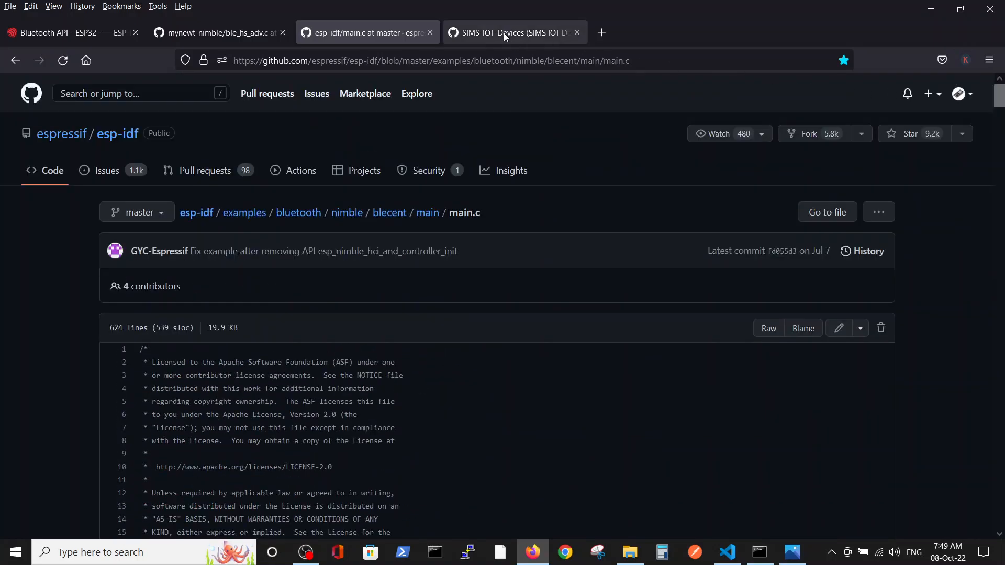
# From the SIMS-IOT-Devices profile's repository list, open FreeRTOS-ESP-IDF-BLE-Client.
pyautogui.click(509, 32)
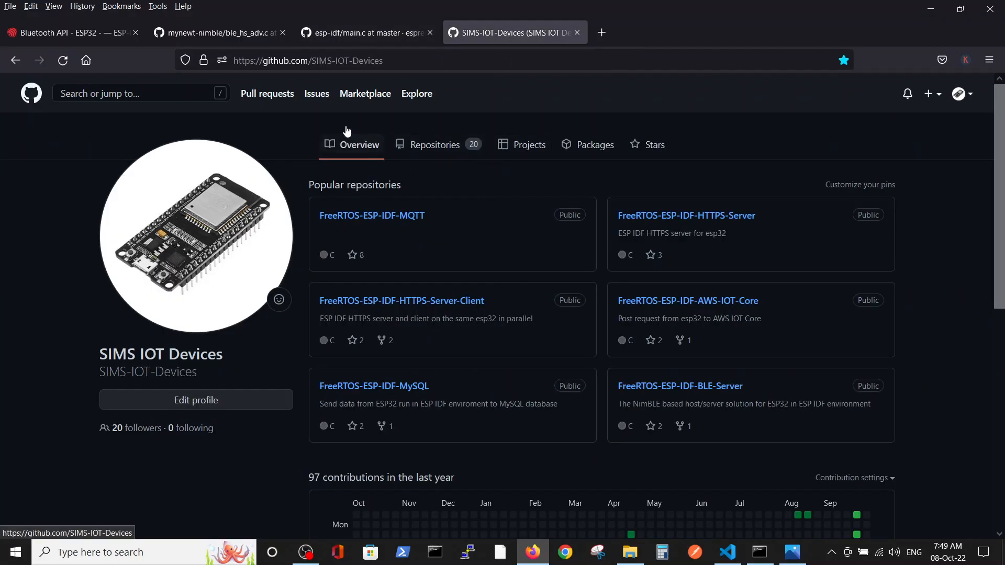
pyautogui.moveTo(234, 288)
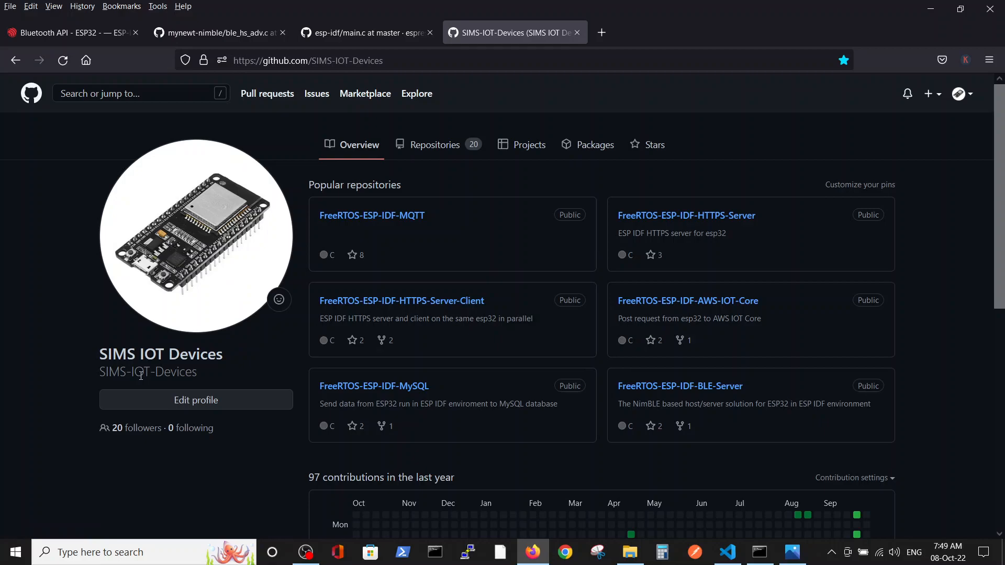
pyautogui.moveTo(435, 144)
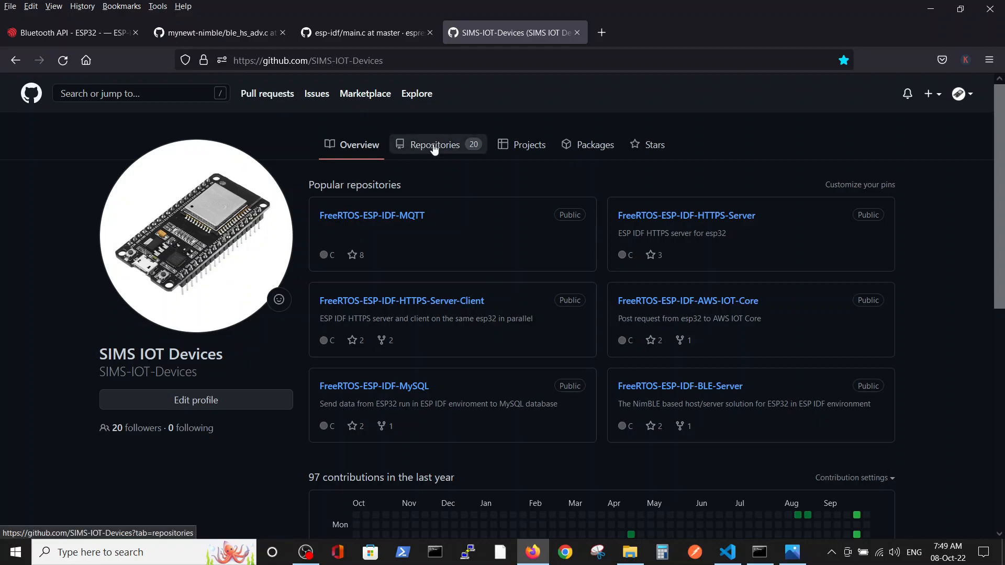
pyautogui.click(434, 144)
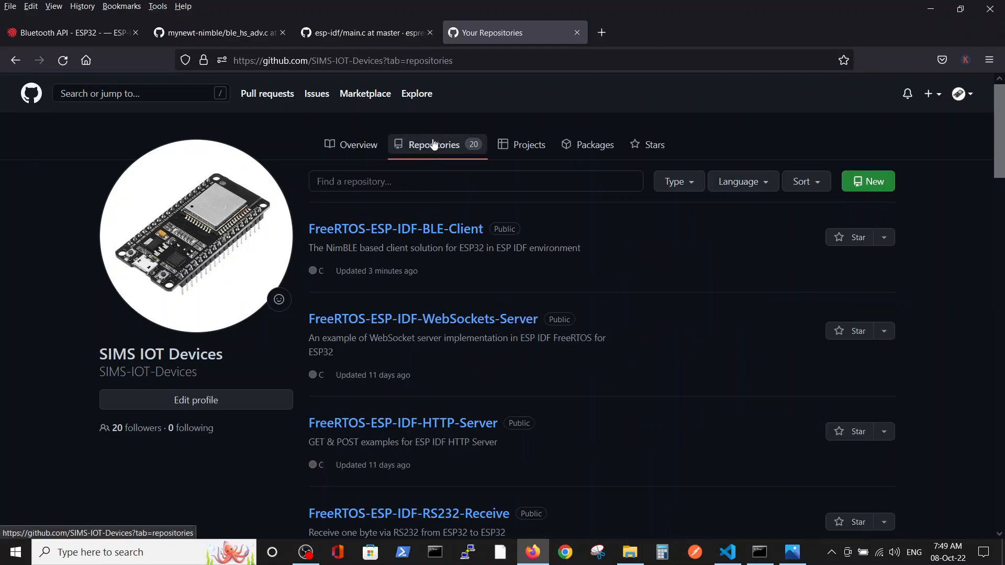
pyautogui.moveTo(350, 226)
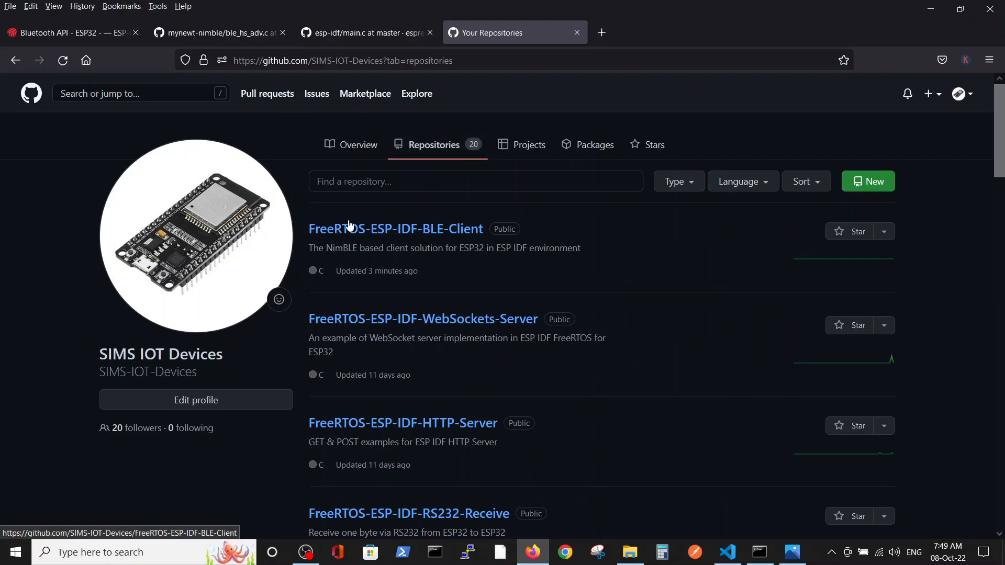
pyautogui.moveTo(445, 234)
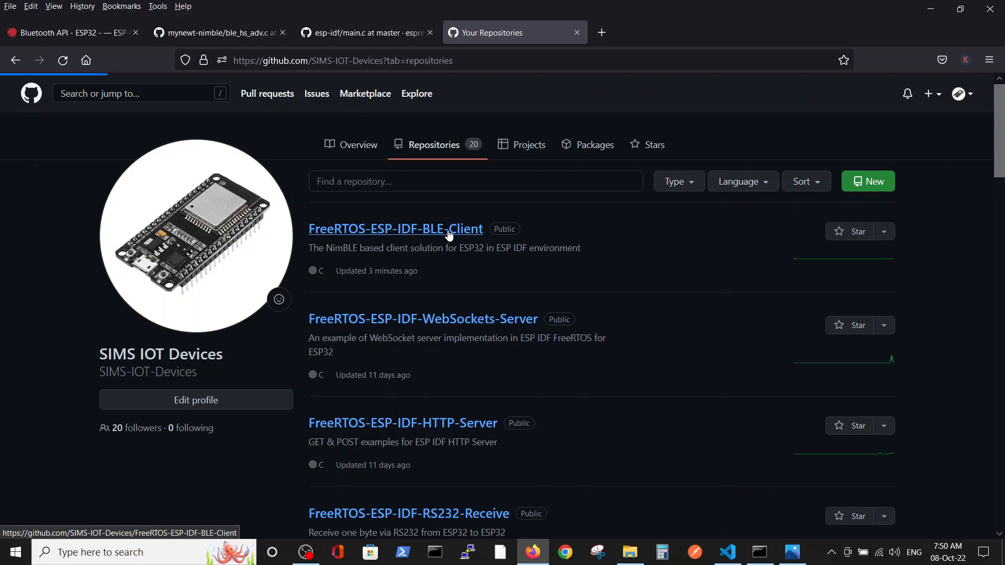
pyautogui.click(395, 229)
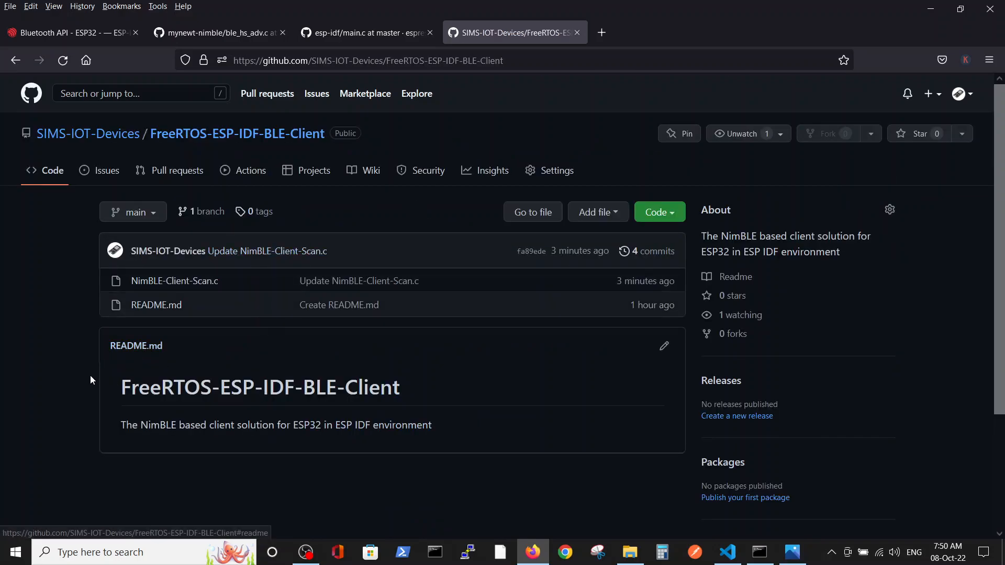
pyautogui.moveTo(174, 280)
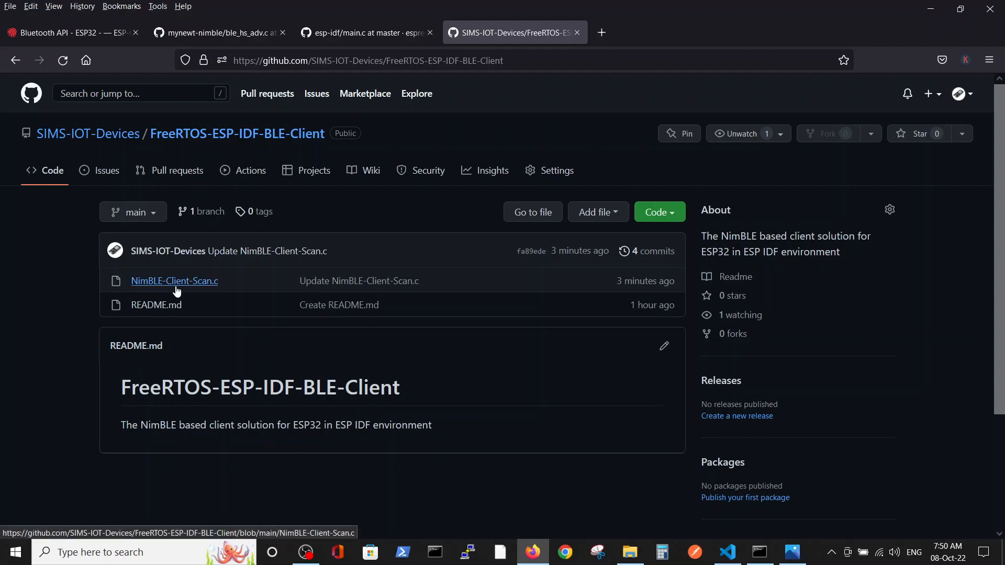
pyautogui.moveTo(140, 291)
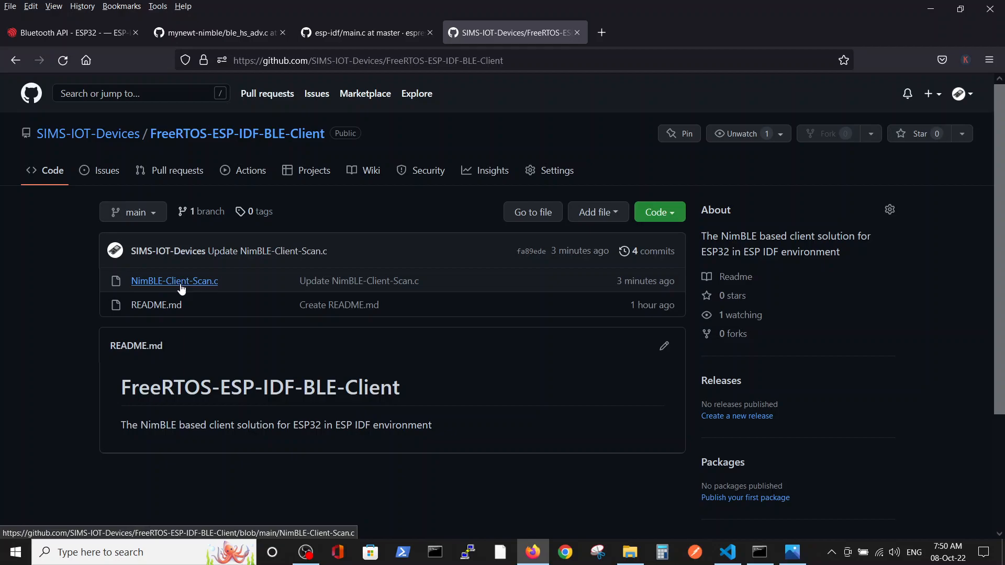
# Open NimBLE-Client-Scan.c and scroll to app_main and back to the top.
pyautogui.click(173, 281)
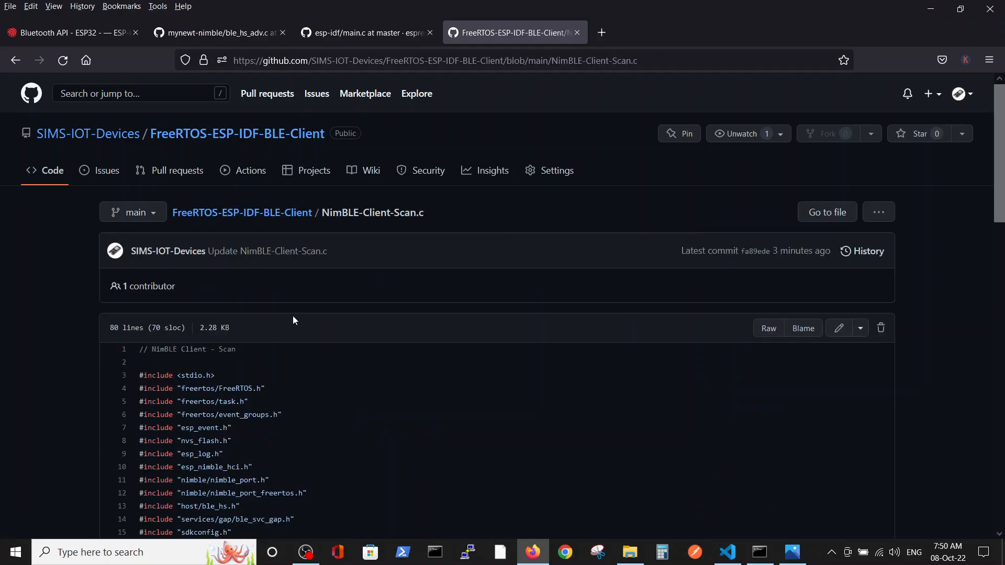
pyautogui.scroll(-3)
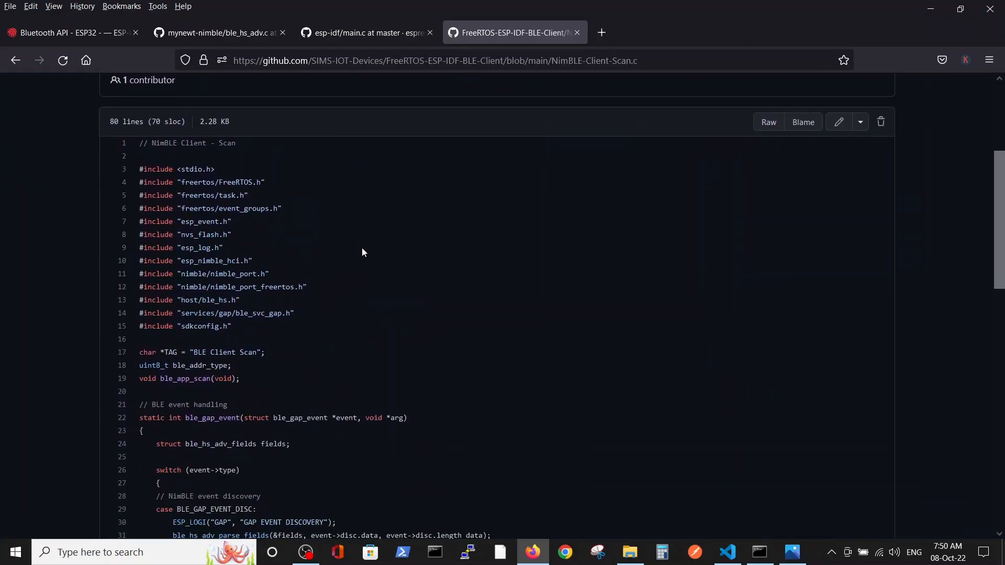
pyautogui.scroll(-3)
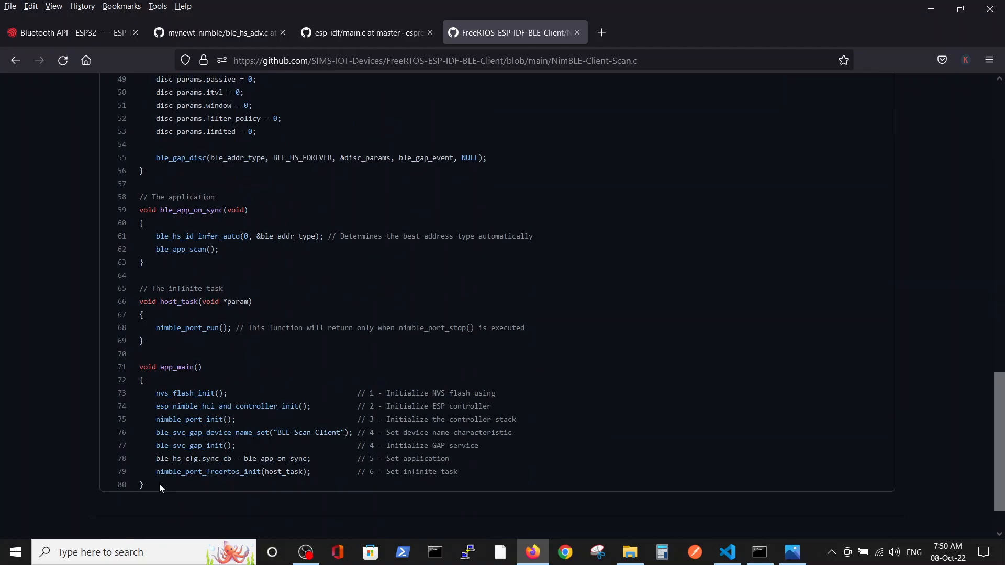
pyautogui.scroll(3)
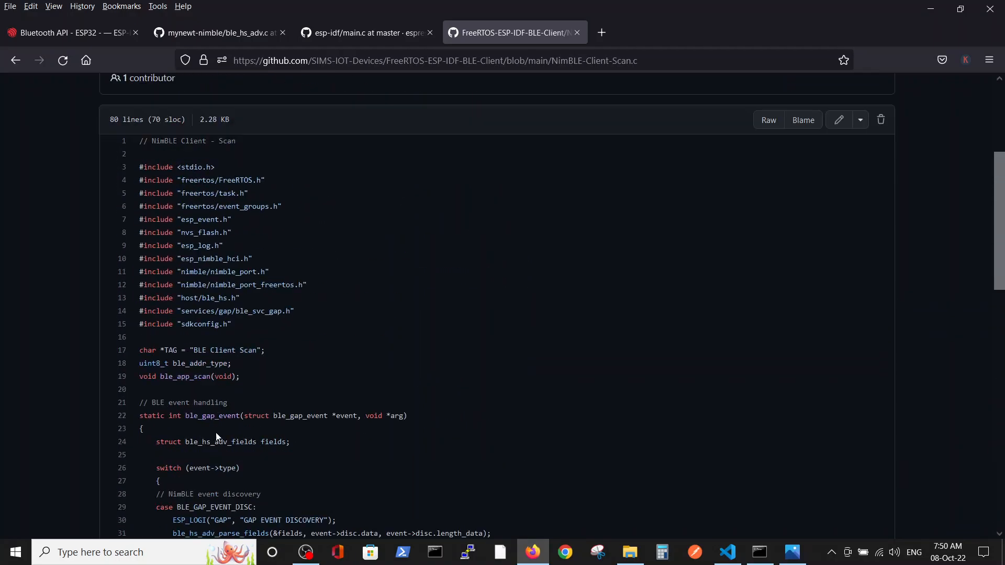
pyautogui.scroll(3)
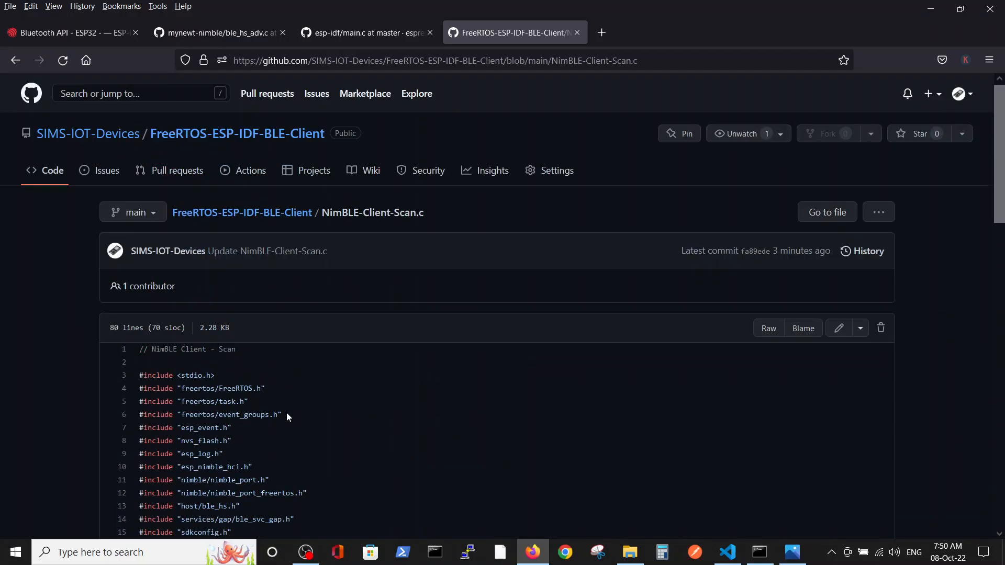
pyautogui.moveTo(275, 375)
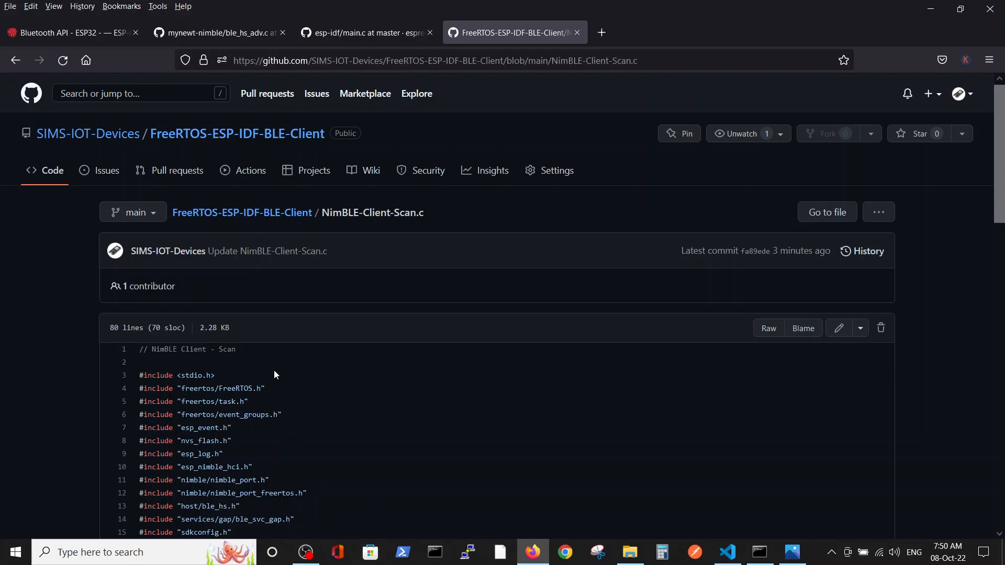
pyautogui.moveTo(726, 552)
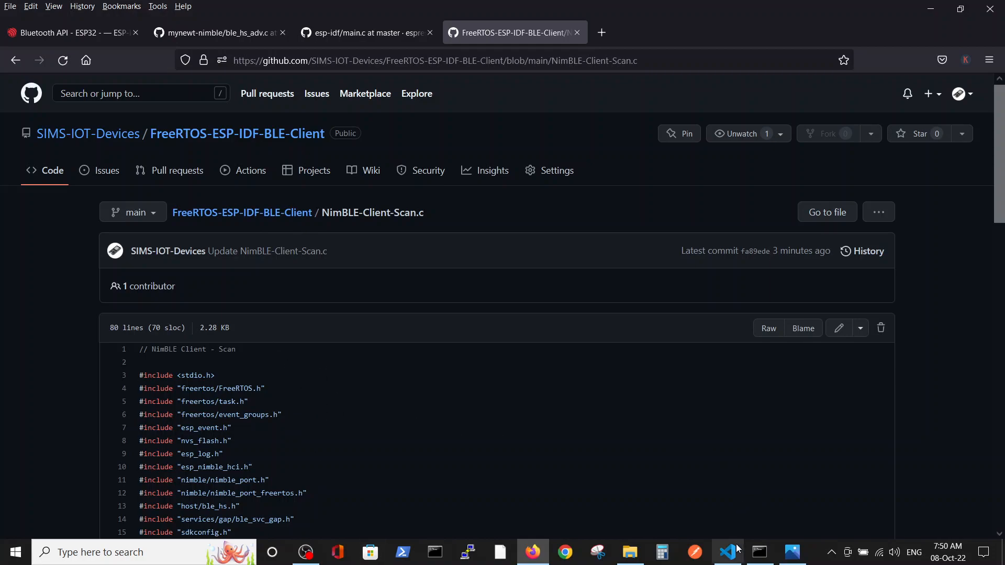
# Switch to VS Code with proj6.c and the ESP-IDF terminal discovering nearby devices.
pyautogui.click(726, 552)
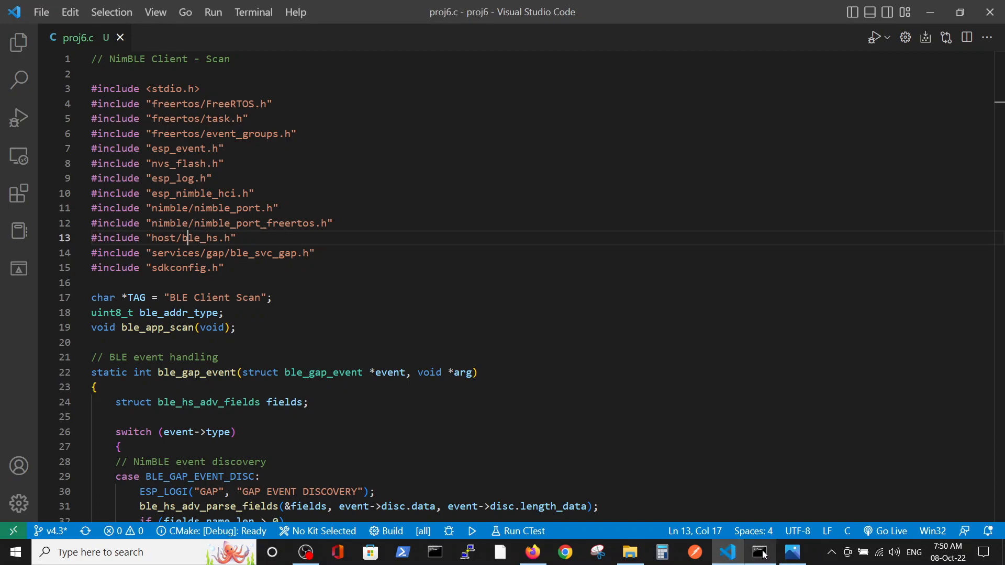
pyautogui.click(760, 551)
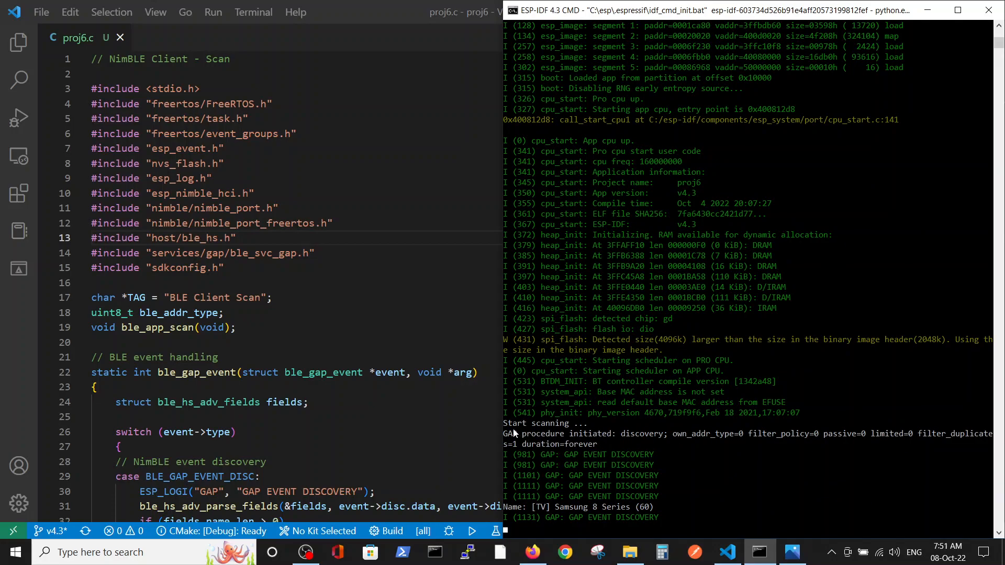
pyautogui.moveTo(573, 434)
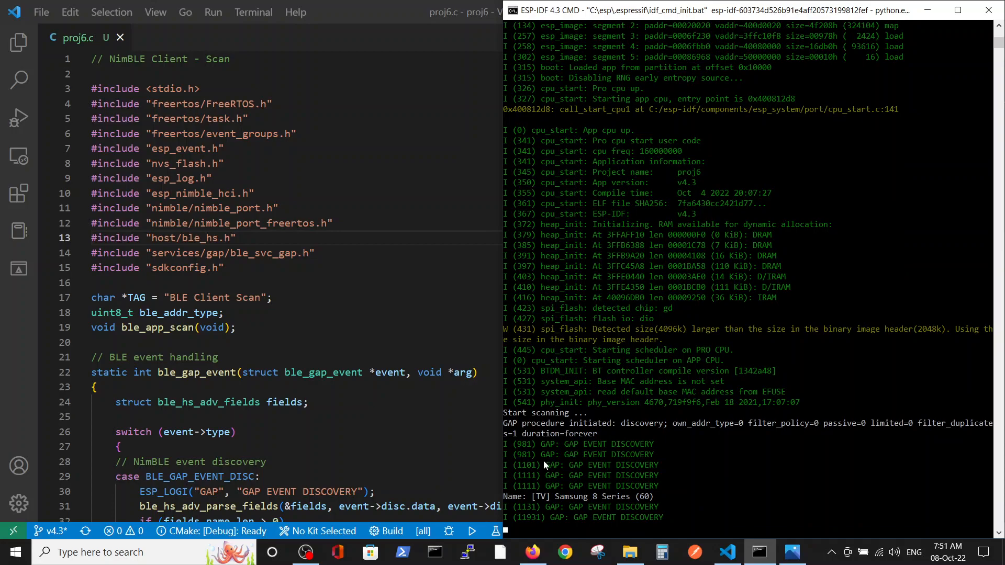
pyautogui.moveTo(647, 461)
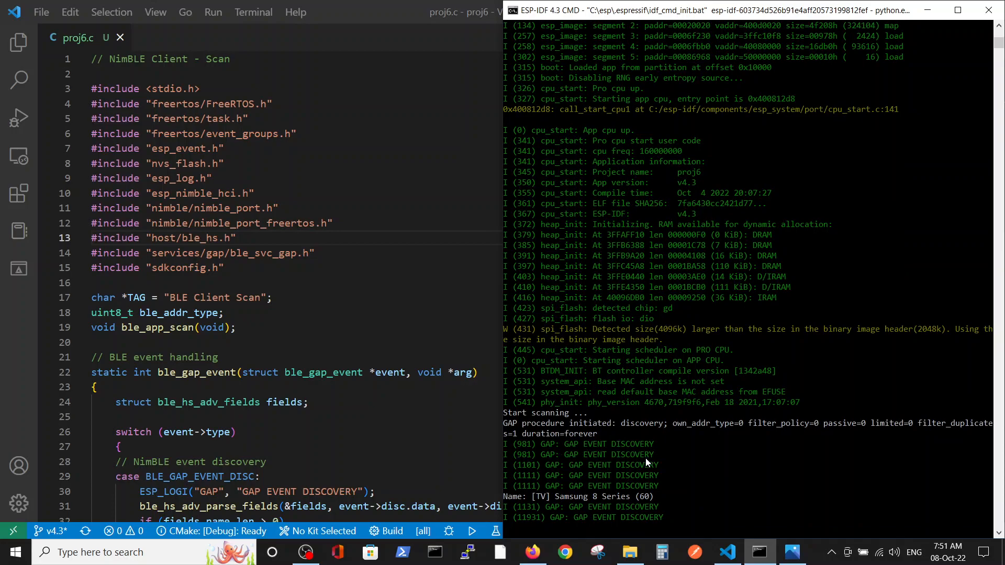
pyautogui.moveTo(612, 454)
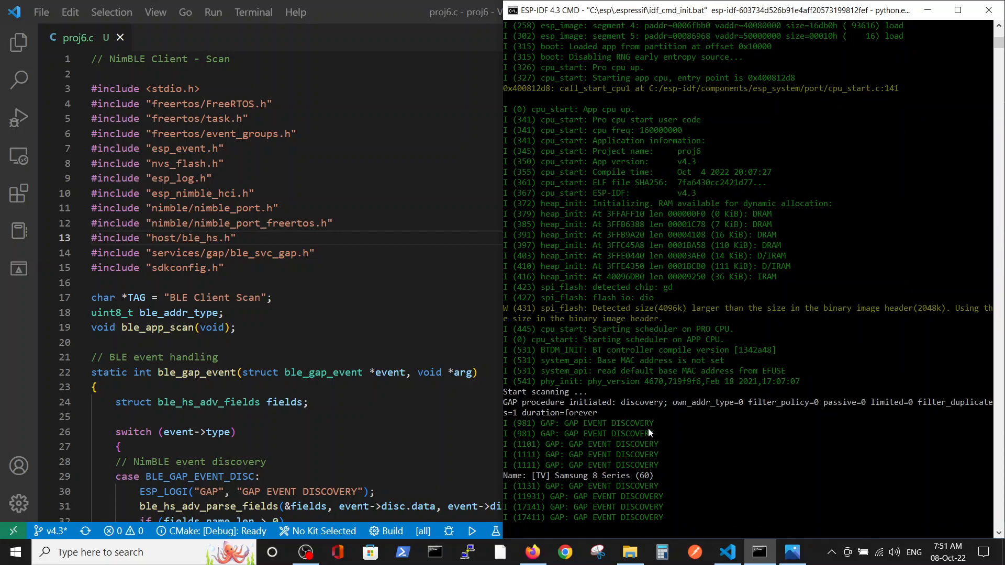
pyautogui.moveTo(628, 427)
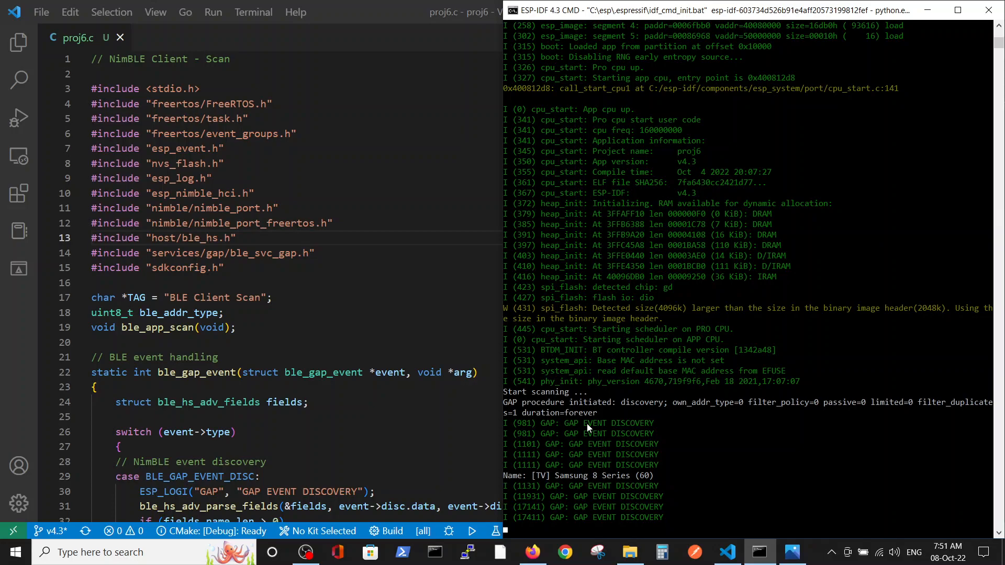
pyautogui.moveTo(642, 443)
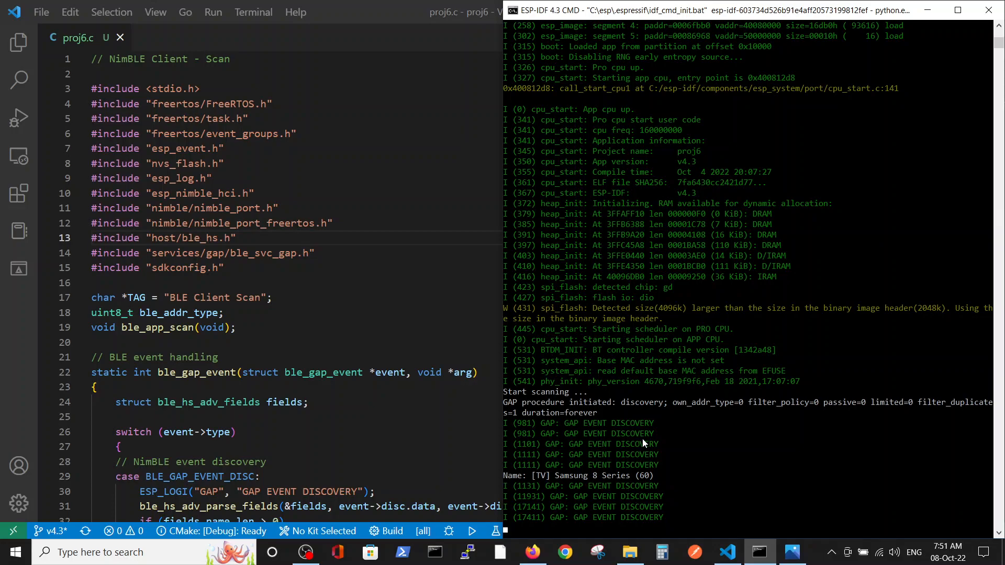
pyautogui.moveTo(649, 508)
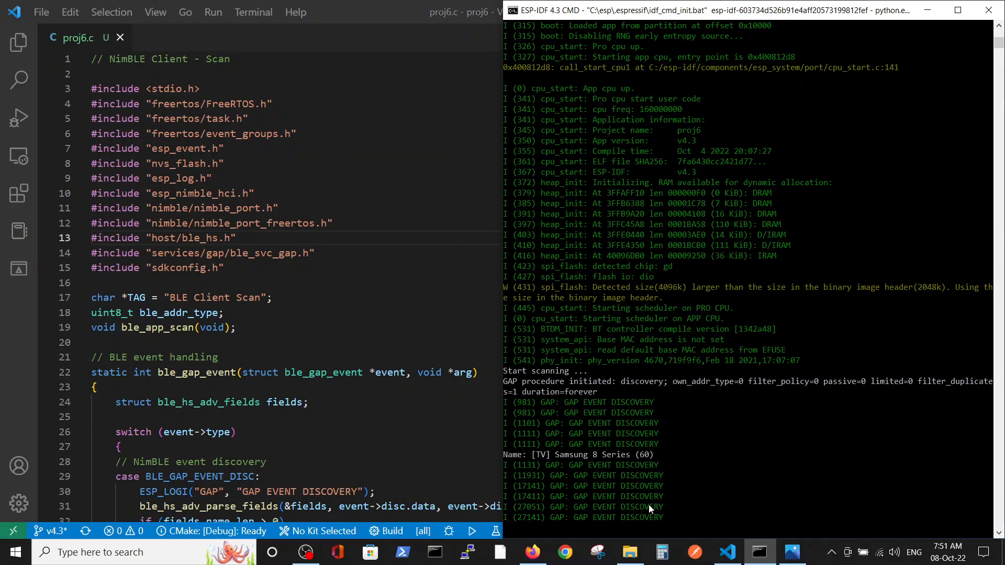
pyautogui.moveTo(531, 495)
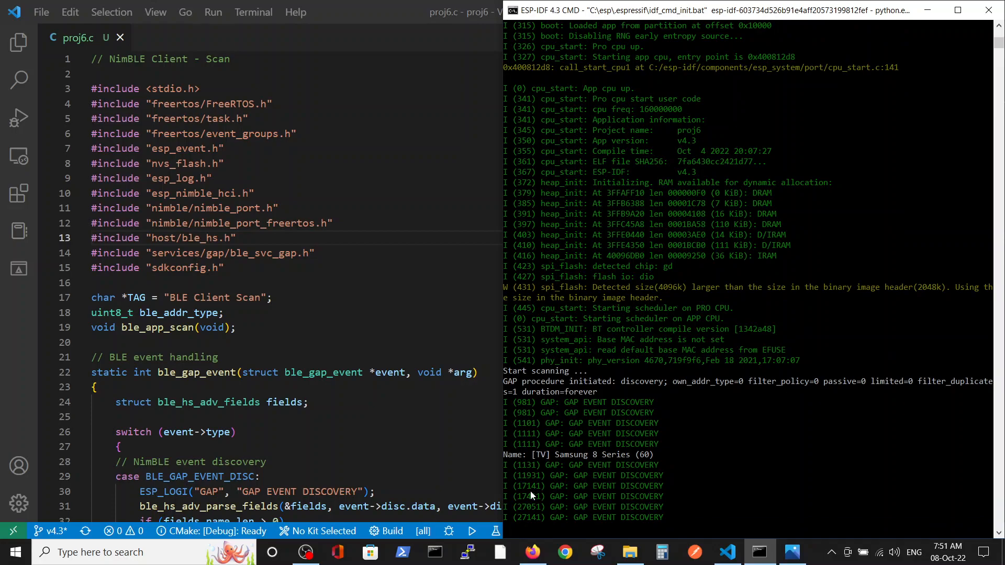
pyautogui.moveTo(533, 466)
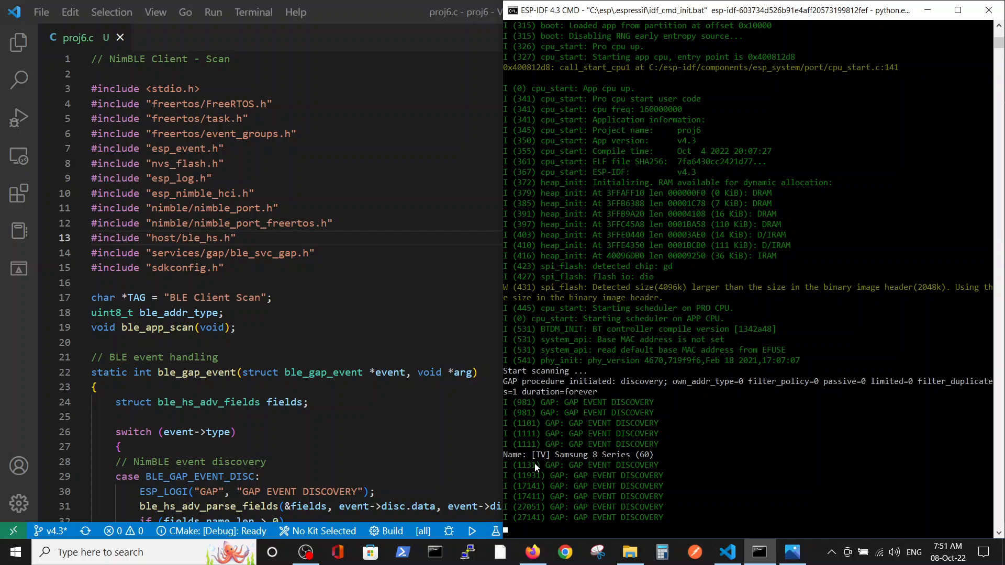
pyautogui.moveTo(575, 462)
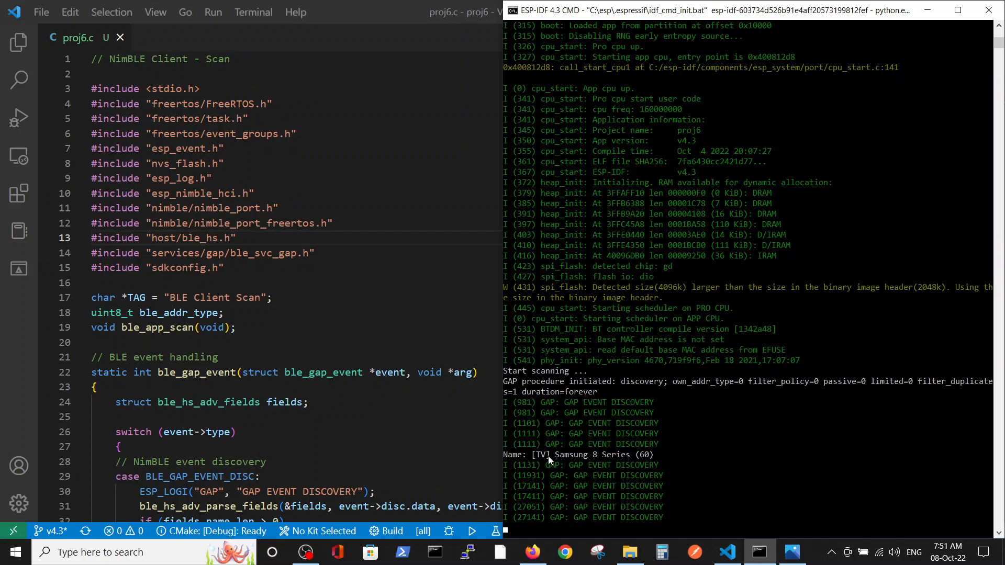
pyautogui.moveTo(647, 454)
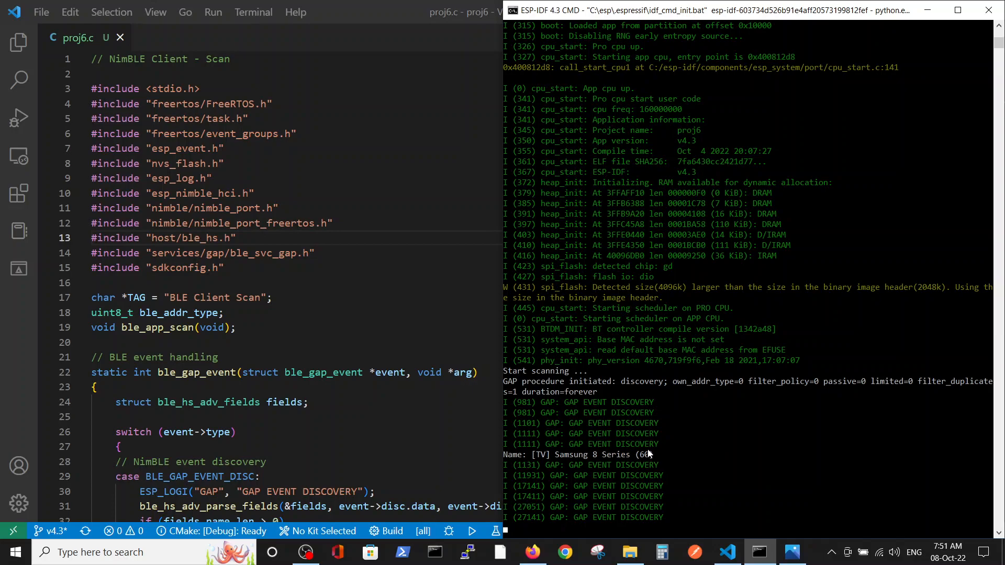
pyautogui.moveTo(546, 460)
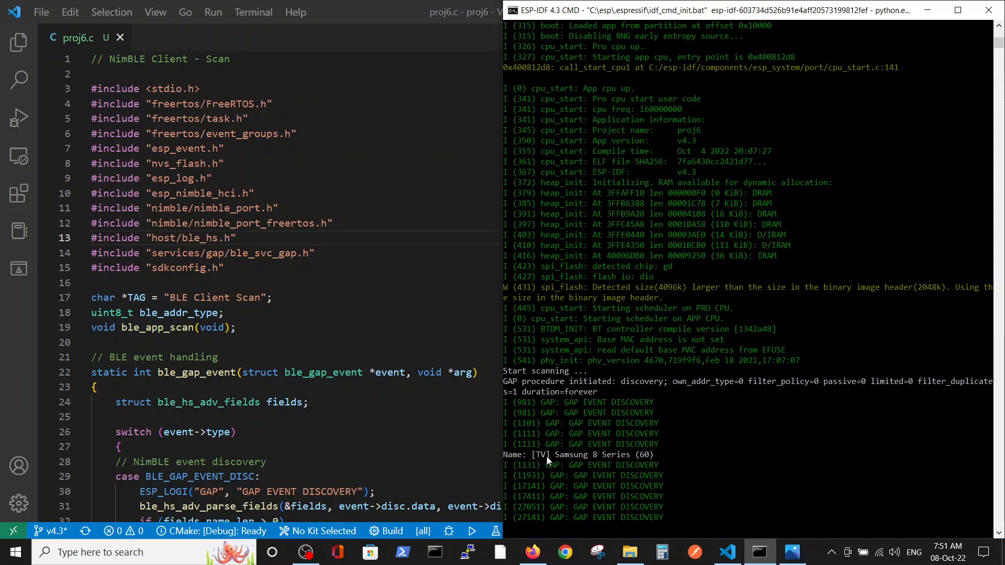
pyautogui.moveTo(638, 462)
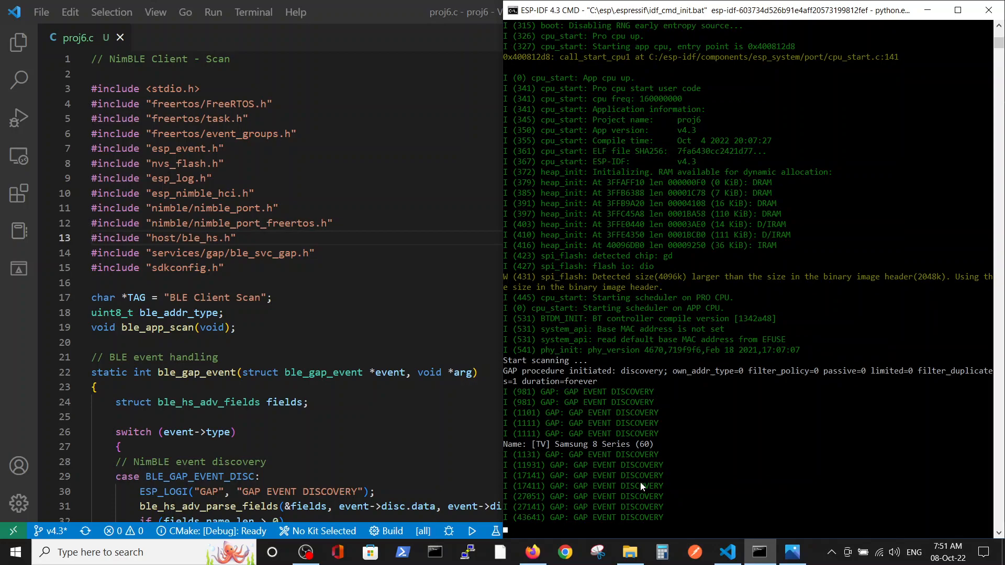
pyautogui.moveTo(652, 477)
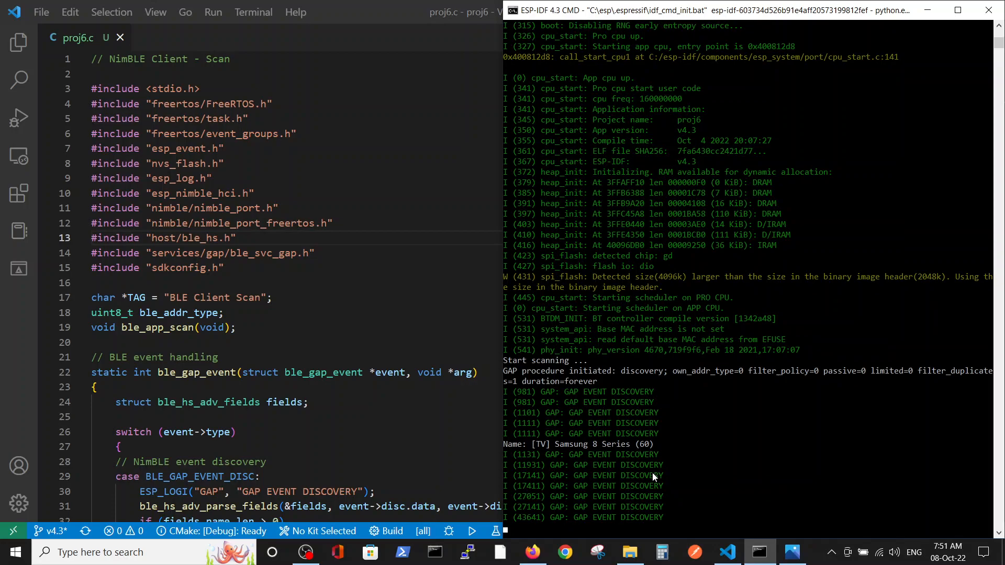
pyautogui.moveTo(704, 508)
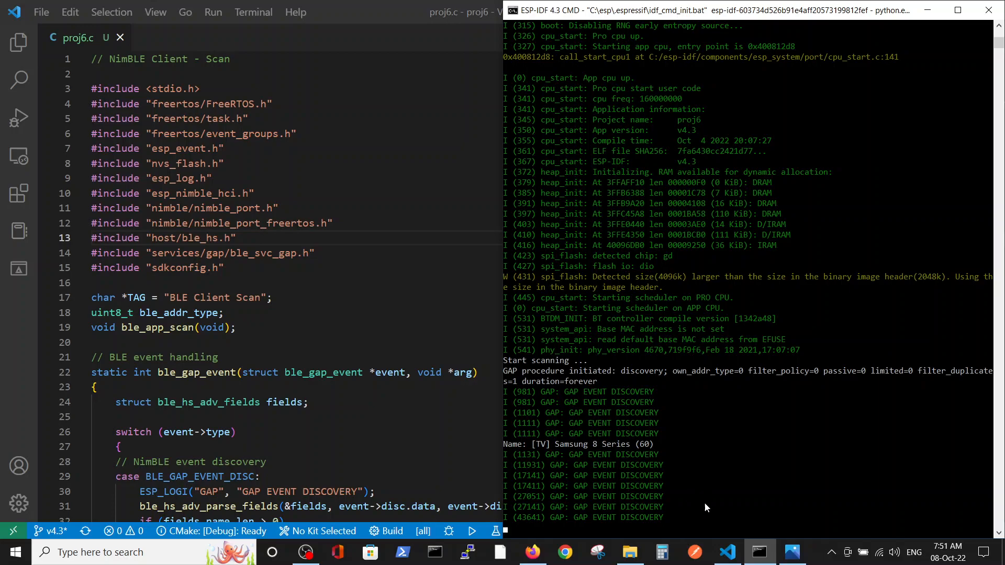
pyautogui.moveTo(736, 483)
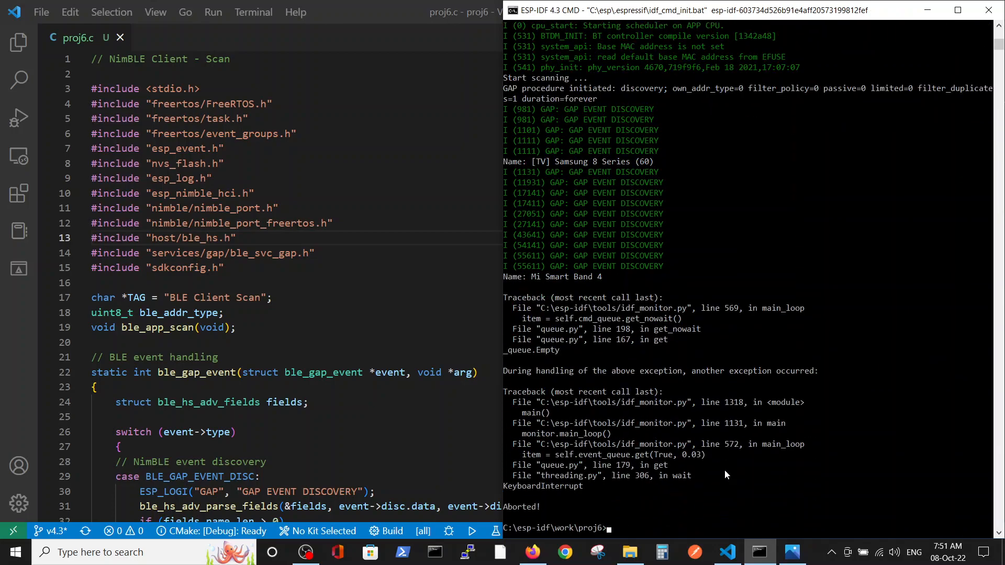
pyautogui.moveTo(509, 302)
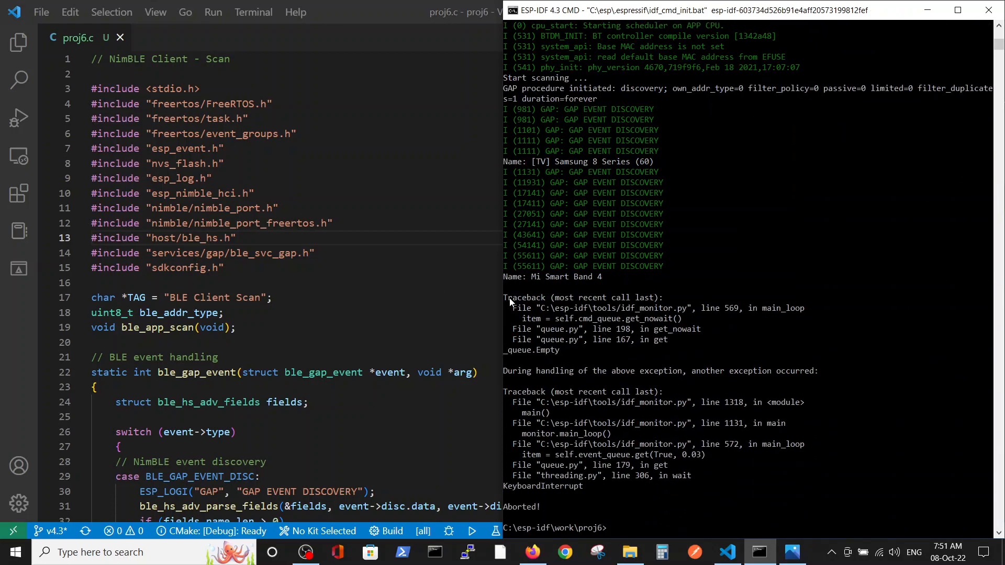
pyautogui.moveTo(589, 281)
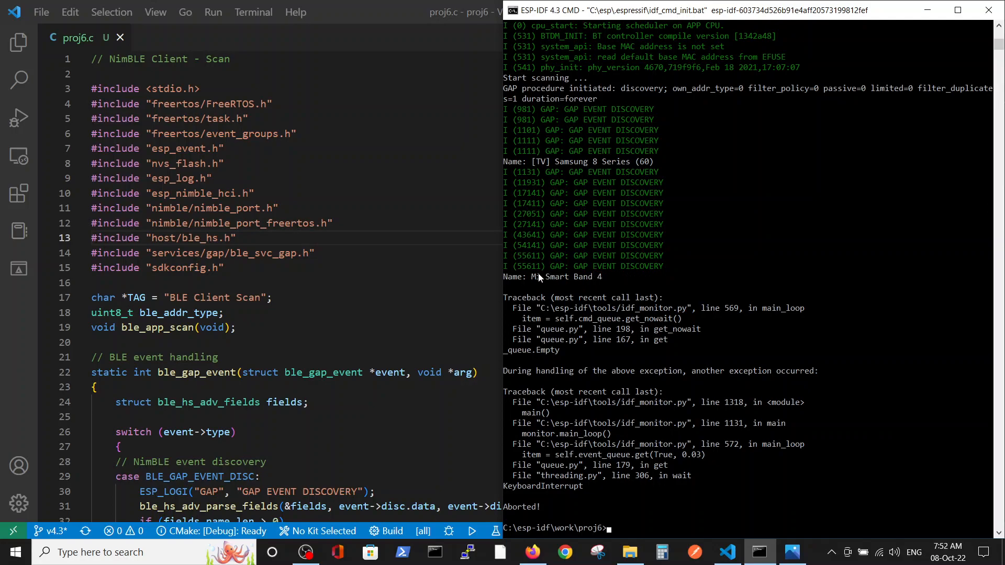
pyautogui.moveTo(596, 266)
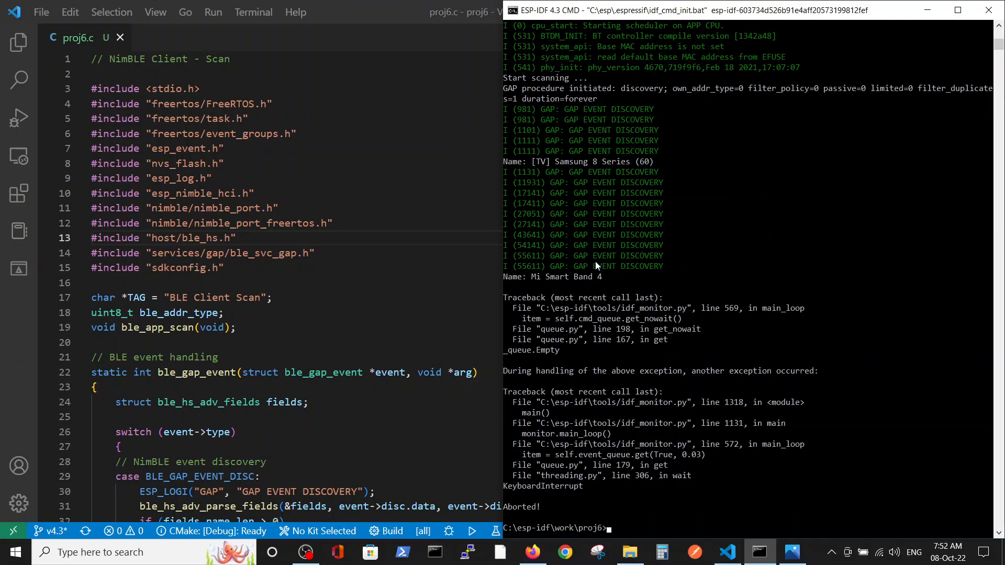
pyautogui.moveTo(597, 284)
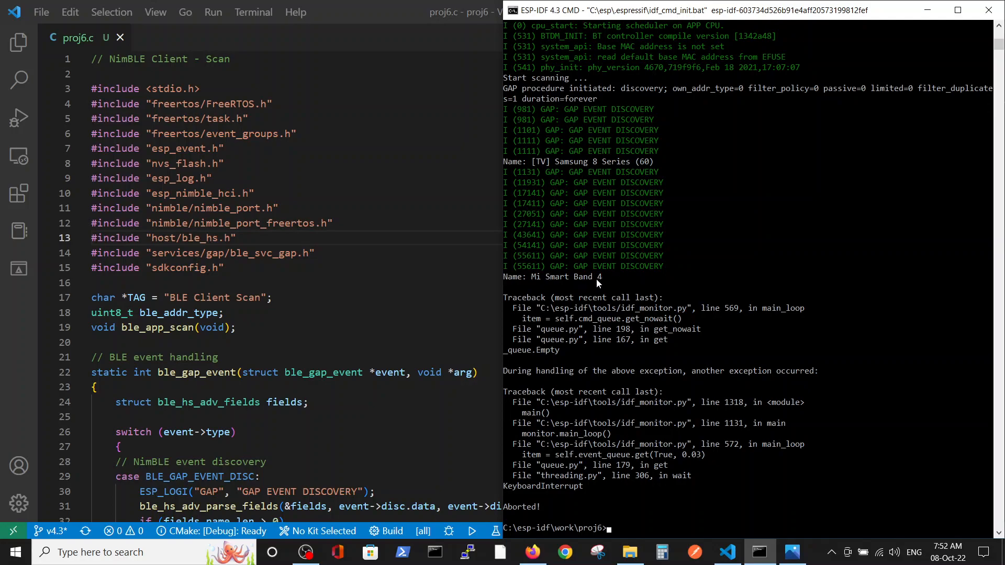
pyautogui.moveTo(565, 287)
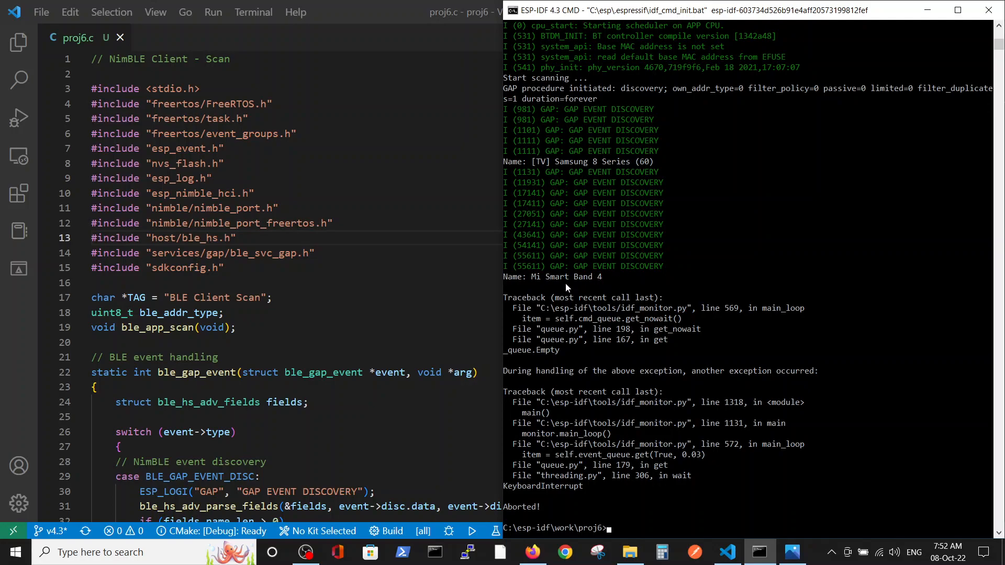
pyautogui.moveTo(396, 301)
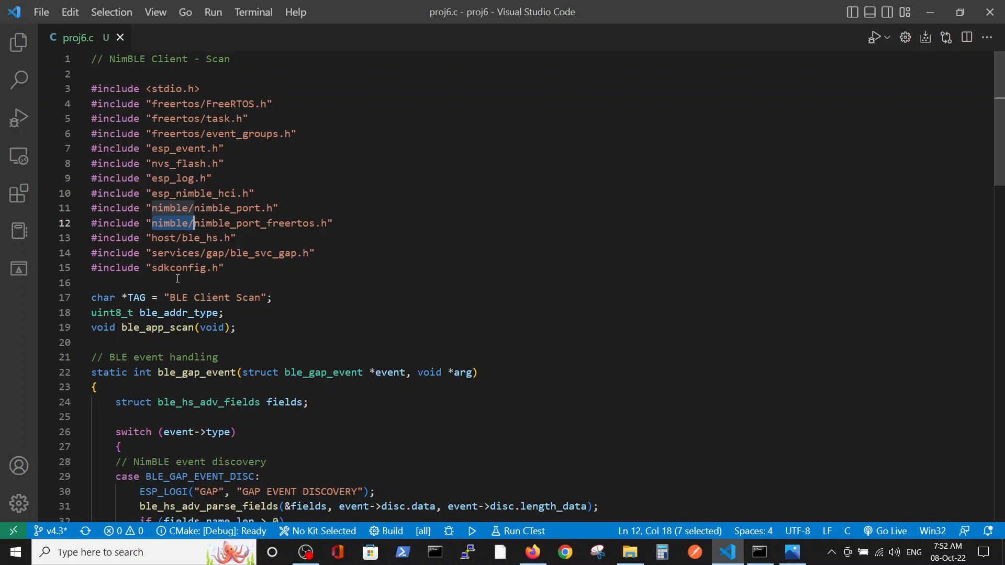
pyautogui.moveTo(184, 208)
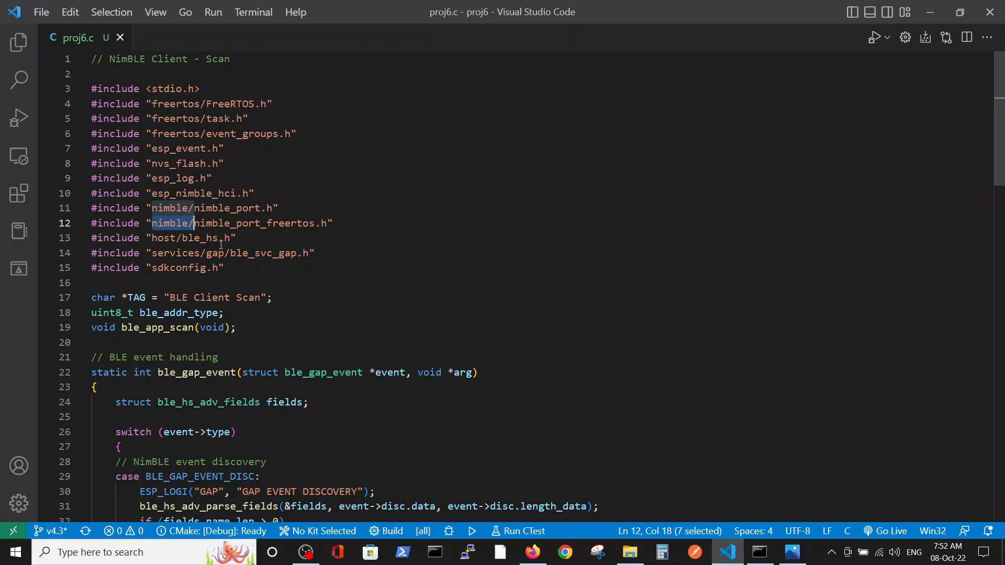
pyautogui.moveTo(257, 278)
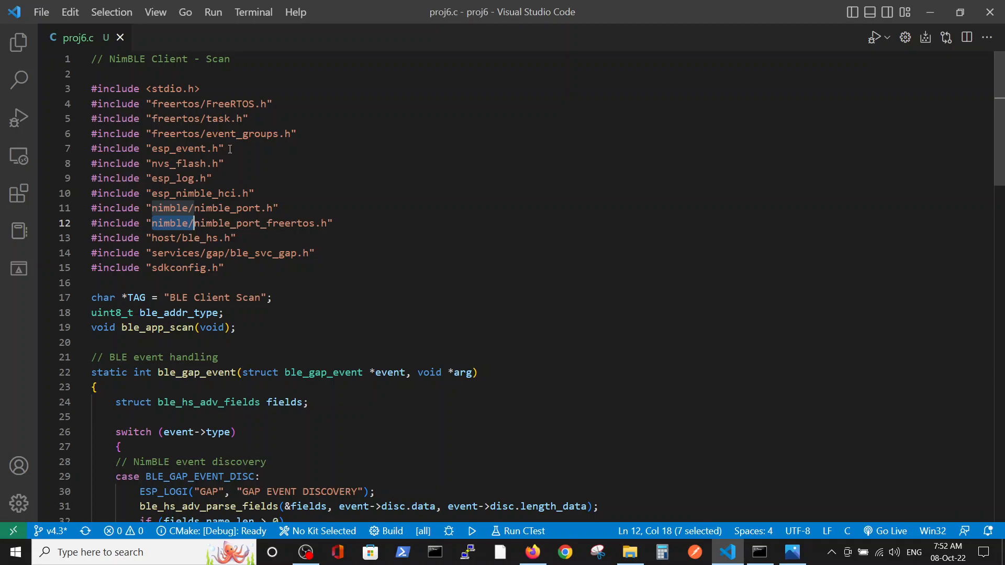
# Scroll proj6.c past the #include lines to ble_gap_event and the start of ble_app_scan.
pyautogui.scroll(-3)
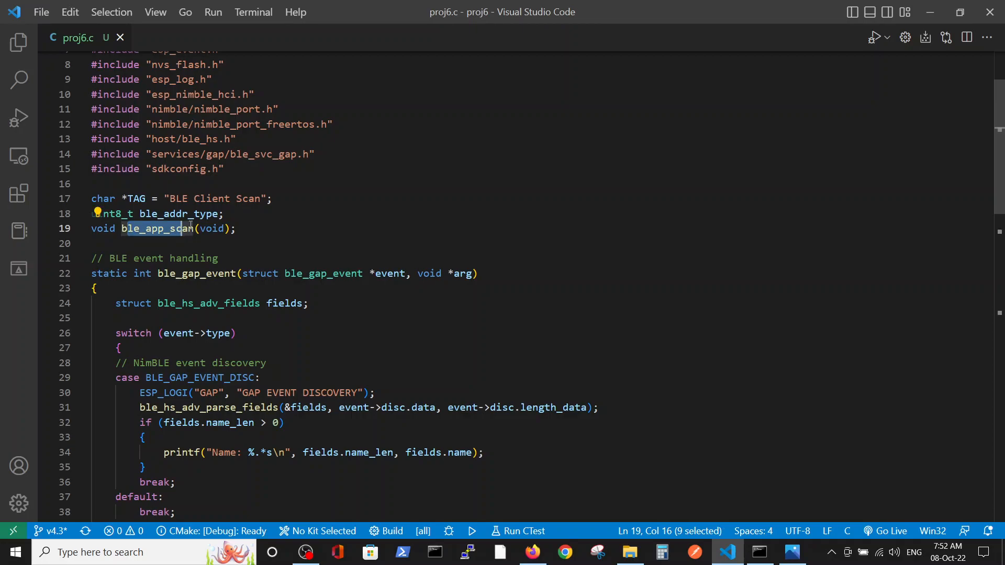
pyautogui.moveTo(154, 229)
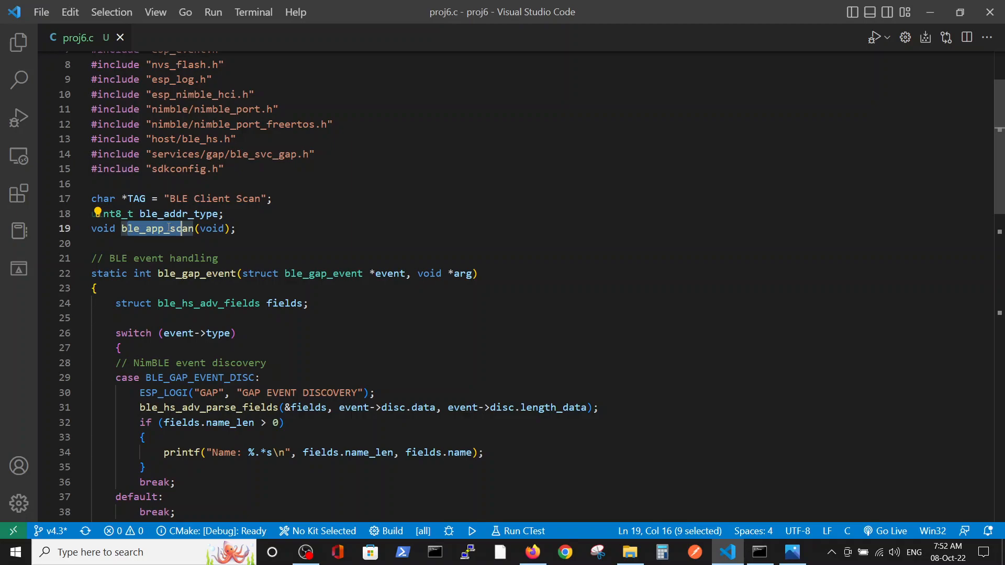
pyautogui.scroll(-3)
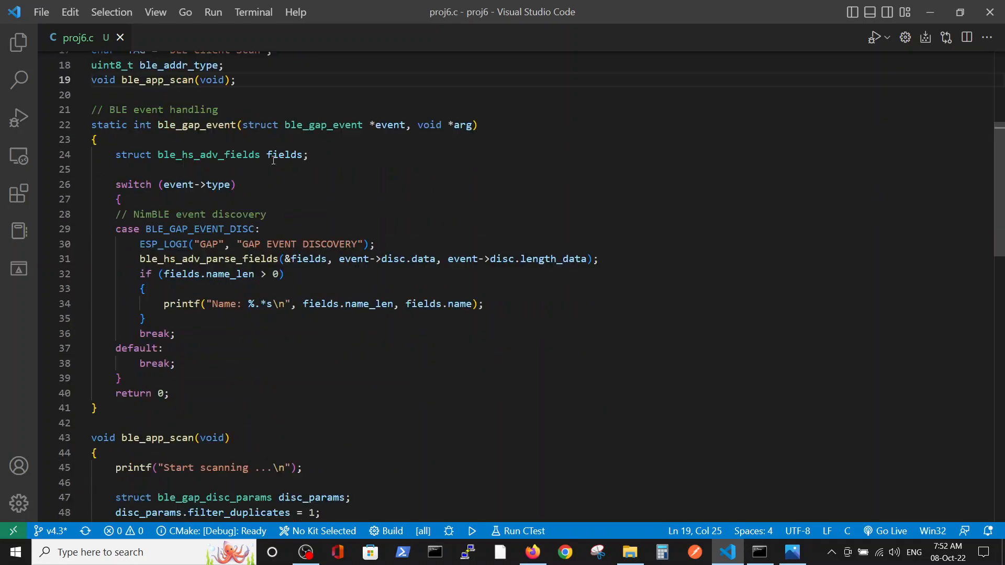
pyautogui.scroll(-3)
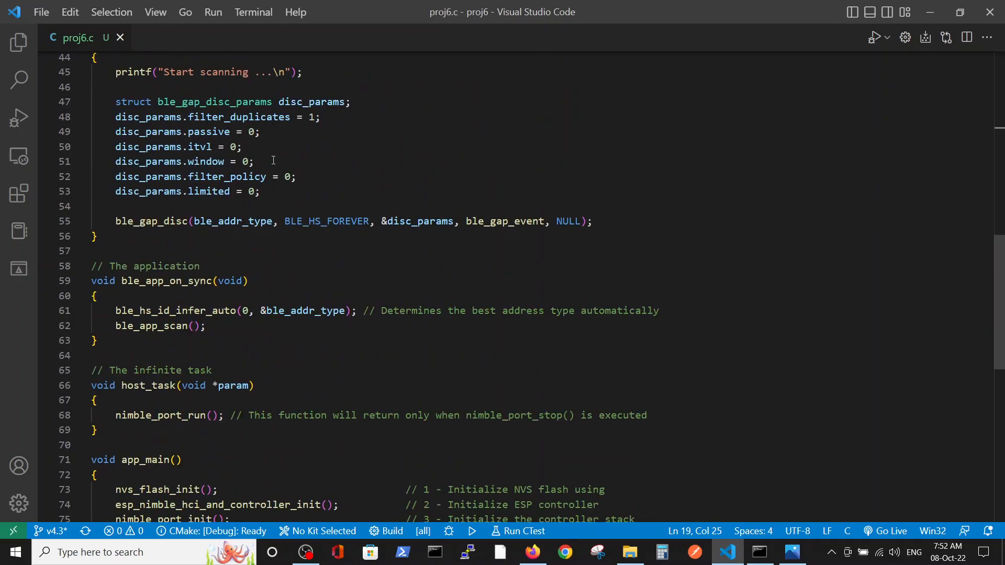
pyautogui.scroll(-3)
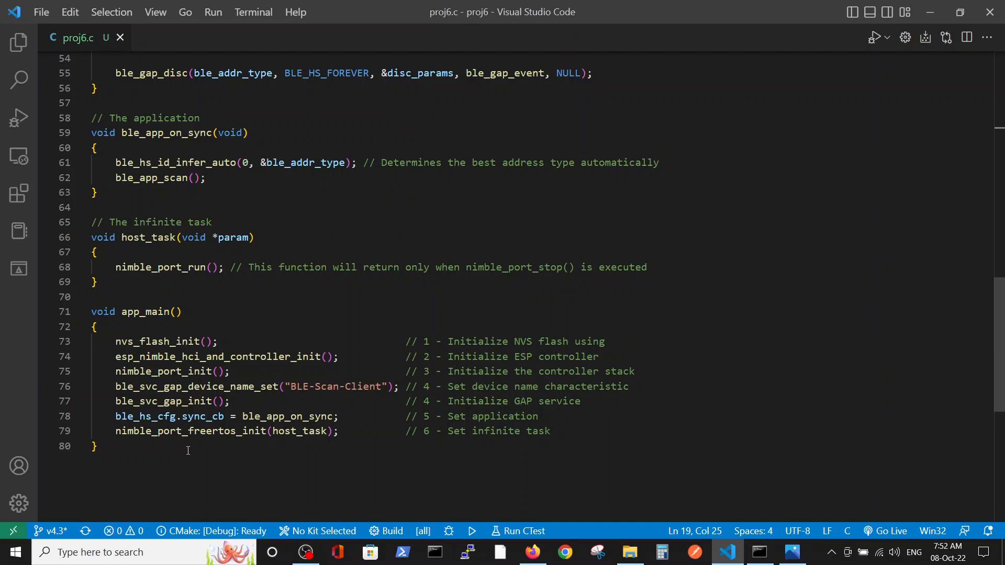
pyautogui.moveTo(277, 341)
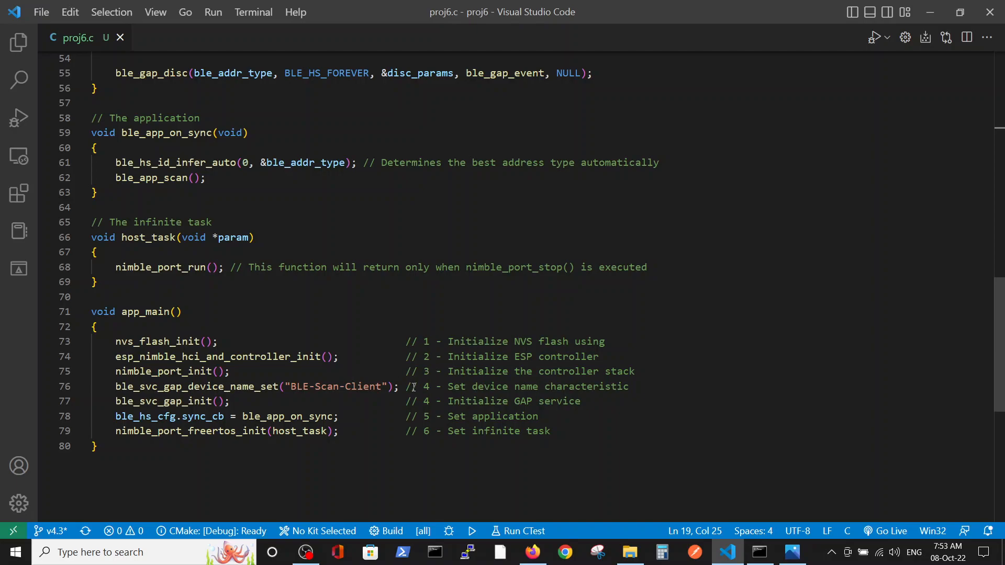
pyautogui.moveTo(458, 387)
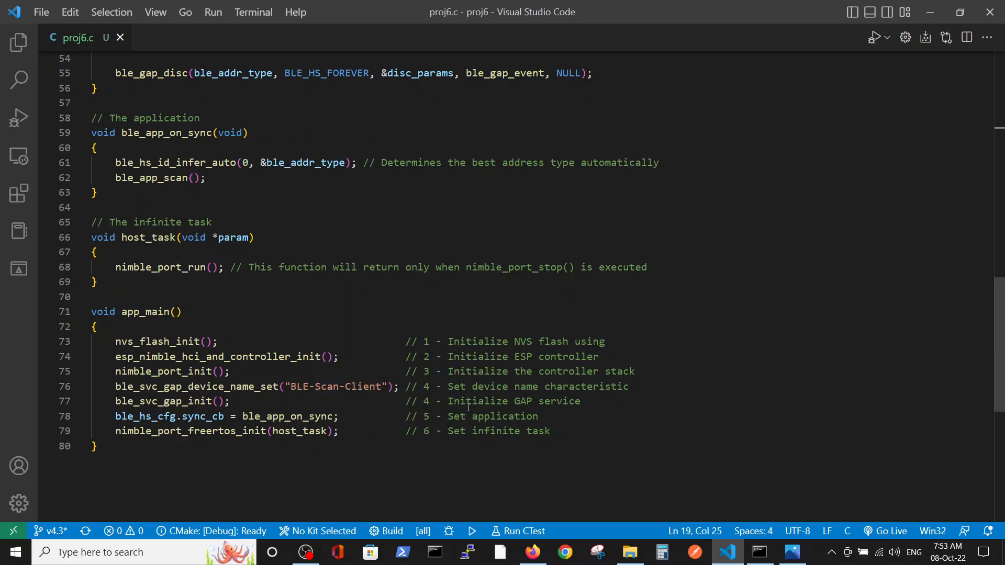
pyautogui.moveTo(307, 396)
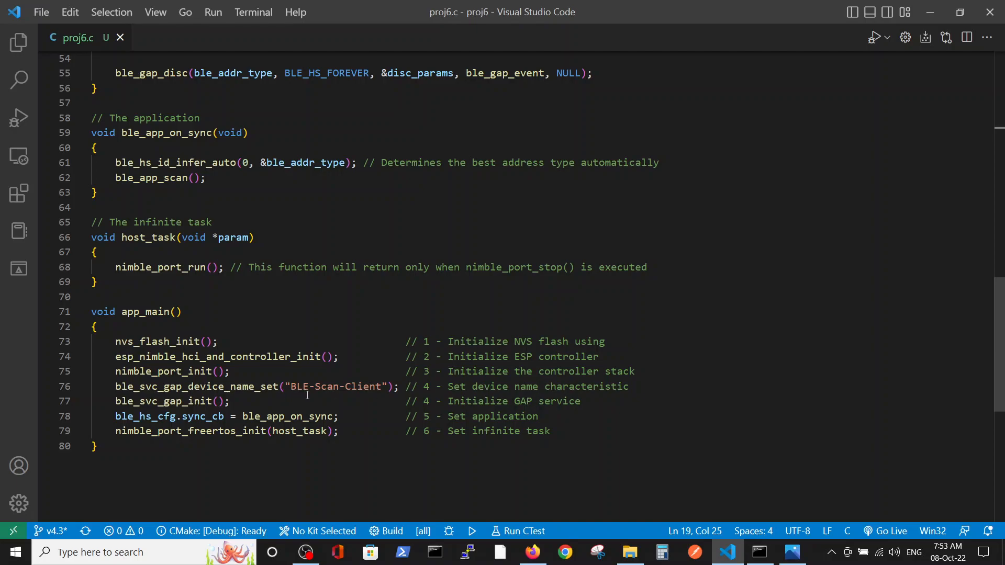
pyautogui.moveTo(451, 422)
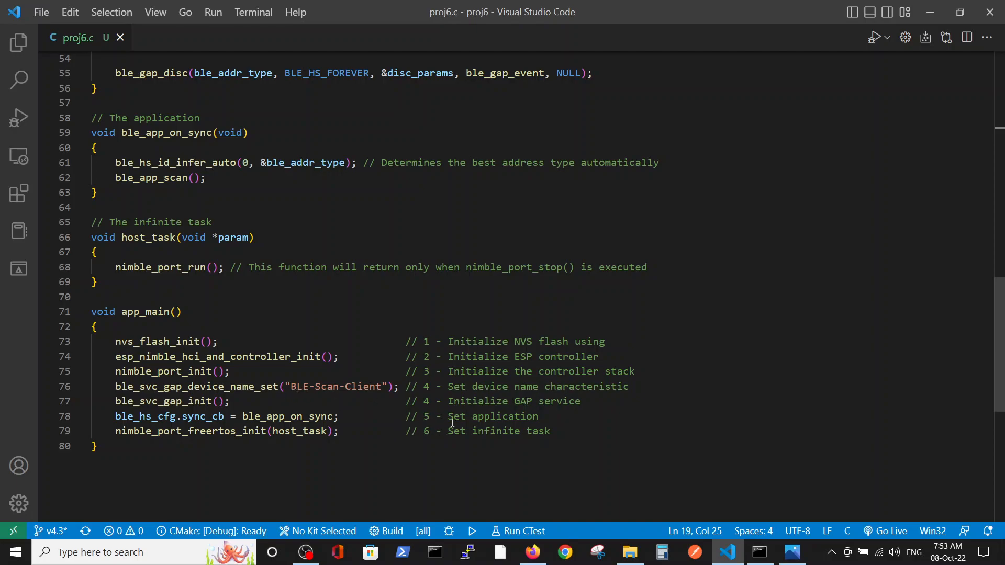
pyautogui.moveTo(286, 416)
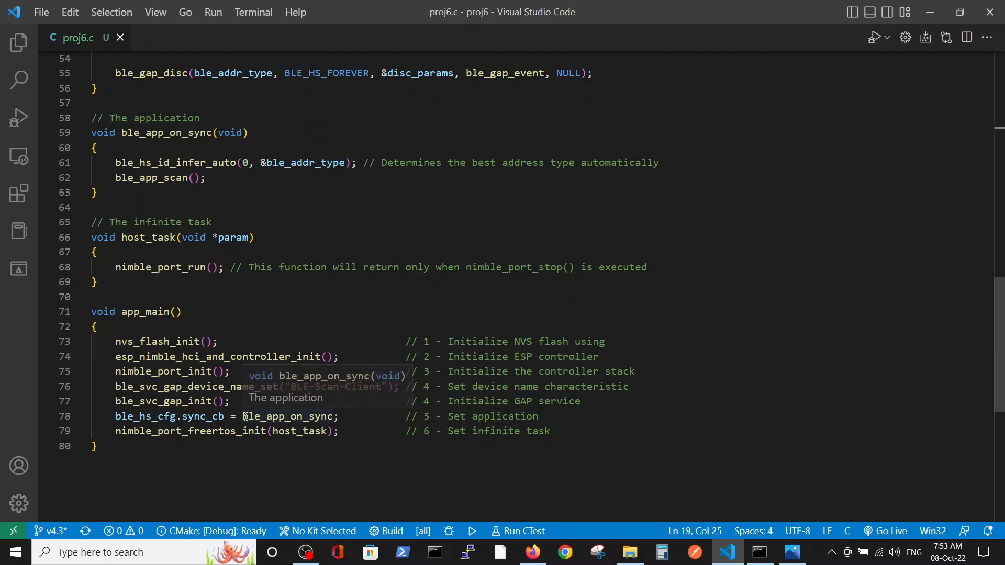
pyautogui.doubleClick(287, 416)
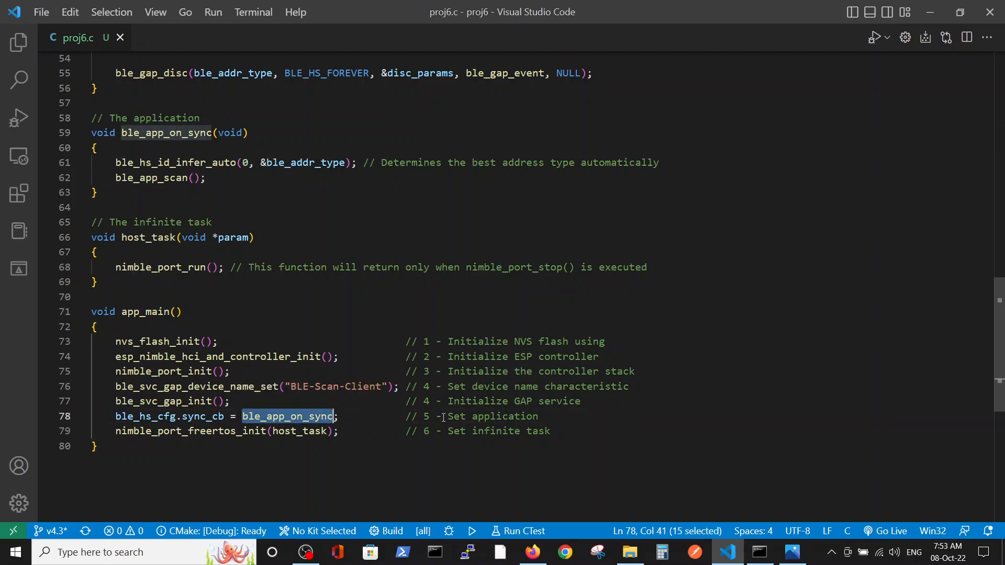
pyautogui.click(448, 431)
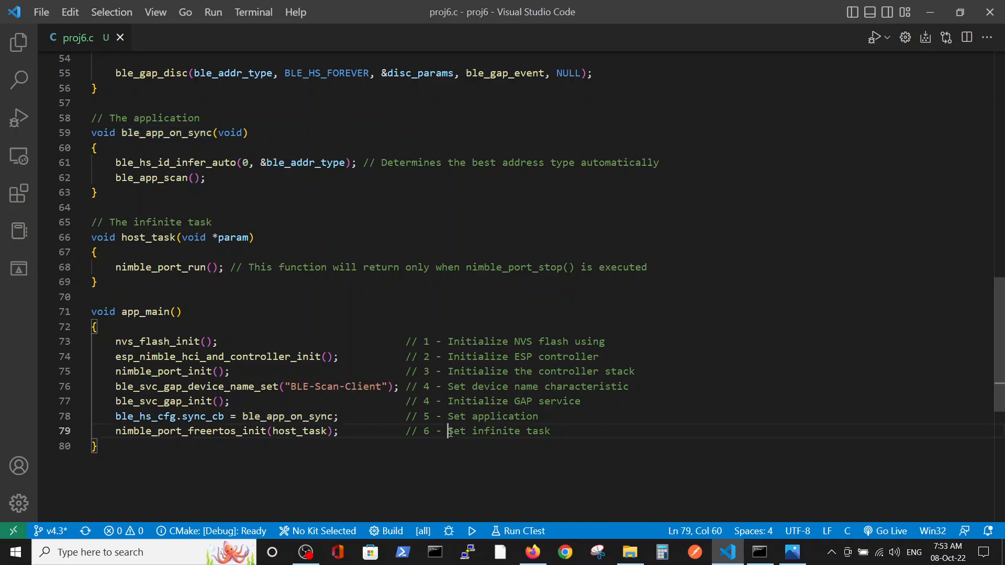
pyautogui.moveTo(166, 268)
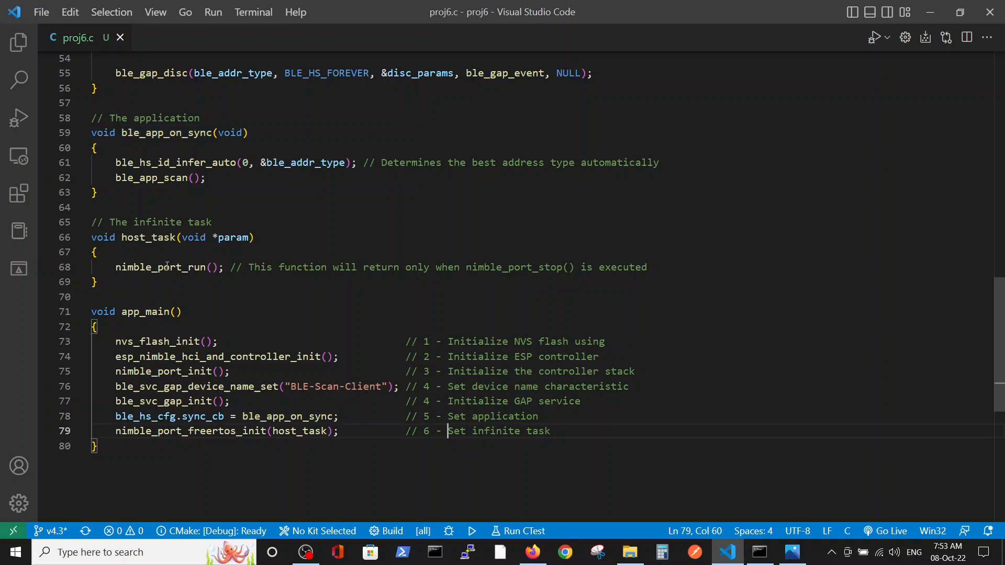
pyautogui.doubleClick(299, 431)
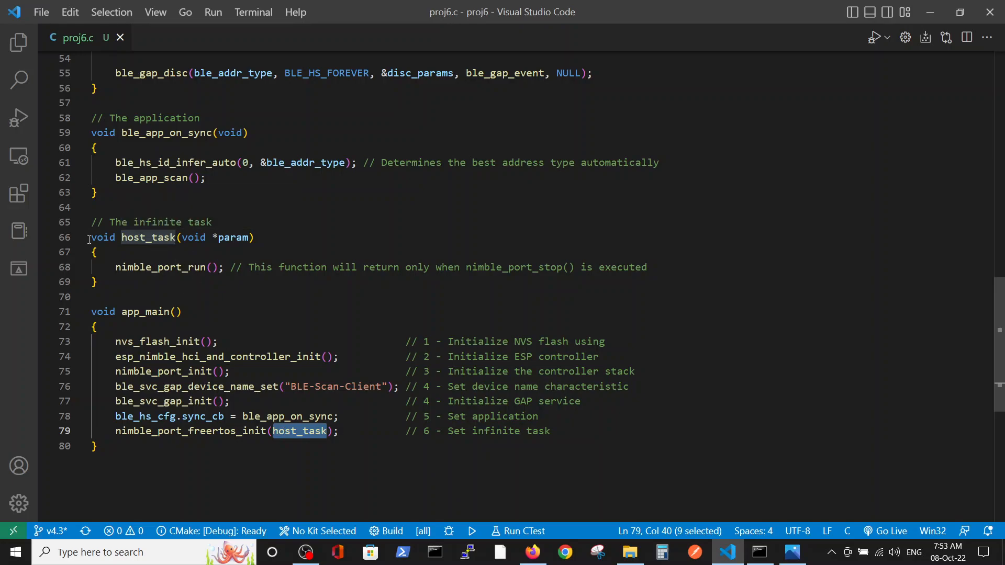
pyautogui.moveTo(179, 256)
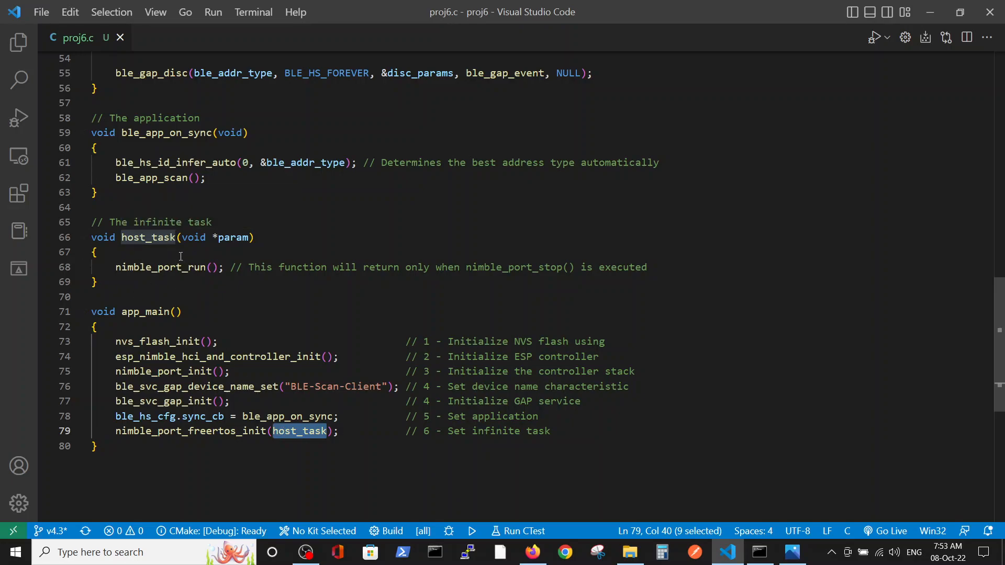
pyautogui.moveTo(181, 314)
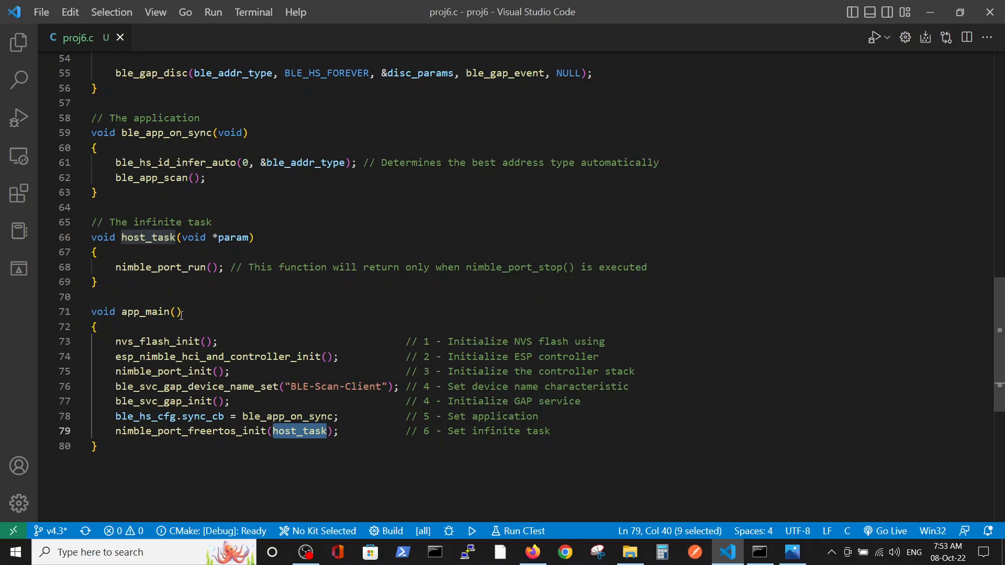
pyautogui.moveTo(169, 277)
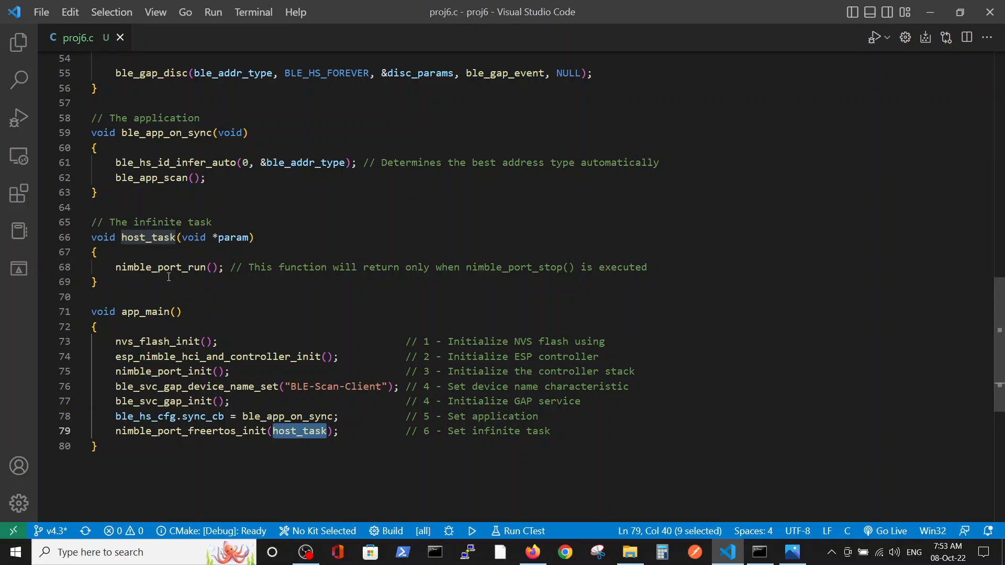
pyautogui.moveTo(217, 237)
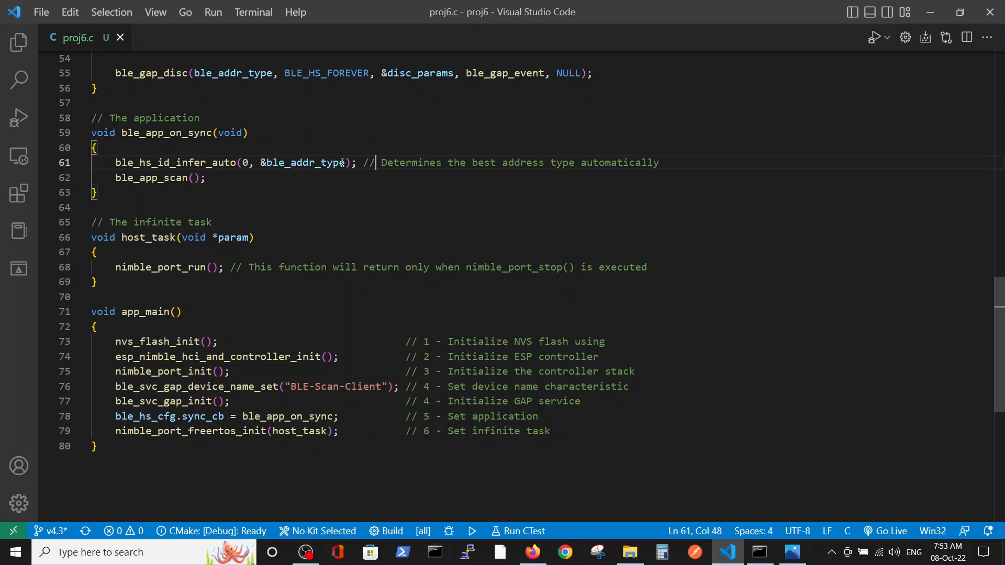
pyautogui.moveTo(349, 192)
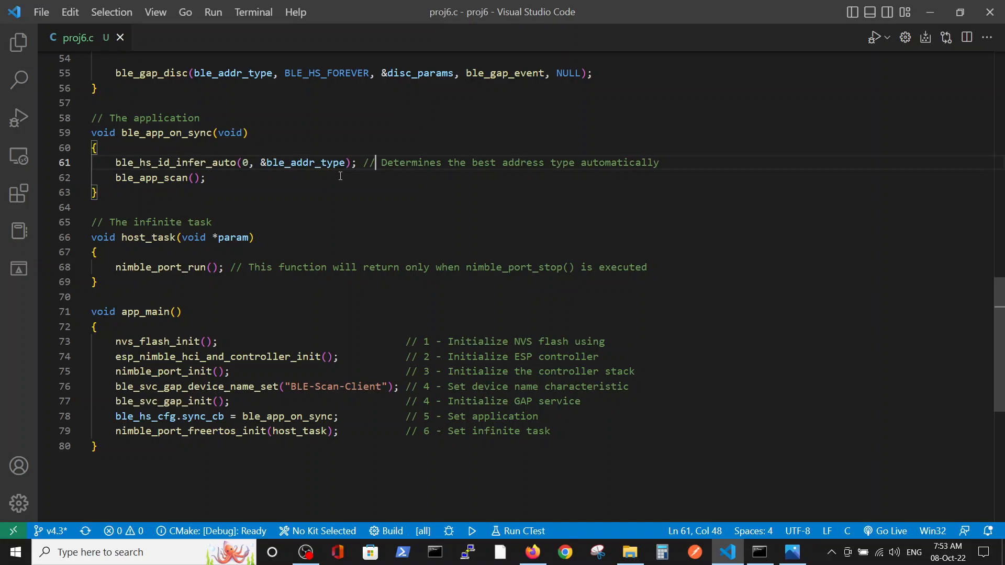
pyautogui.moveTo(302, 163)
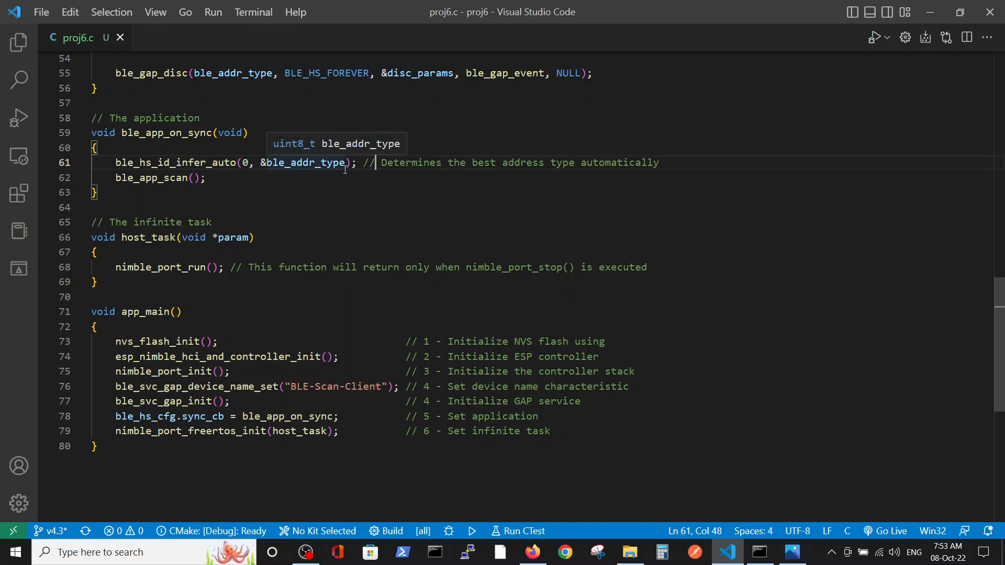
pyautogui.moveTo(157, 178)
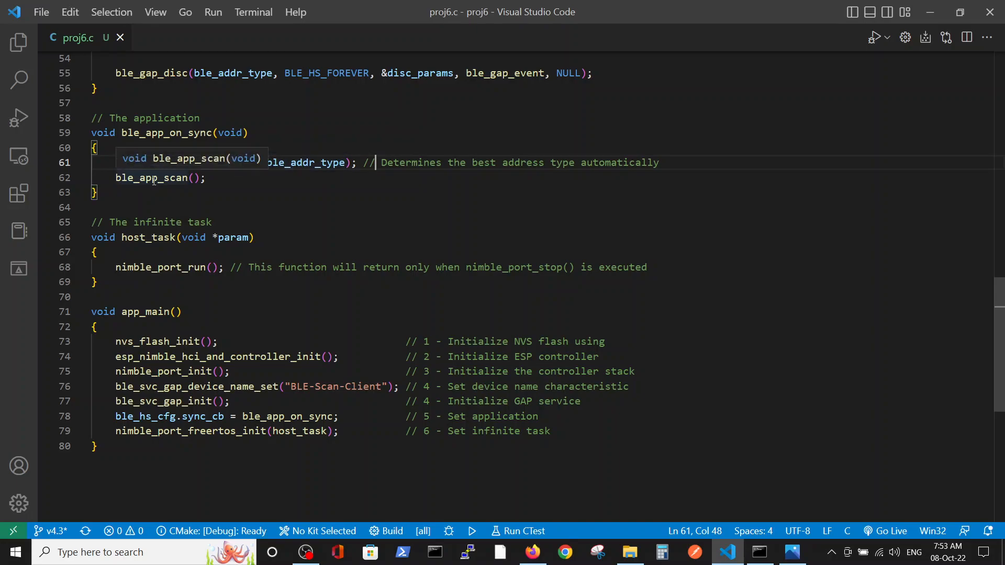
# Trace the ble_app_scan() call on line 62 up to its definition at line 43.
pyautogui.doubleClick(151, 177)
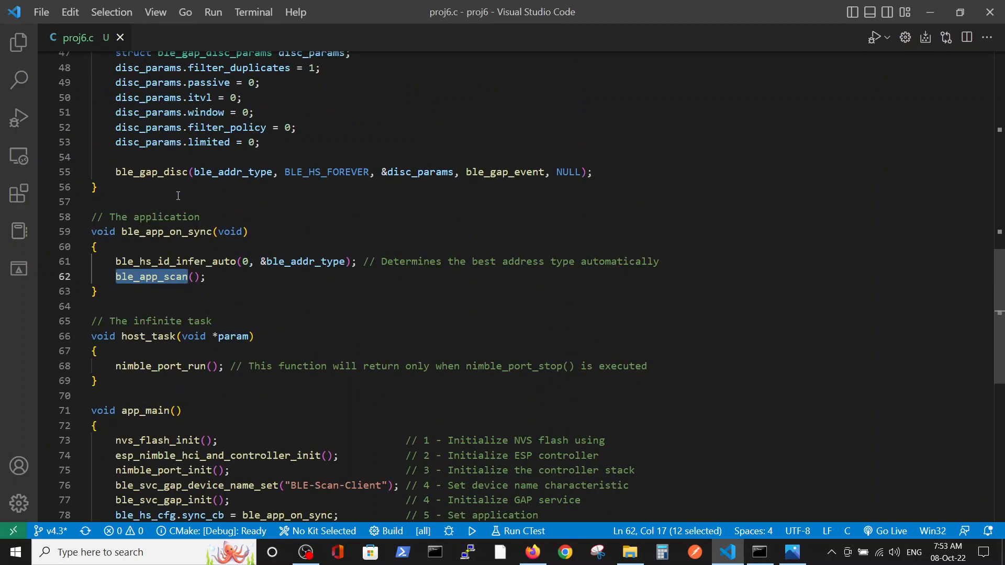
pyautogui.scroll(3)
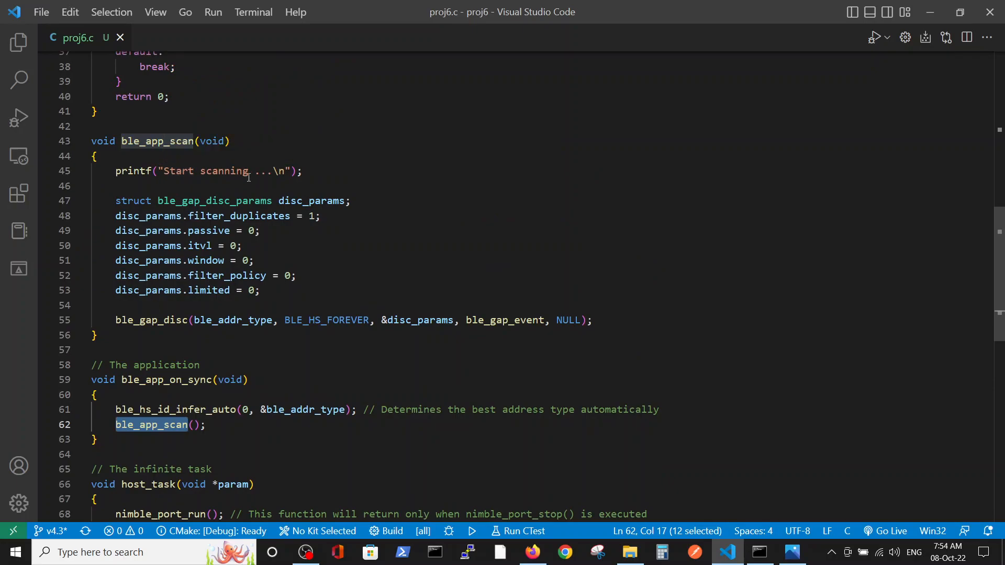
pyautogui.doubleClick(223, 171)
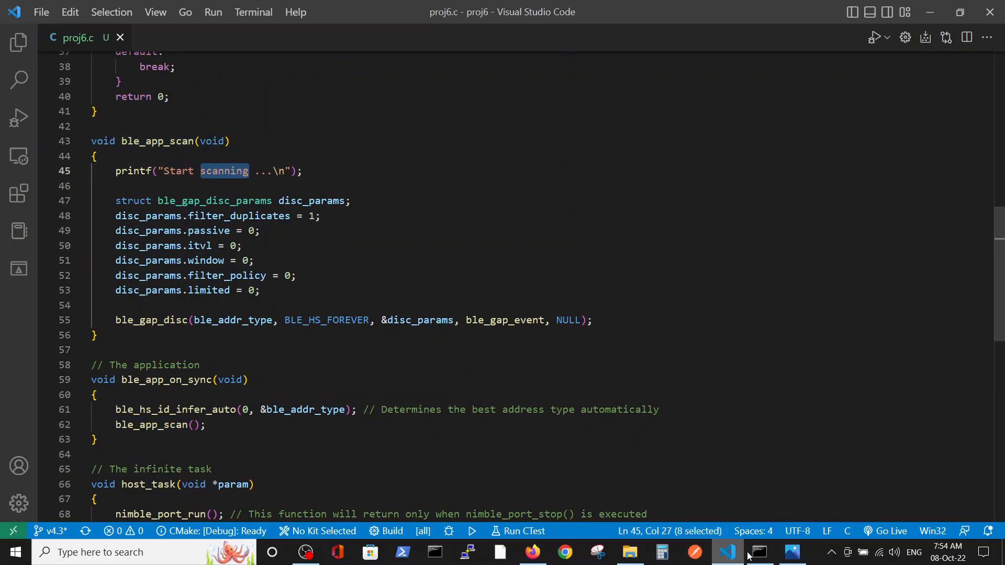
# Bring up the ESP-IDF CMD window showing 'Start scanning' and discovered device names.
pyautogui.click(756, 552)
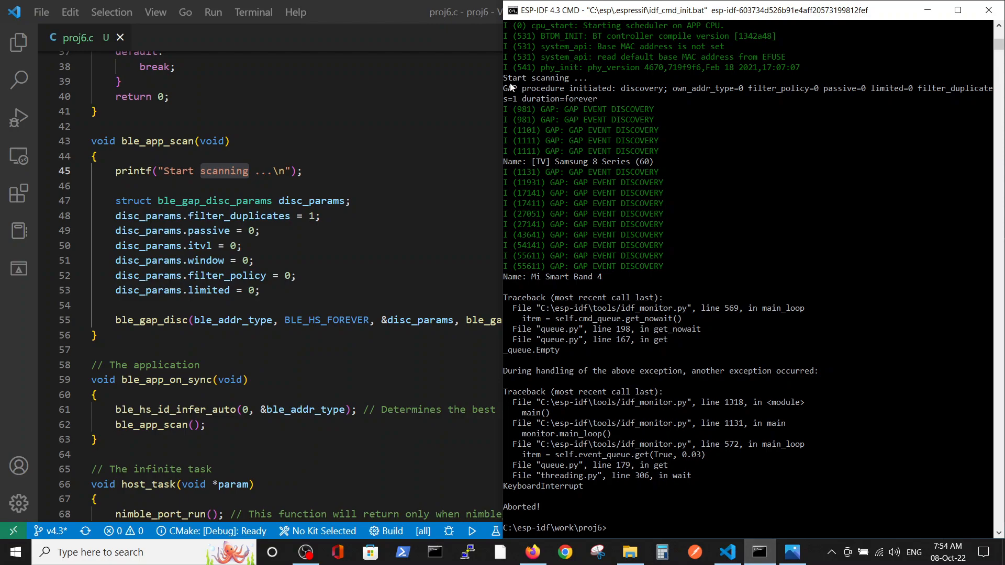
pyautogui.moveTo(305, 266)
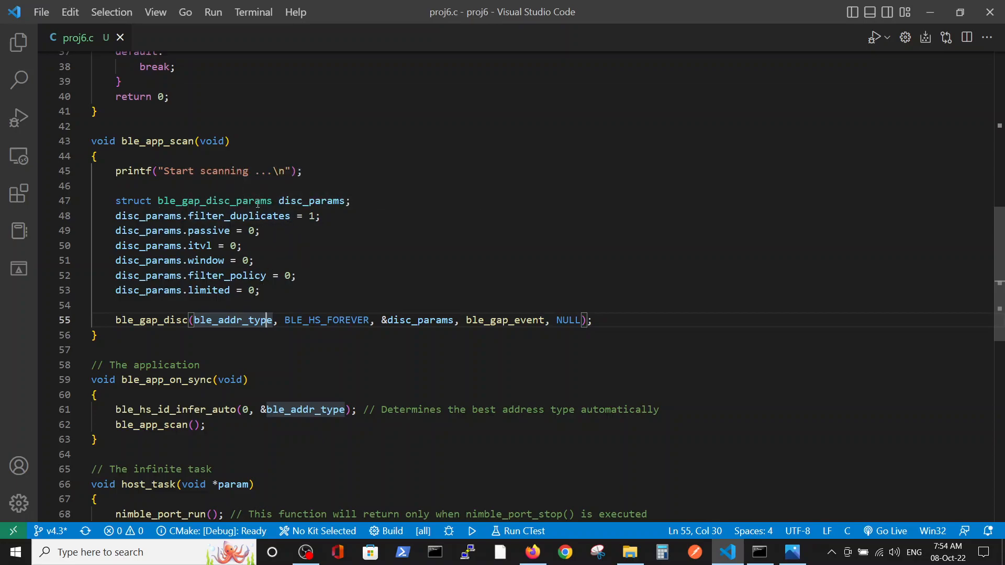
pyautogui.moveTo(235, 282)
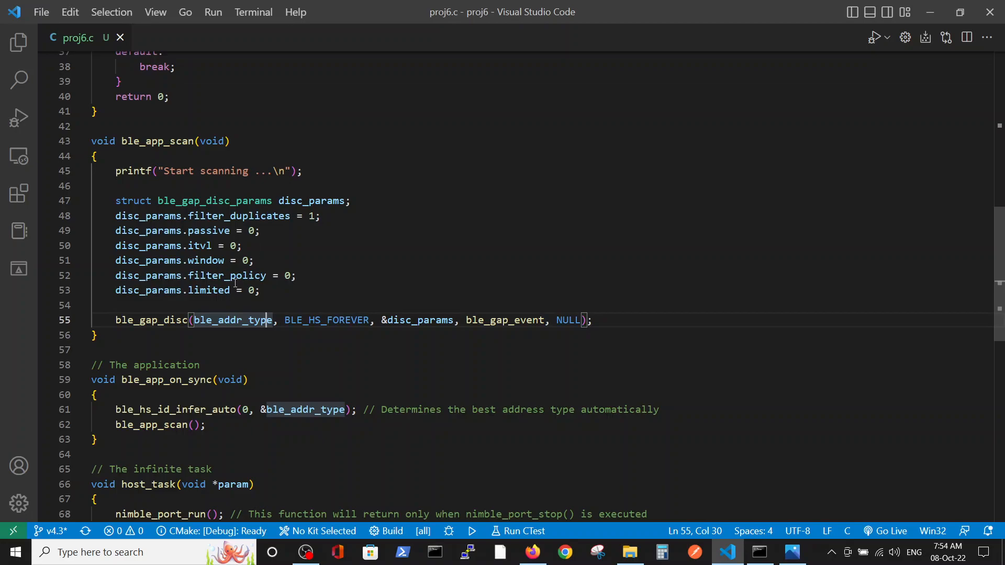
pyautogui.click(174, 365)
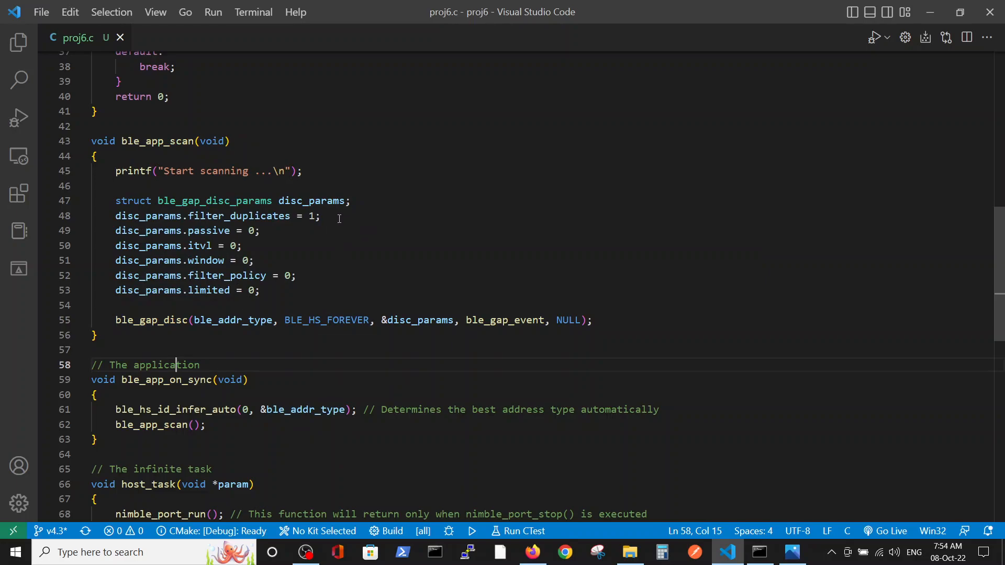
pyautogui.moveTo(261, 233)
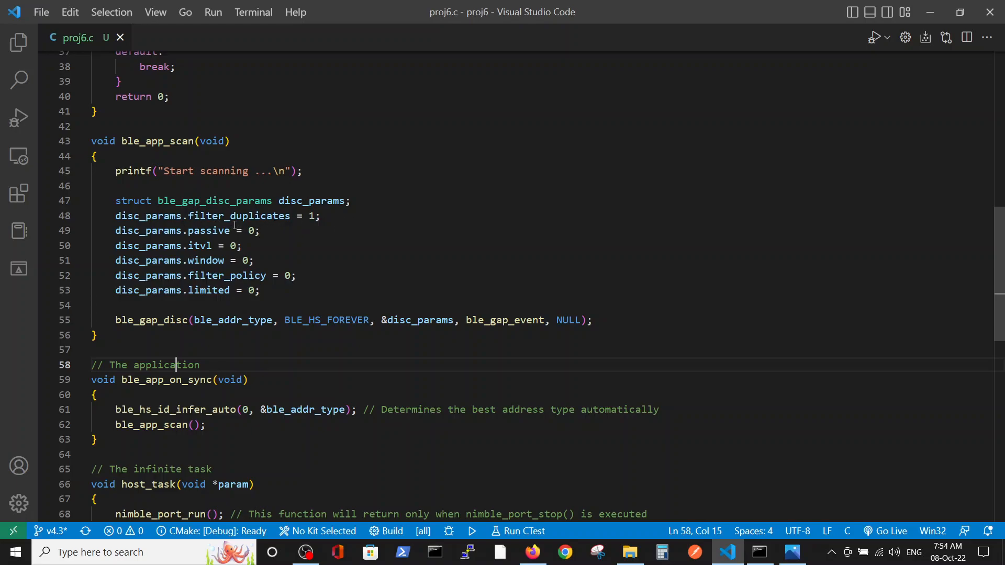
pyautogui.moveTo(269, 216)
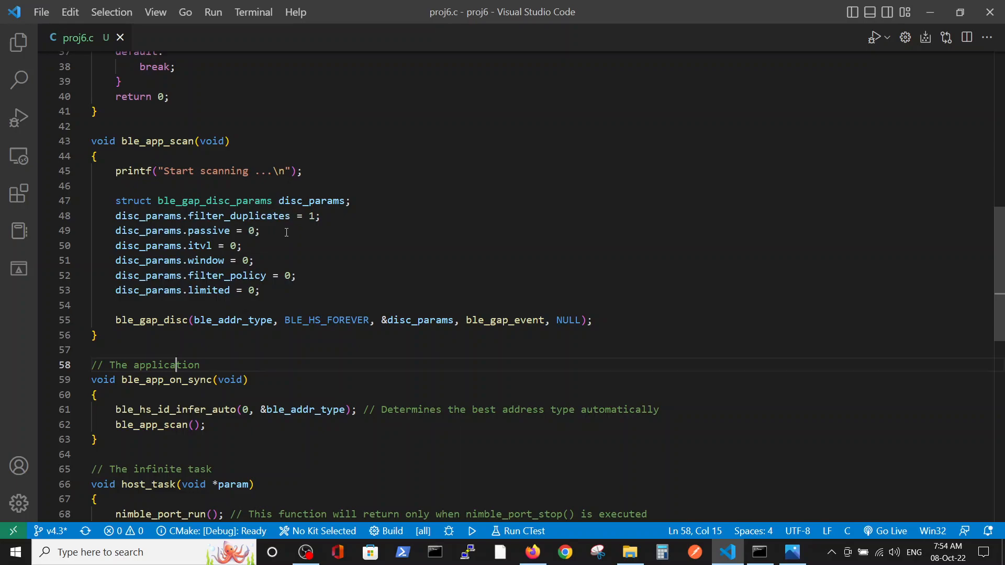
pyautogui.moveTo(274, 245)
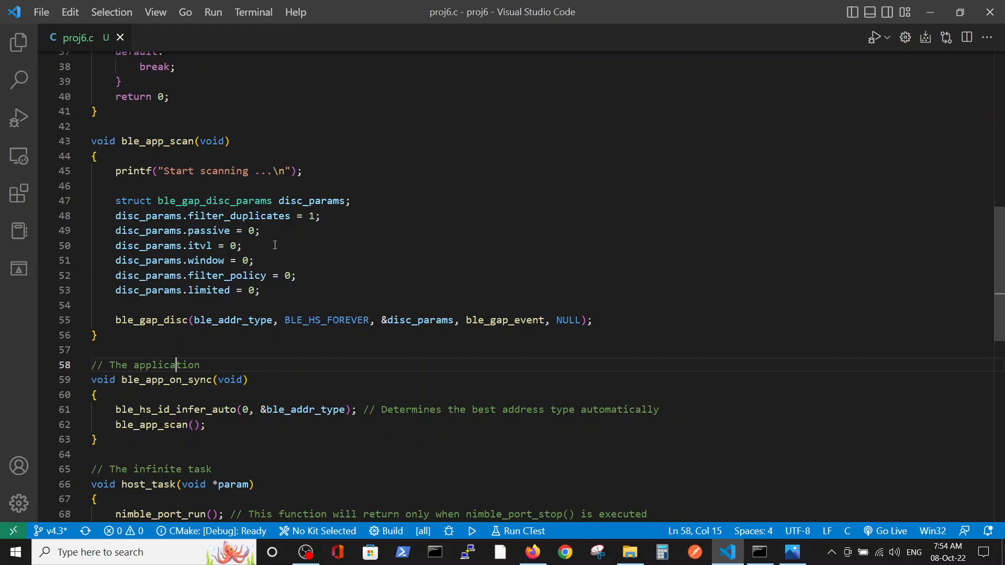
pyautogui.moveTo(303, 276)
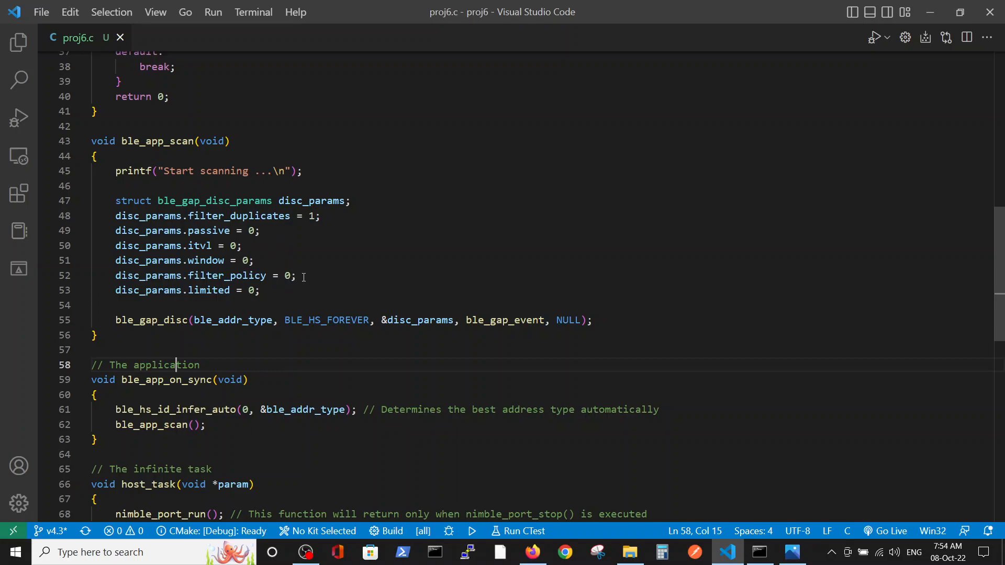
pyautogui.moveTo(314, 293)
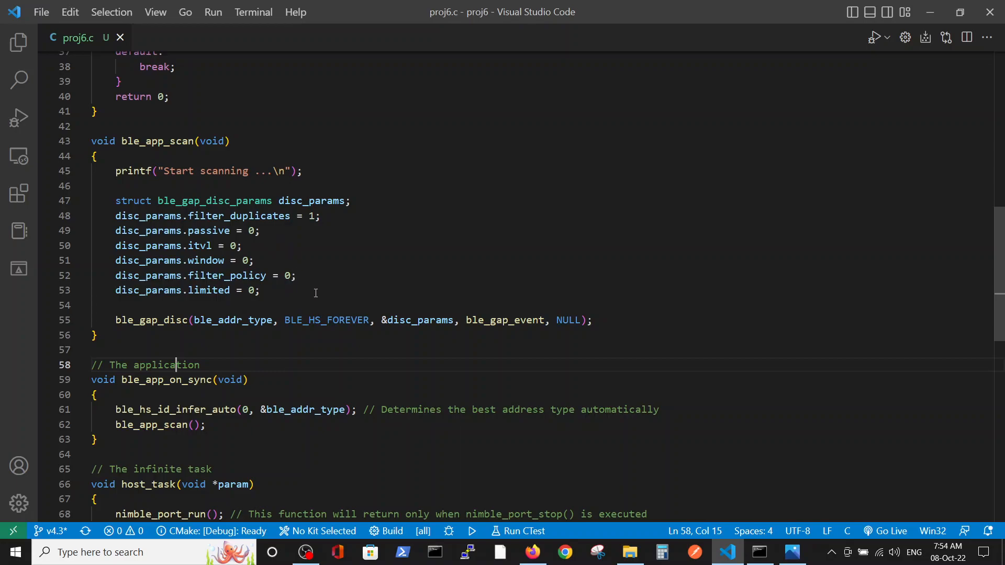
pyautogui.moveTo(279, 232)
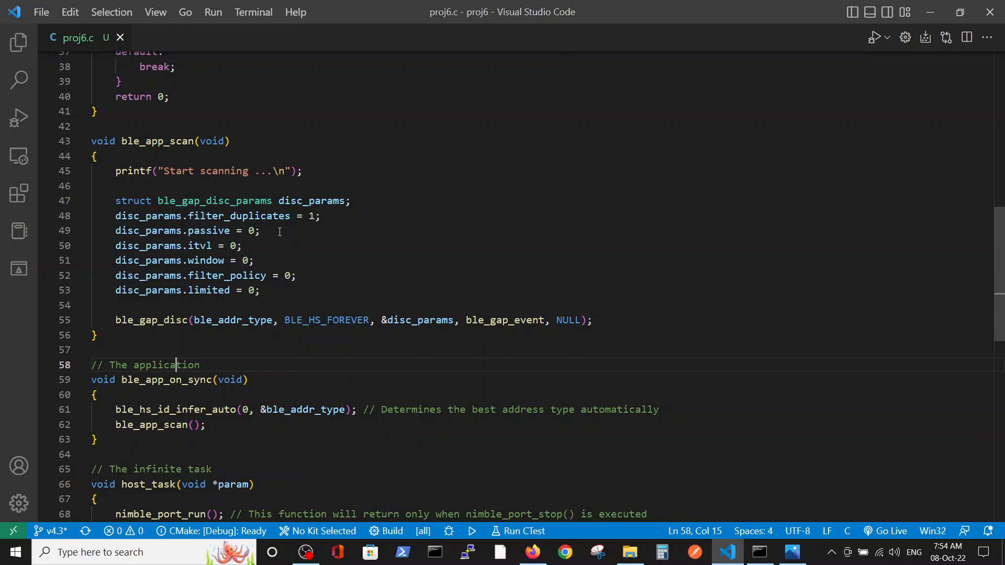
pyautogui.moveTo(306, 290)
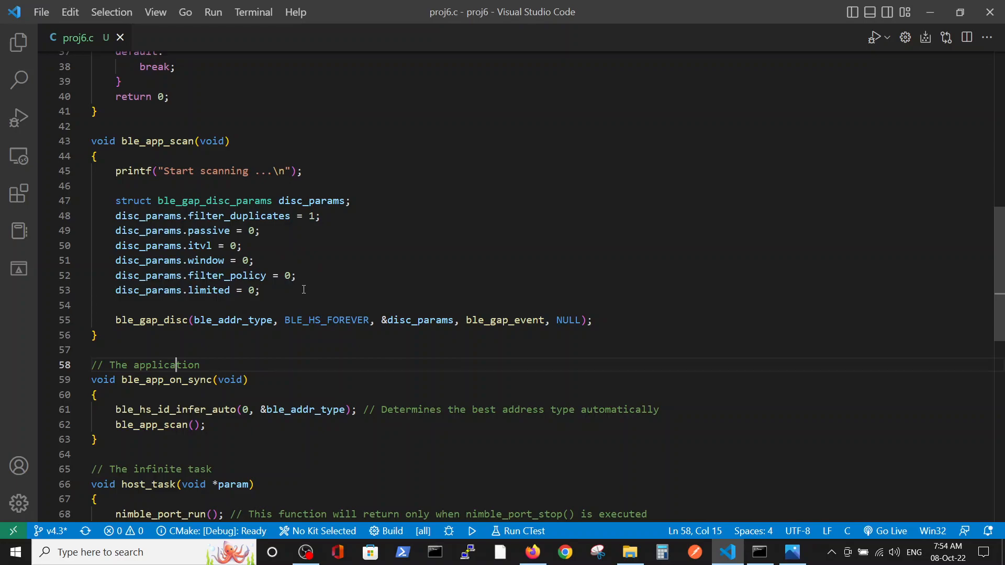
pyautogui.moveTo(204, 341)
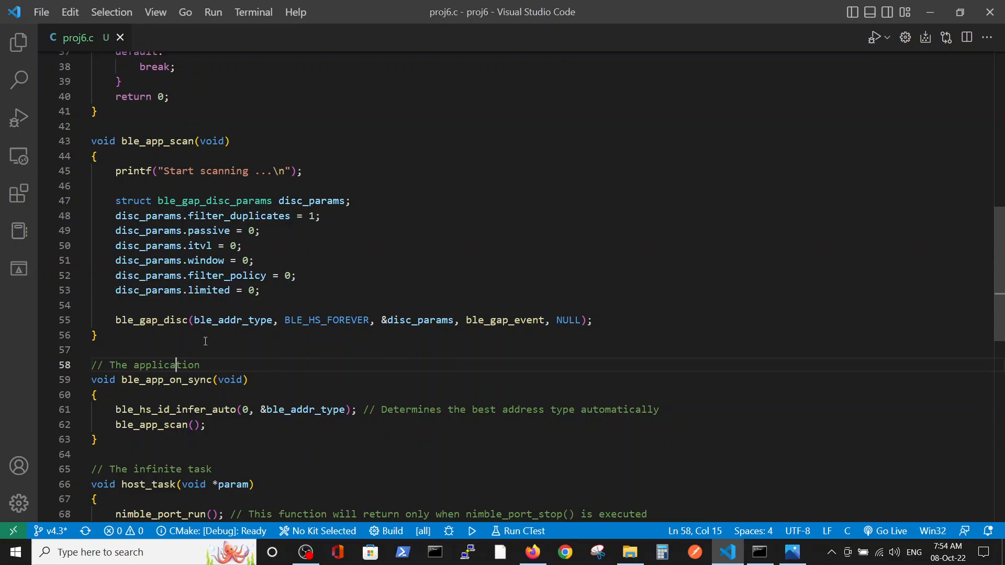
pyautogui.moveTo(83, 195)
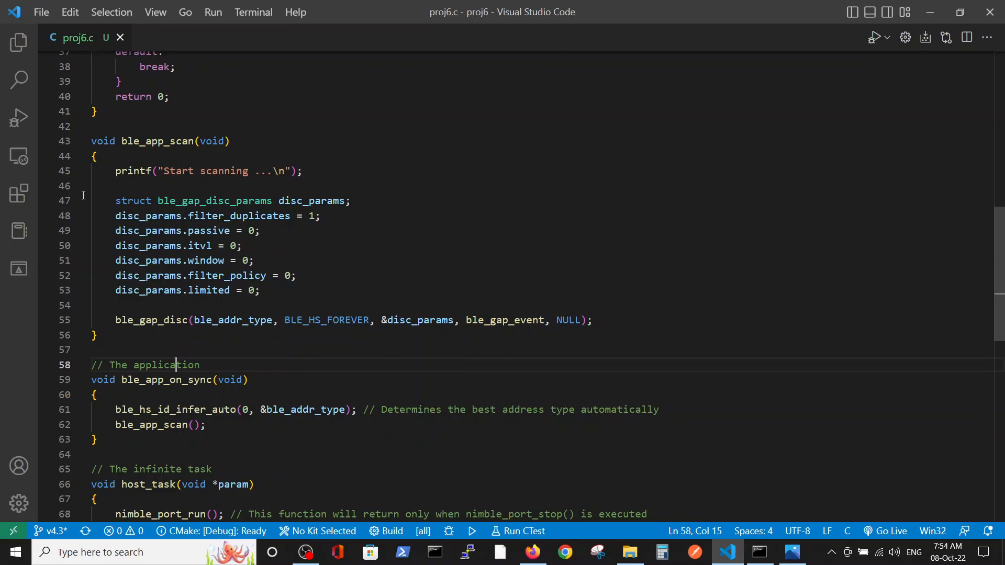
pyautogui.moveTo(152, 343)
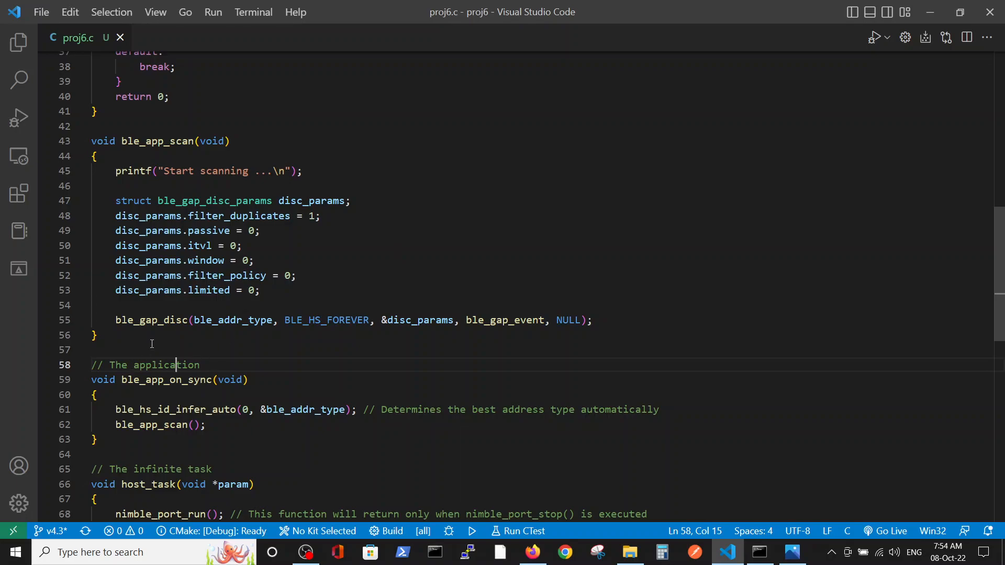
pyautogui.doubleClick(311, 201)
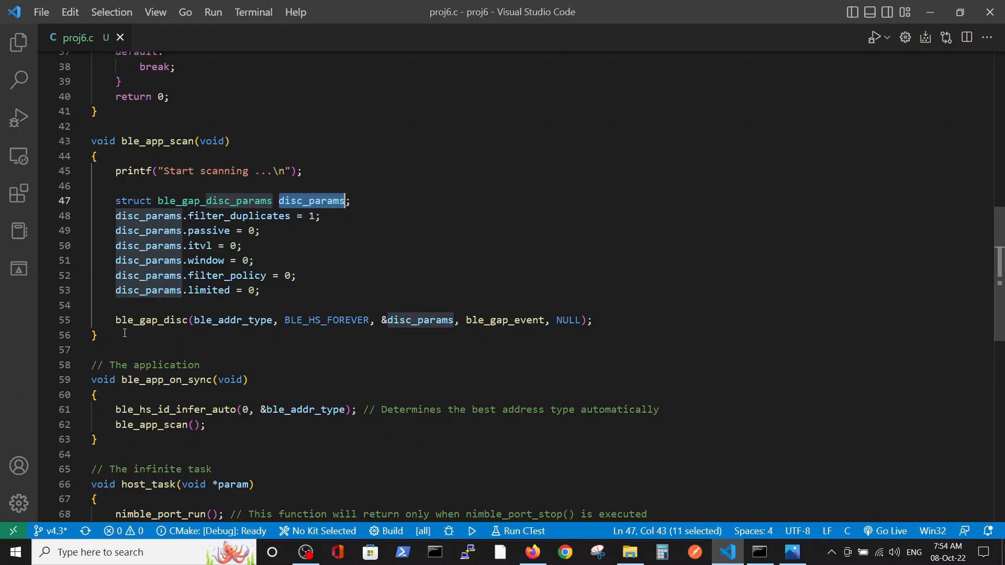
pyautogui.scroll(3)
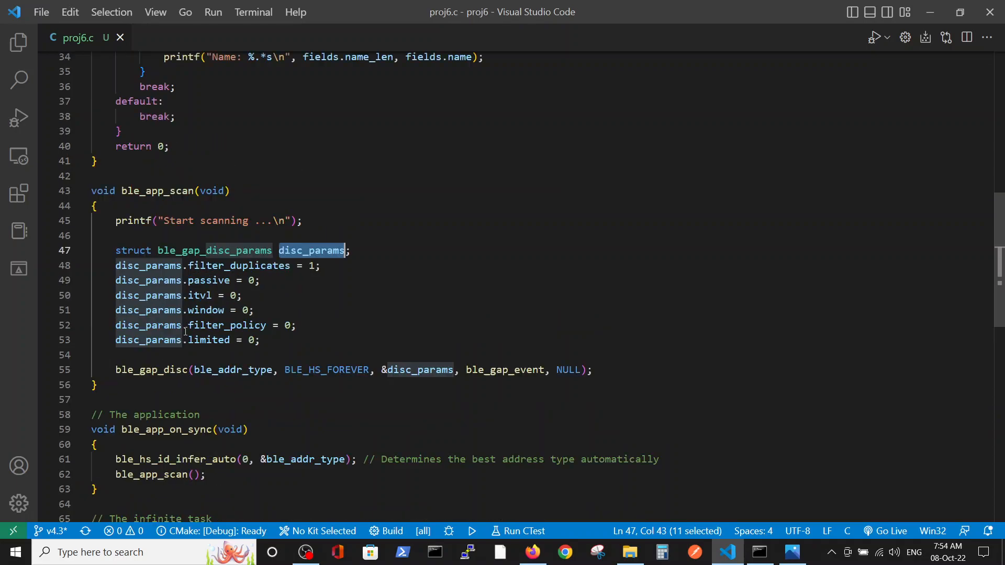
pyautogui.scroll(3)
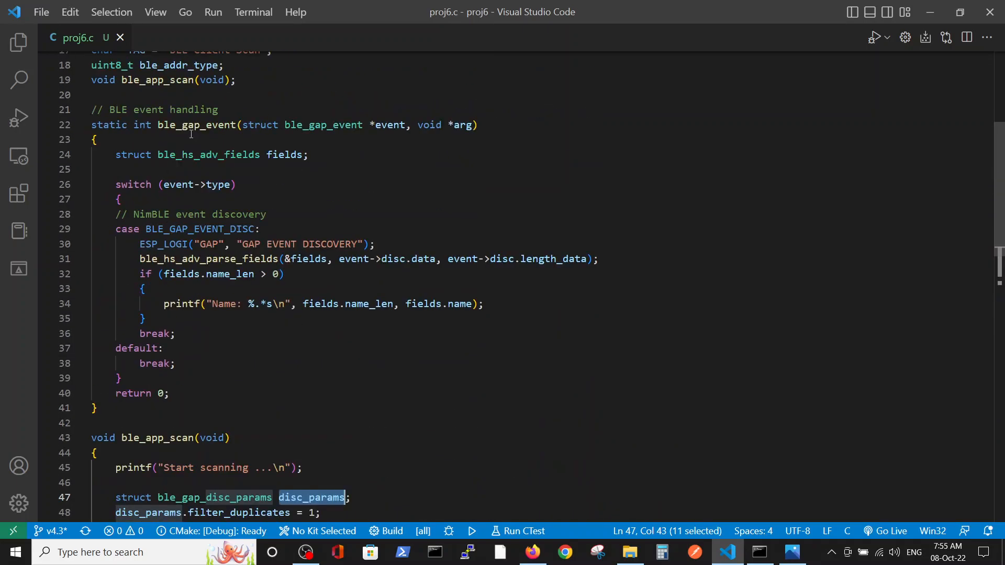
pyautogui.scroll(-3)
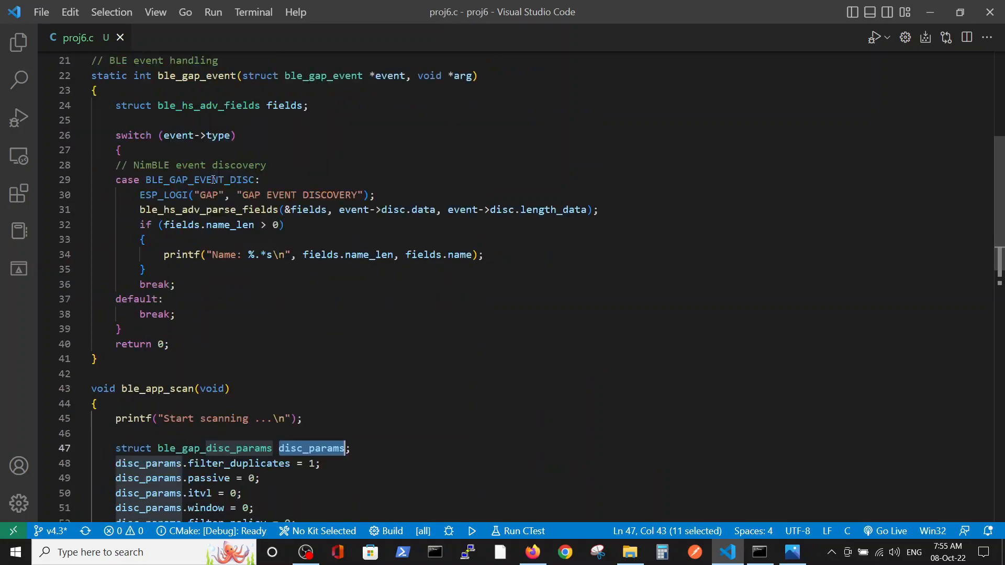
pyautogui.scroll(-3)
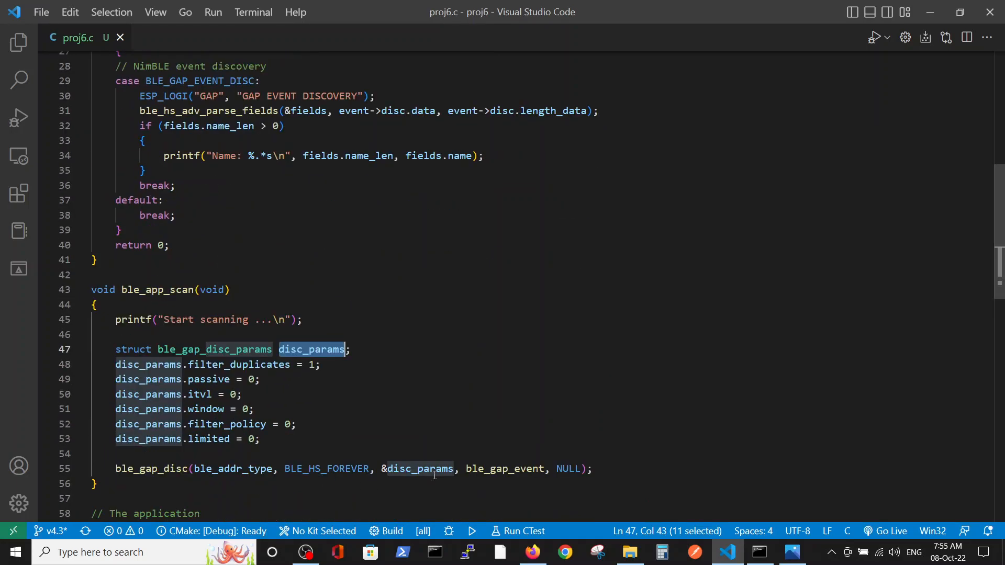
pyautogui.moveTo(302, 387)
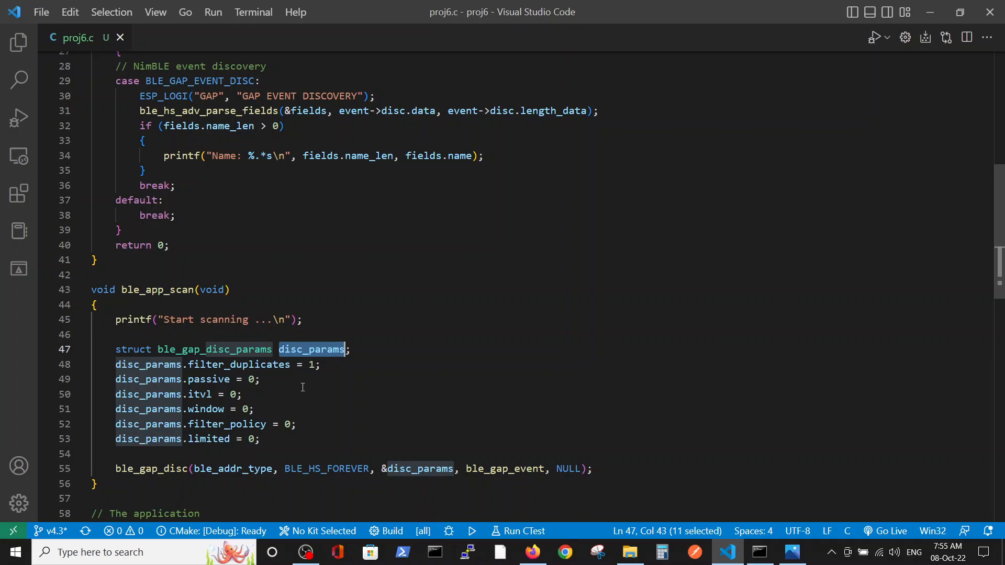
pyautogui.scroll(3)
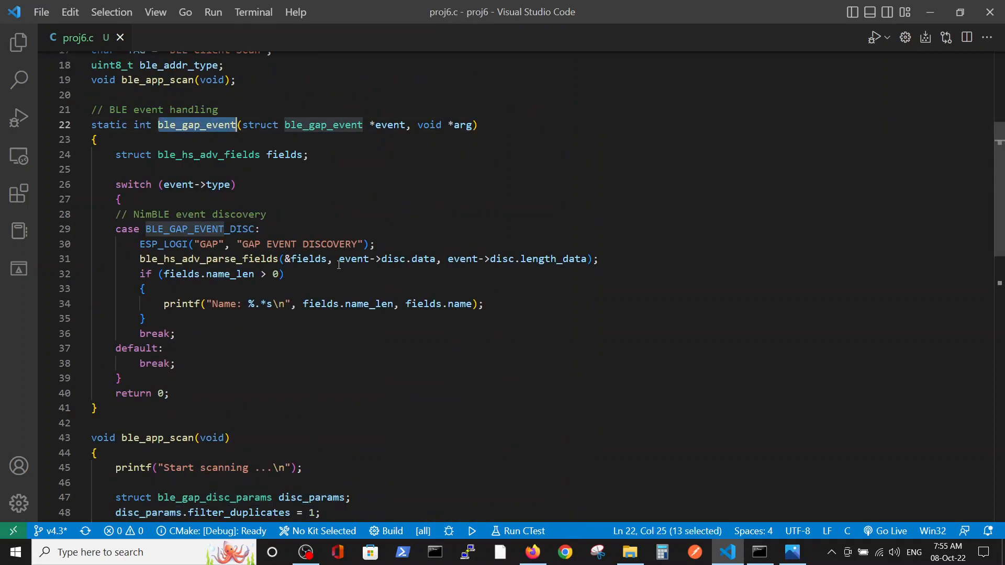
pyautogui.scroll(-3)
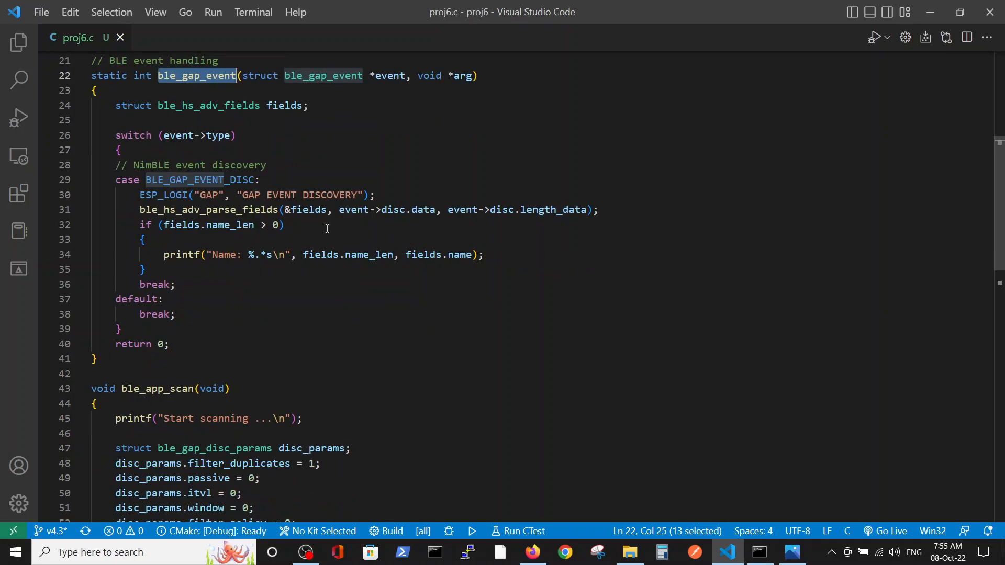
pyautogui.scroll(-3)
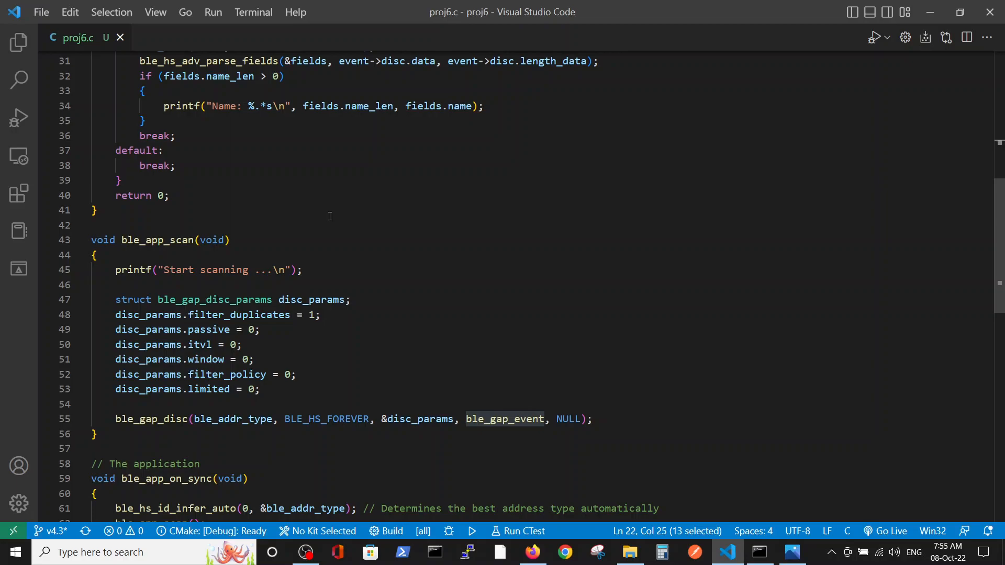
pyautogui.scroll(3)
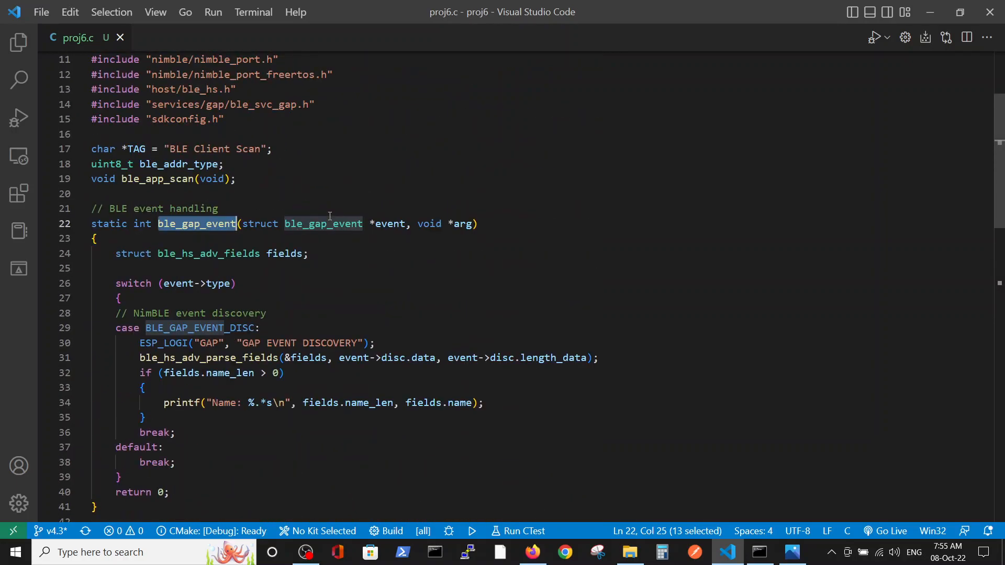
pyautogui.scroll(-3)
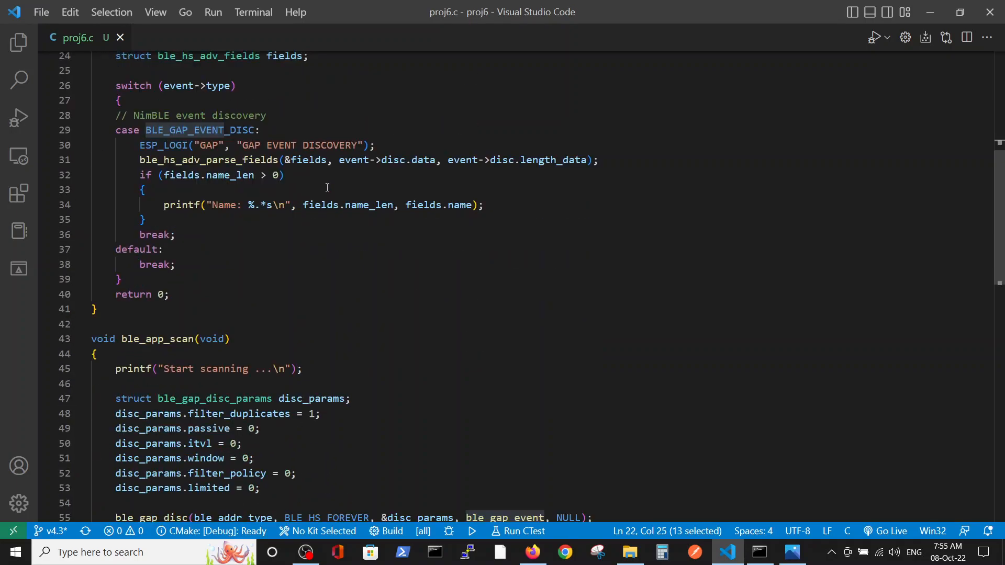
pyautogui.scroll(-3)
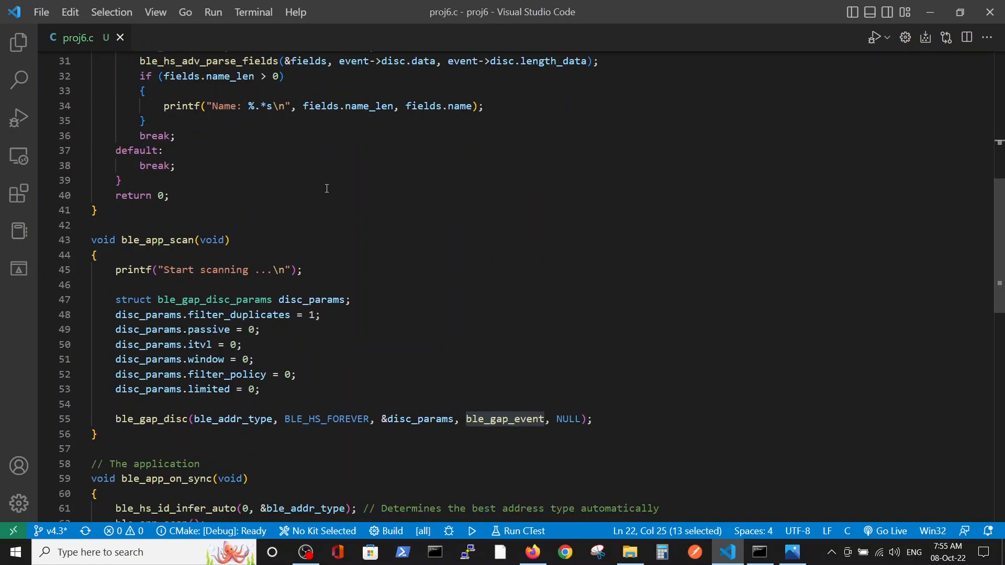
pyautogui.scroll(3)
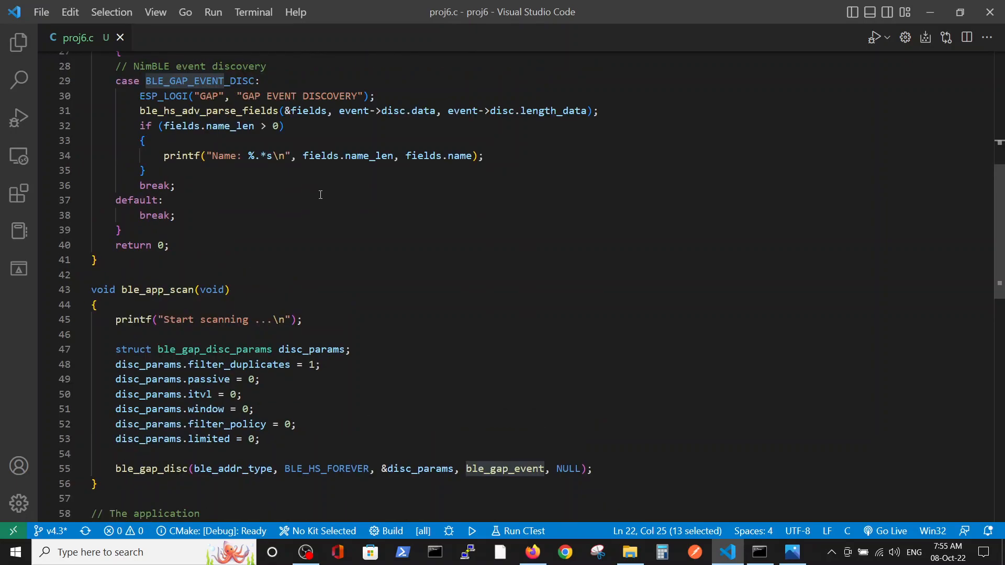
pyautogui.scroll(3)
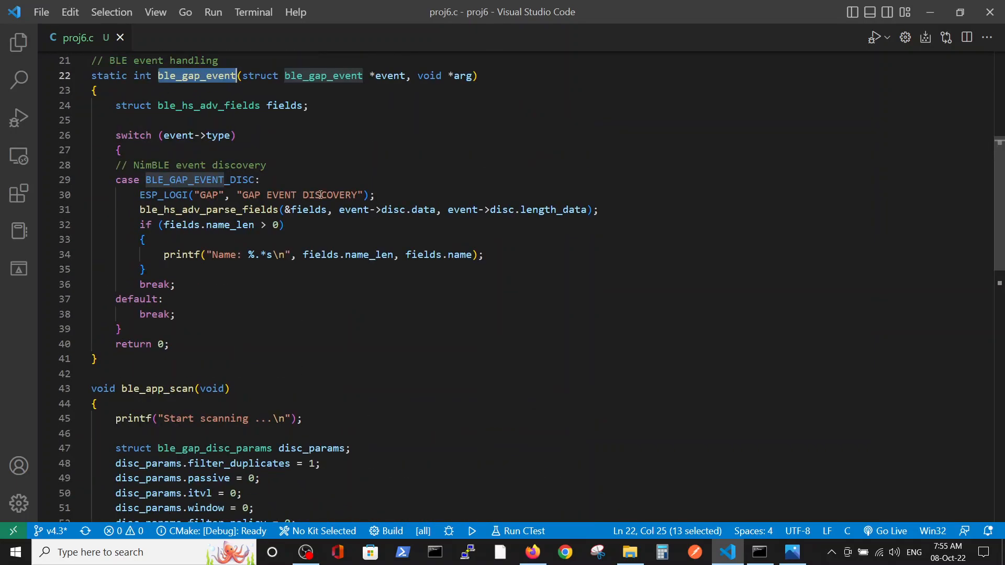
pyautogui.scroll(-3)
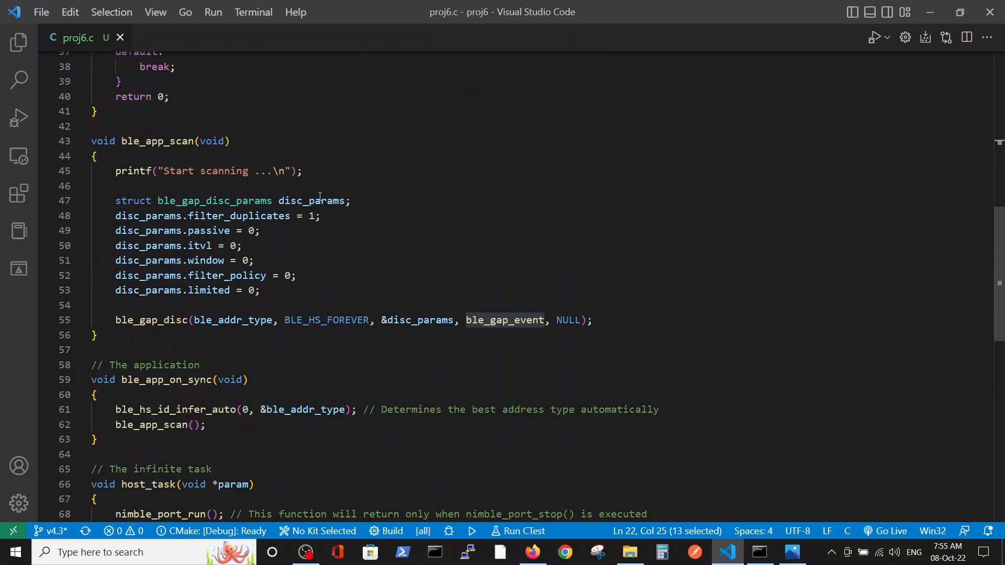
pyautogui.scroll(-3)
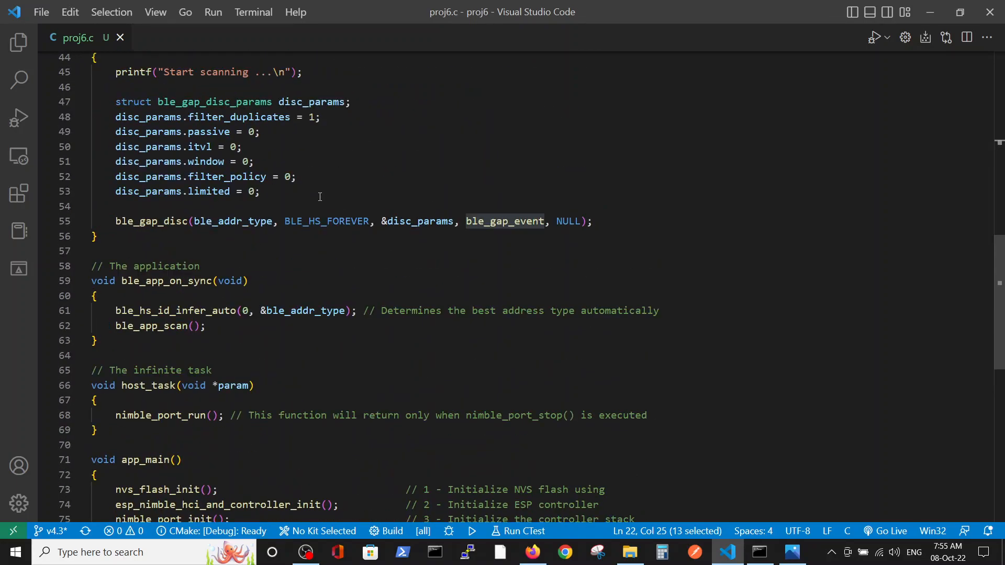
pyautogui.scroll(-3)
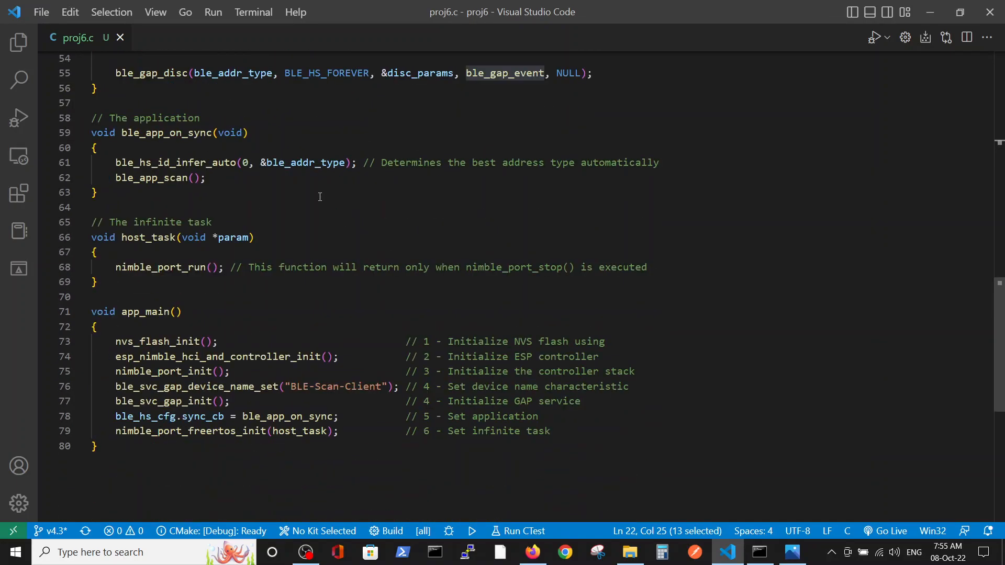
pyautogui.scroll(3)
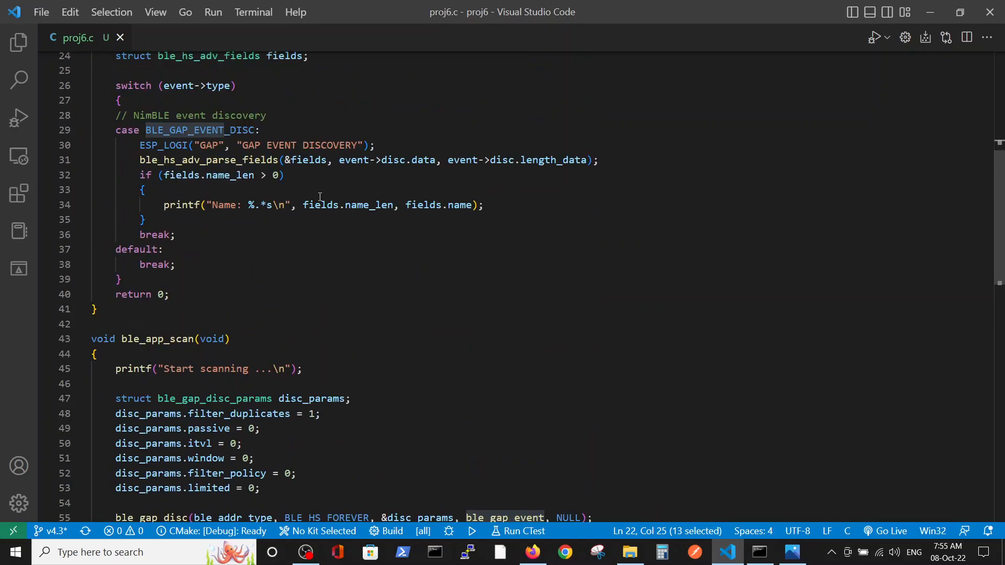
pyautogui.scroll(3)
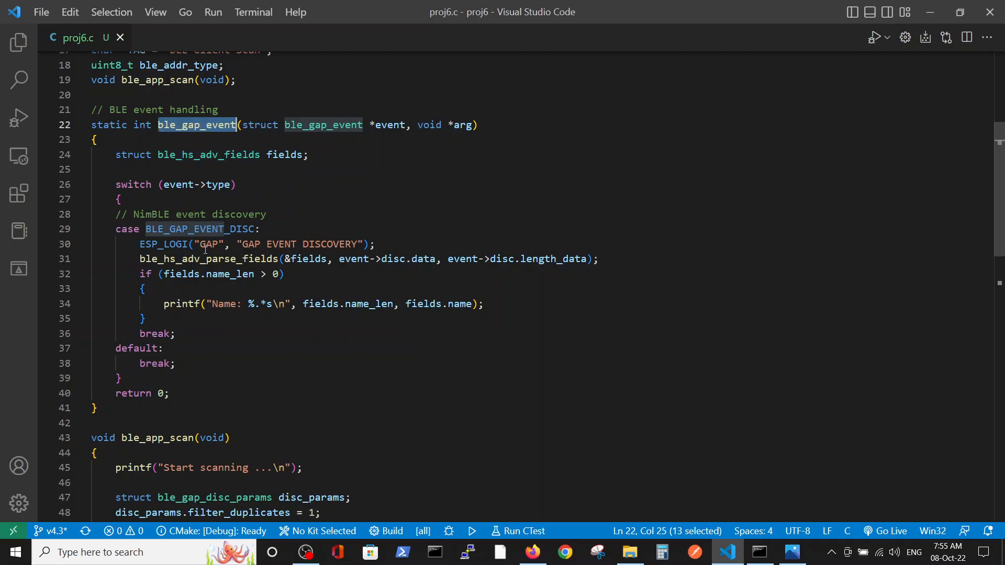
pyautogui.moveTo(200, 356)
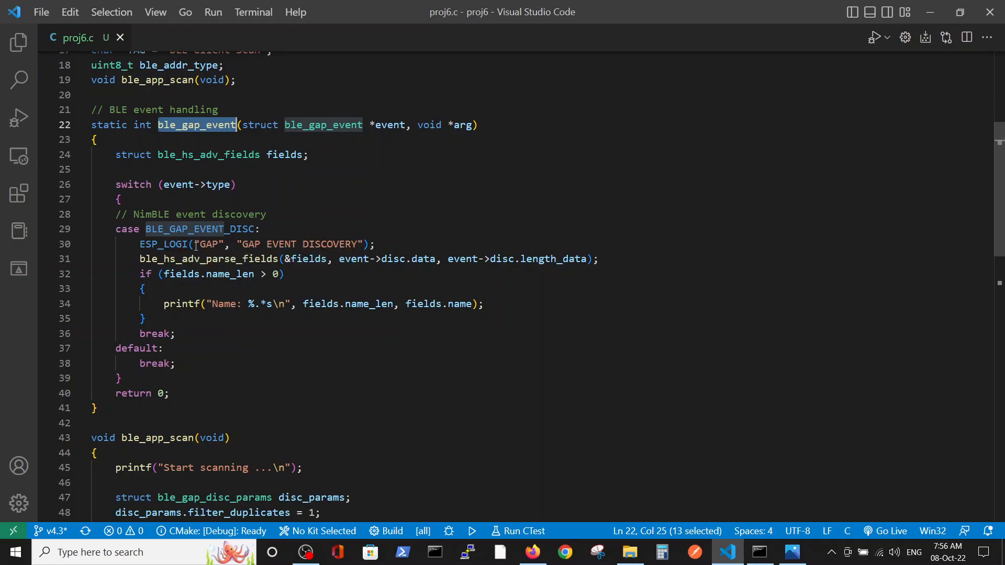
pyautogui.moveTo(211, 259)
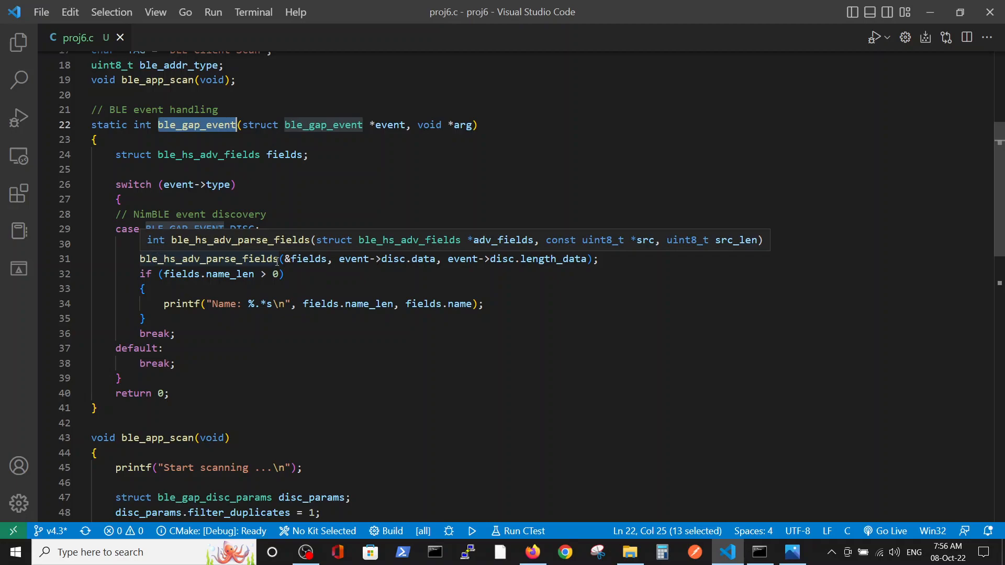
pyautogui.moveTo(265, 265)
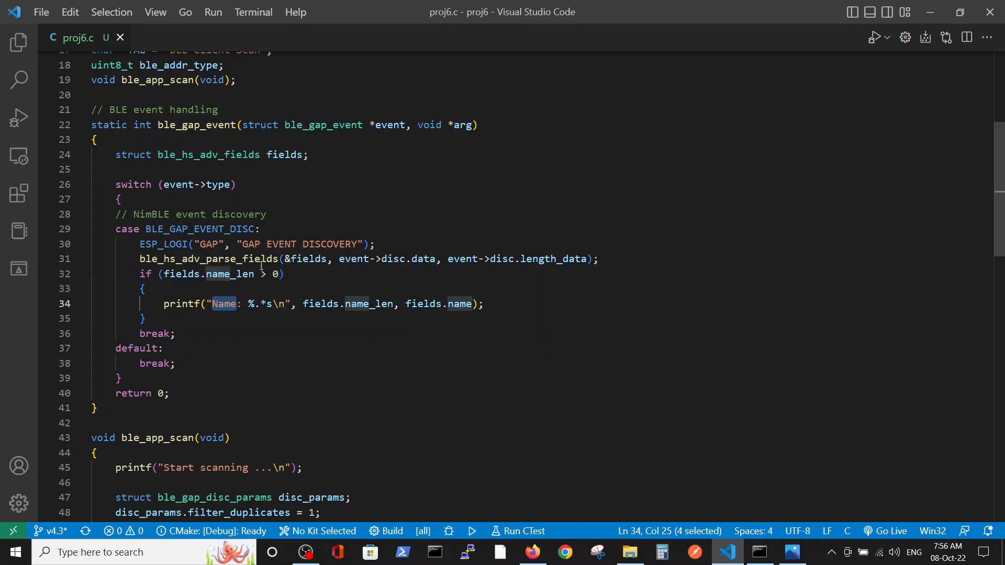
pyautogui.moveTo(262, 274)
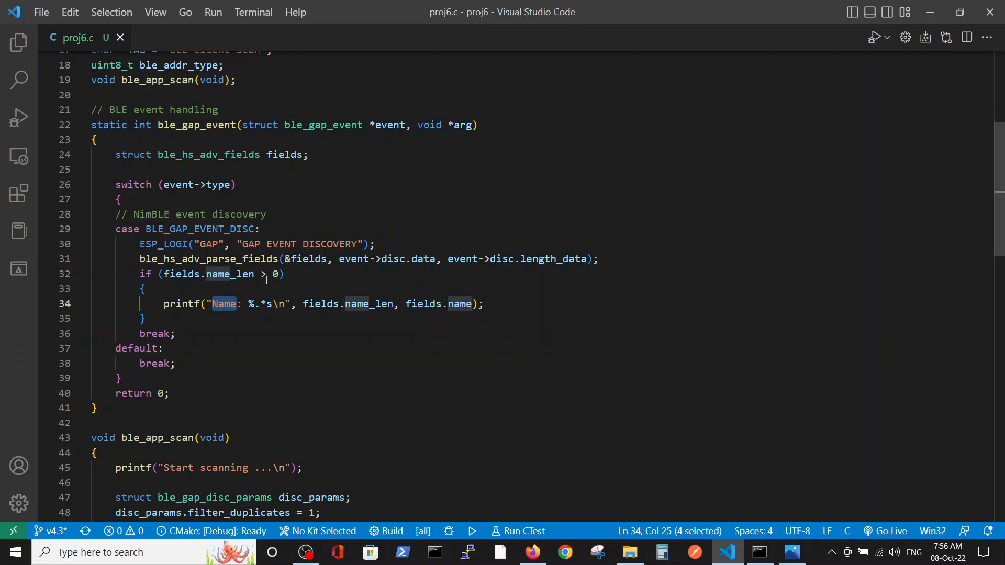
pyautogui.moveTo(223, 304)
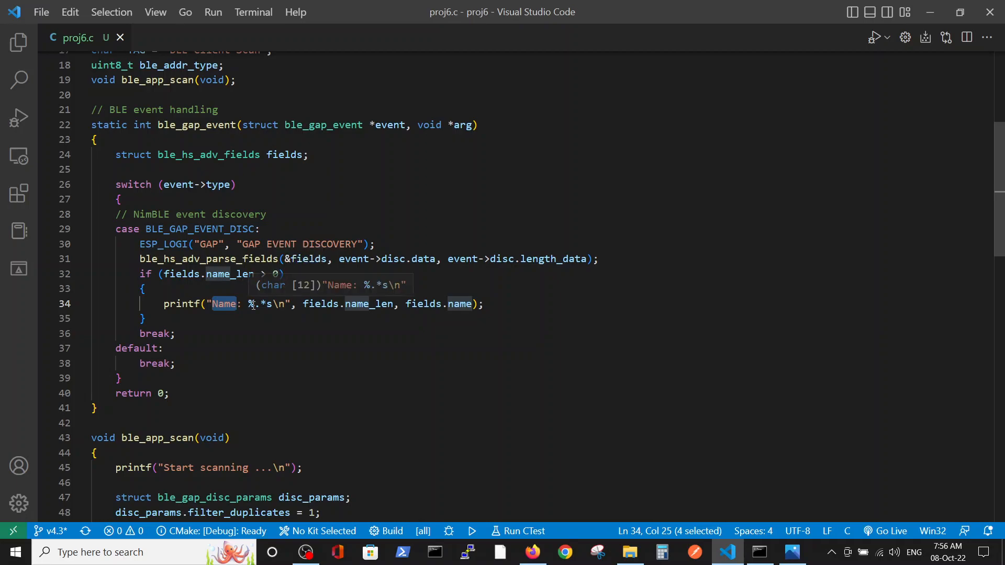
pyautogui.moveTo(443, 297)
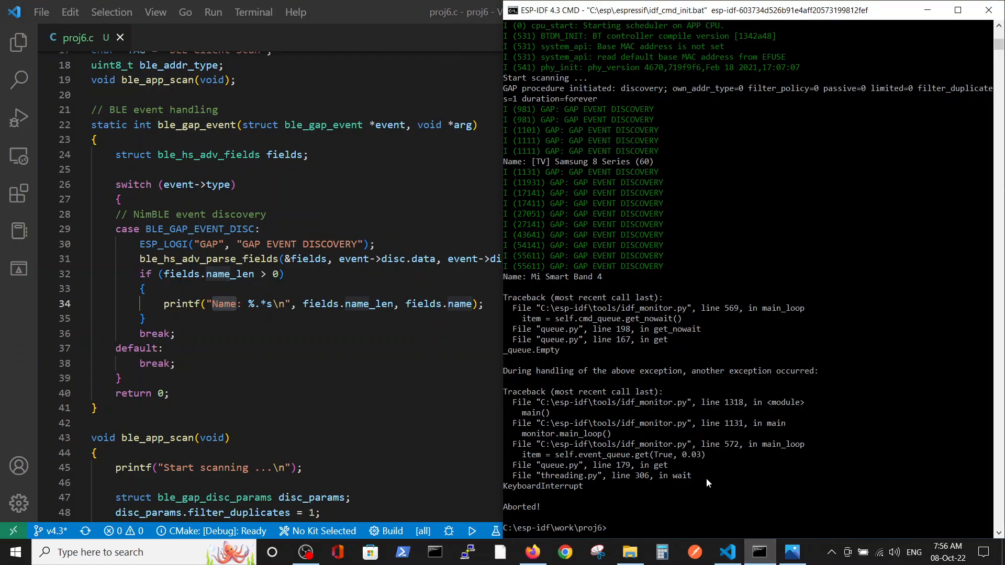
pyautogui.moveTo(633, 120)
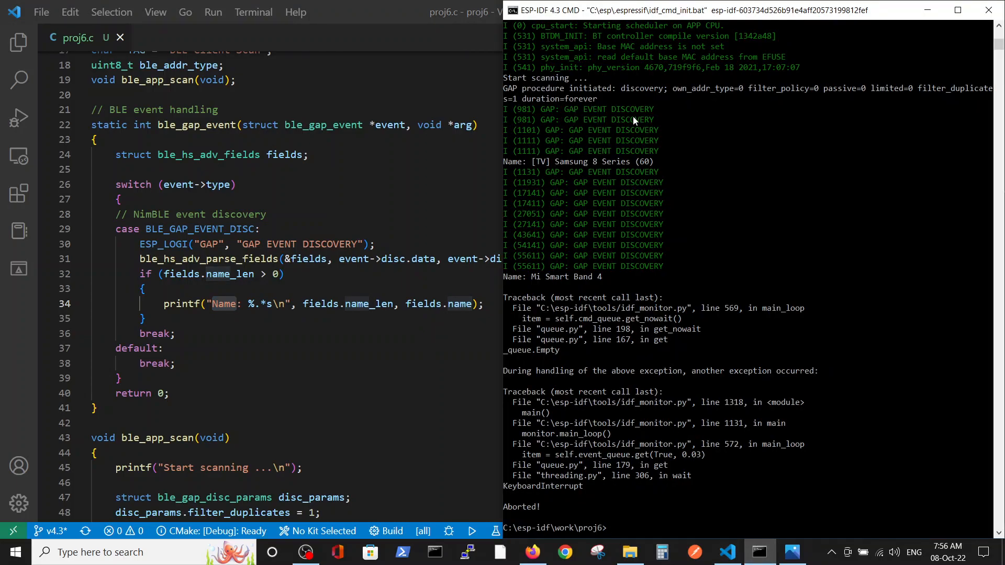
pyautogui.moveTo(572, 126)
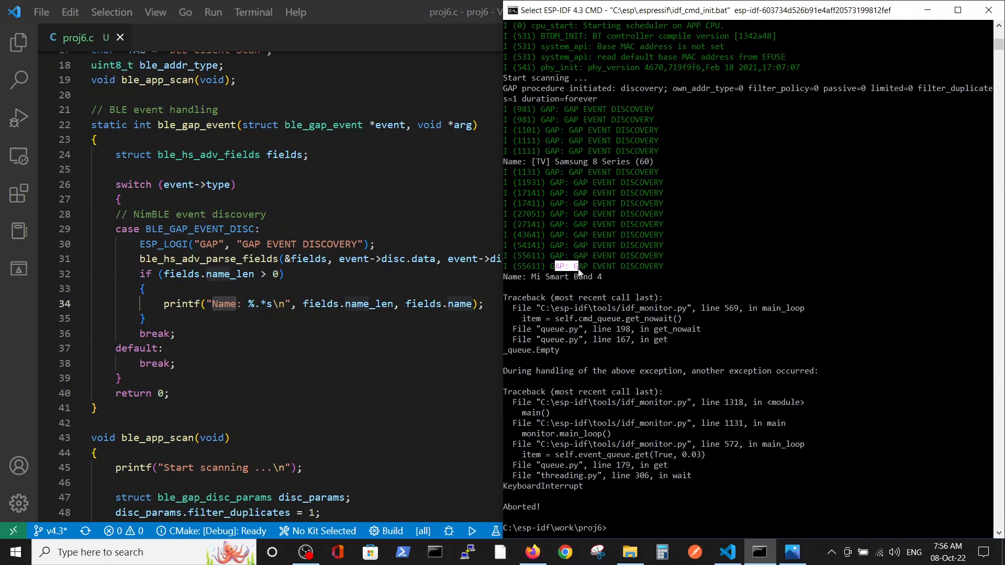
pyautogui.moveTo(188, 289)
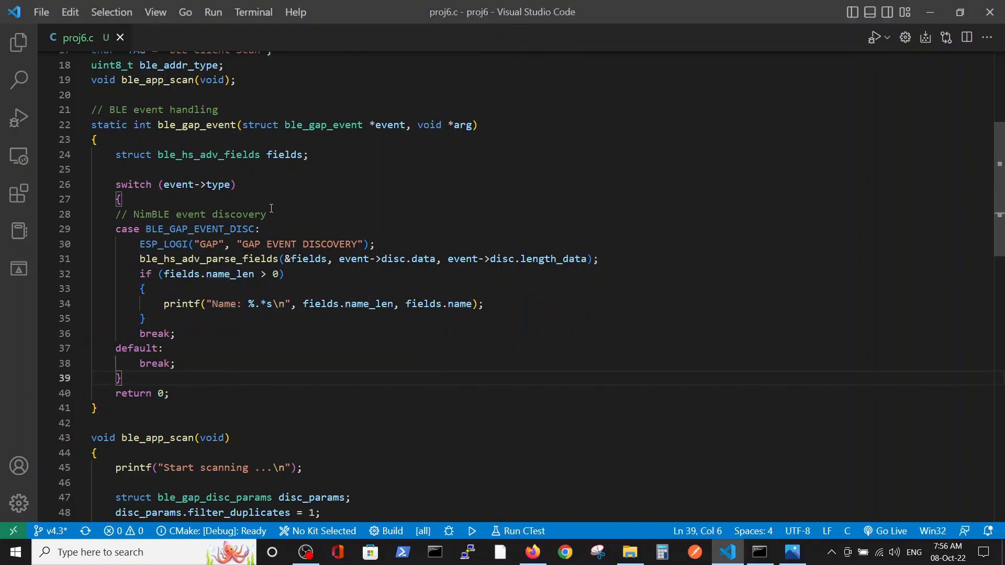
# Scroll proj6.c slightly to center the ble_gap_event discovery handler.
pyautogui.scroll(-3)
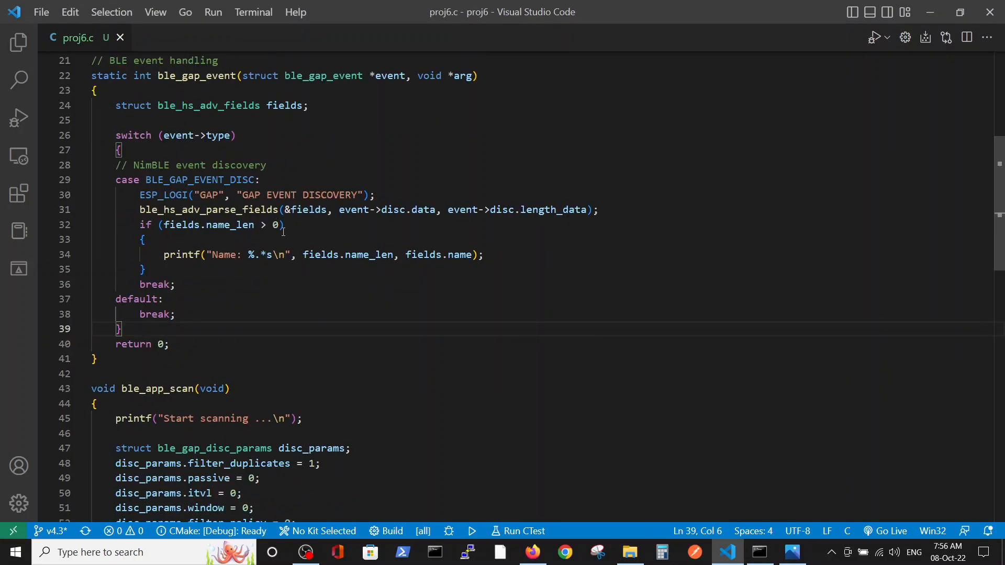
pyautogui.moveTo(455, 340)
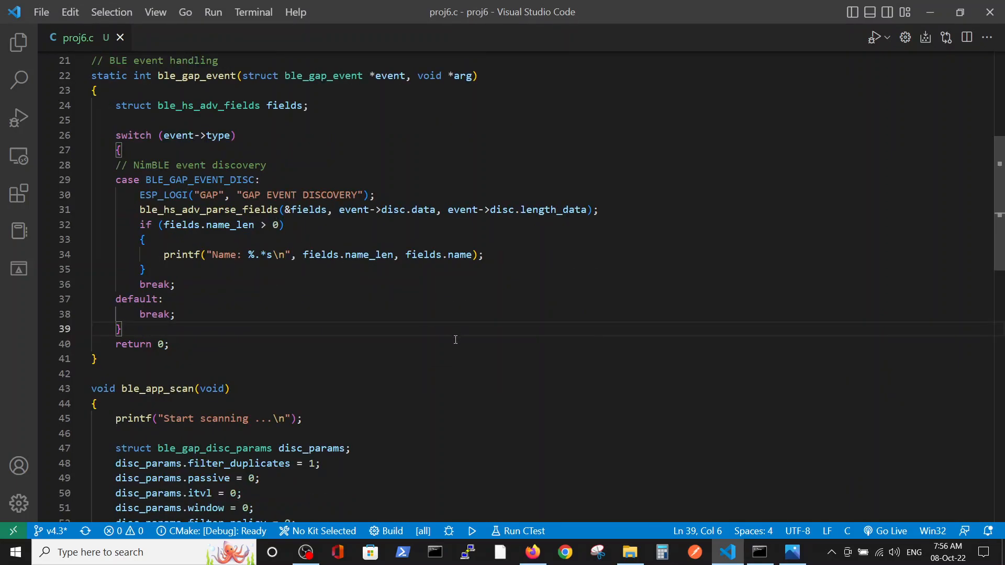
pyautogui.moveTo(482, 389)
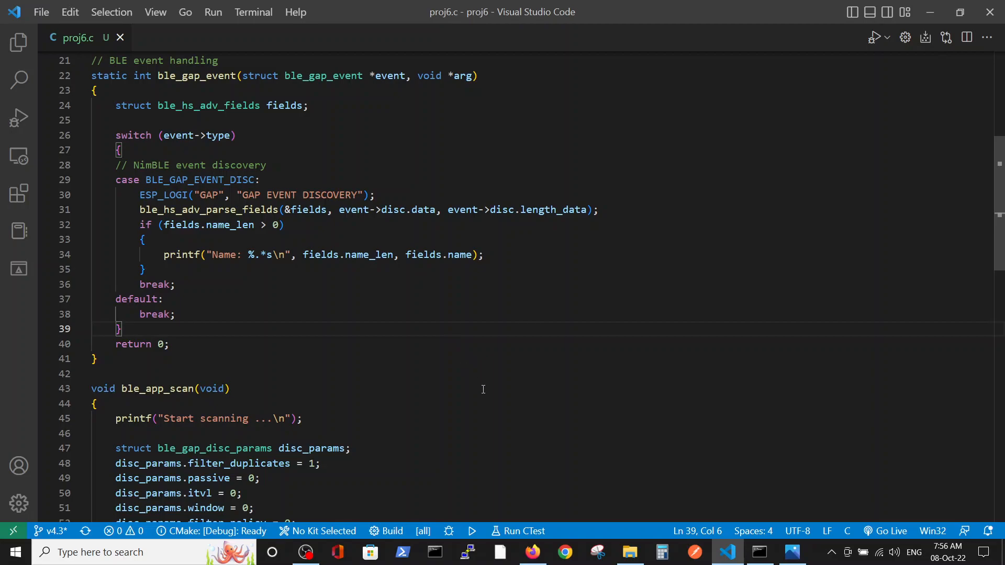
pyautogui.moveTo(475, 397)
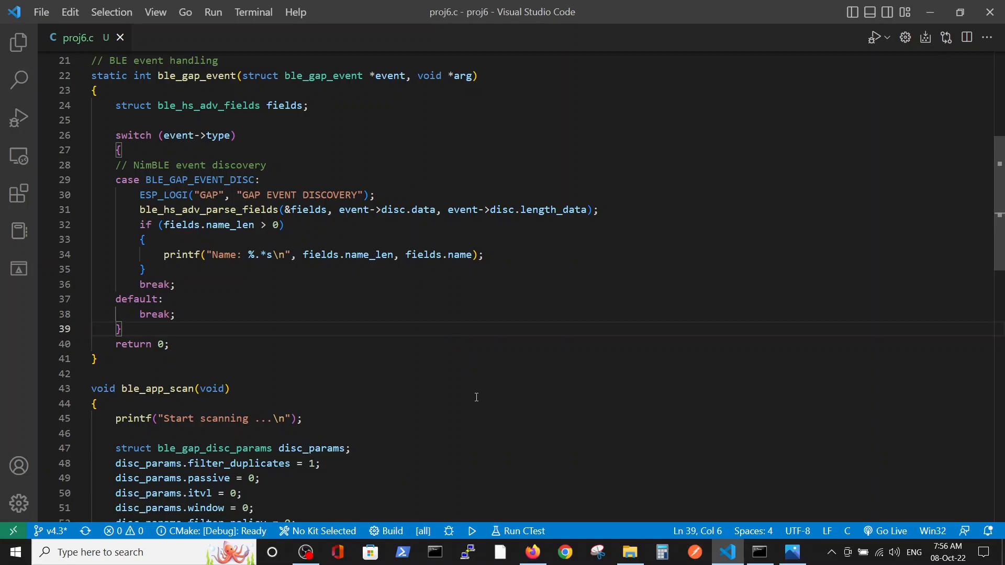